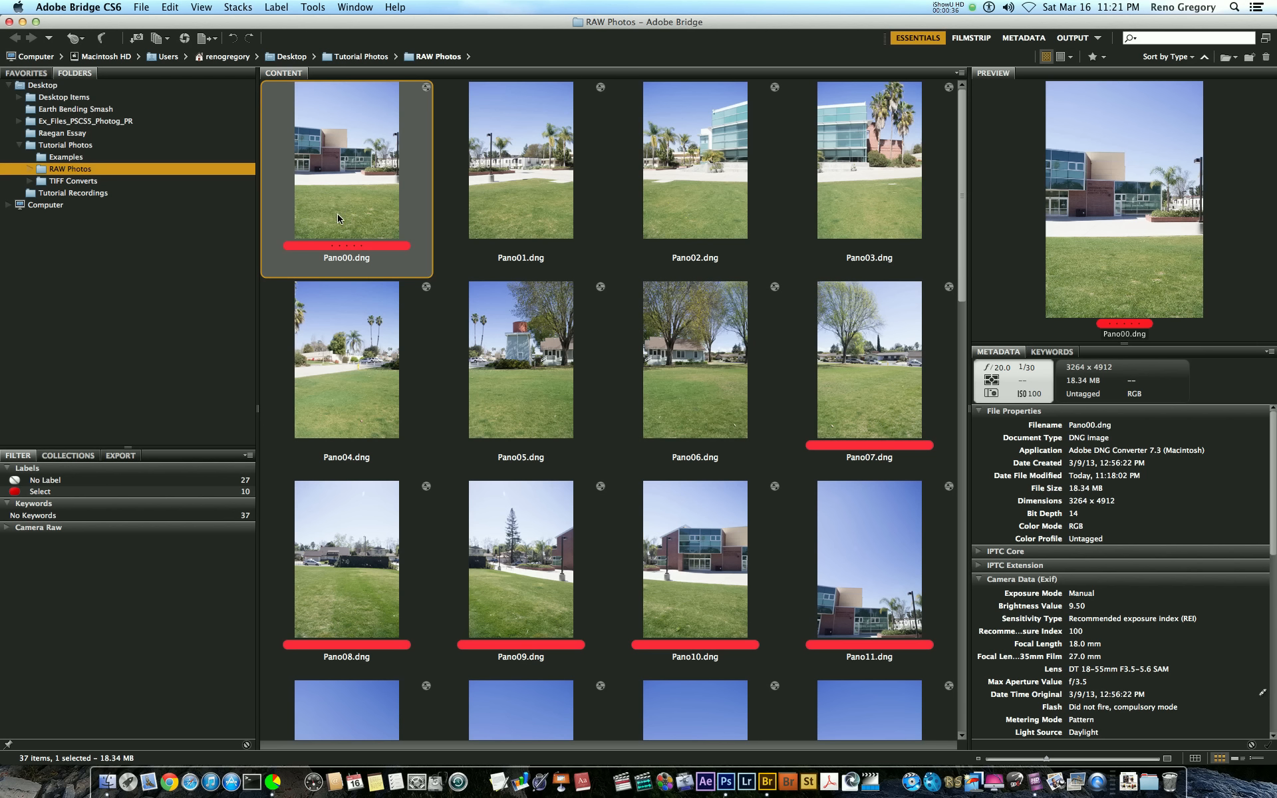
pyautogui.moveTo(749, 347)
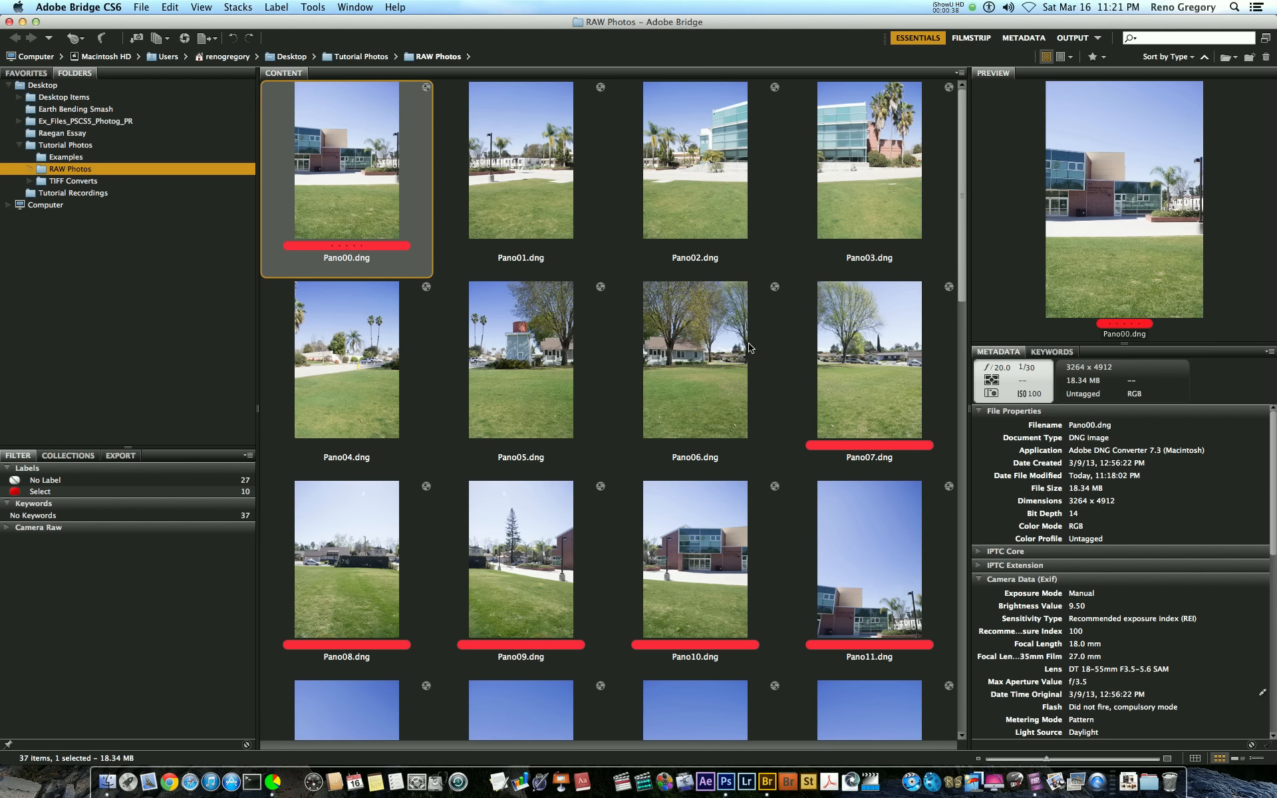
# Step: Preview Pano07 and Pano09, then select all 37 panorama DNGs in the folder
pyautogui.click(869, 361)
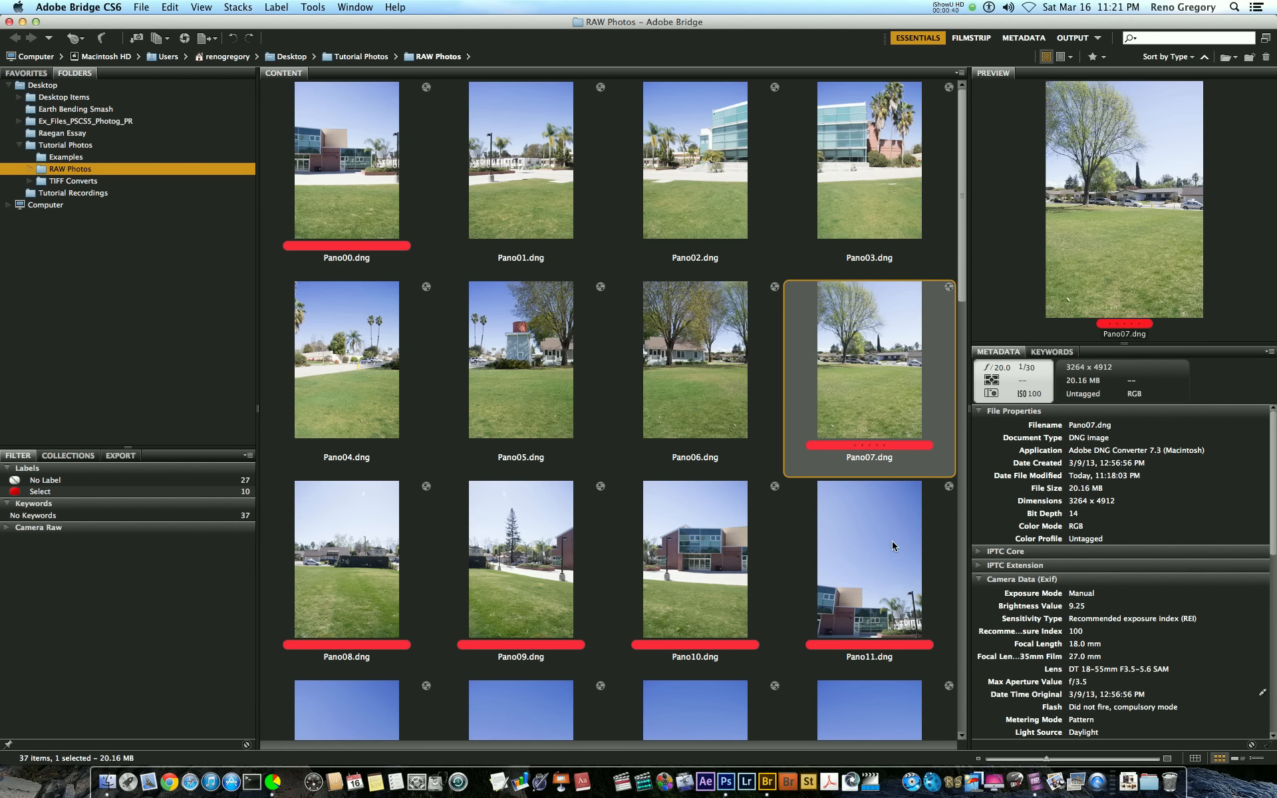
pyautogui.click(520, 560)
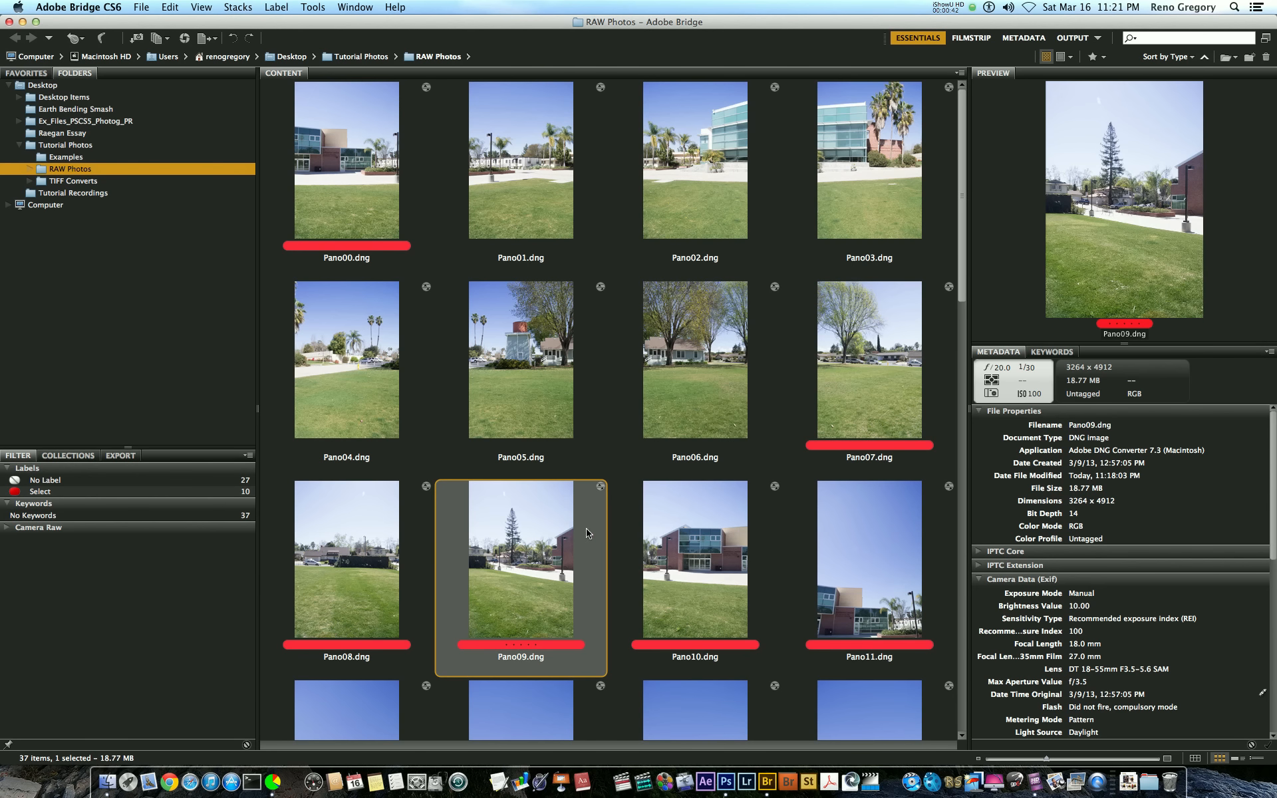
pyautogui.scroll(-3)
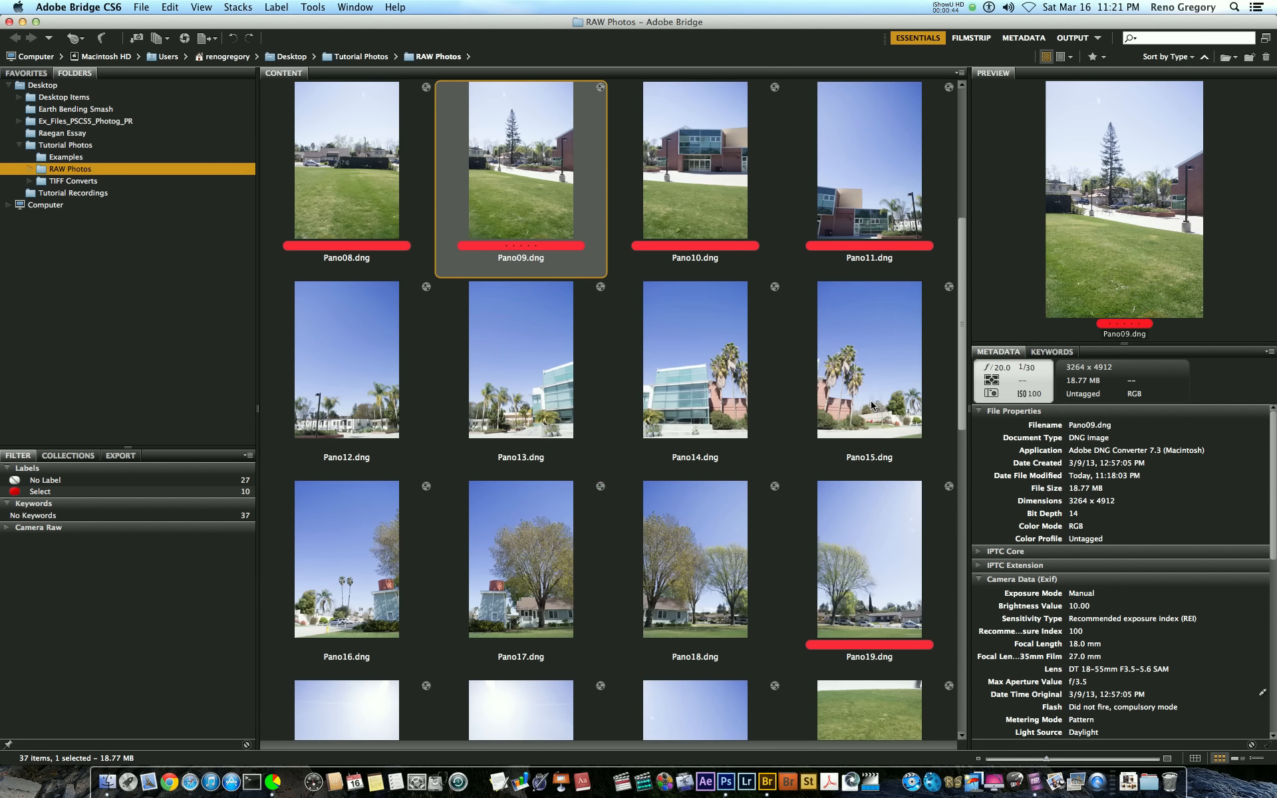
pyautogui.scroll(-3)
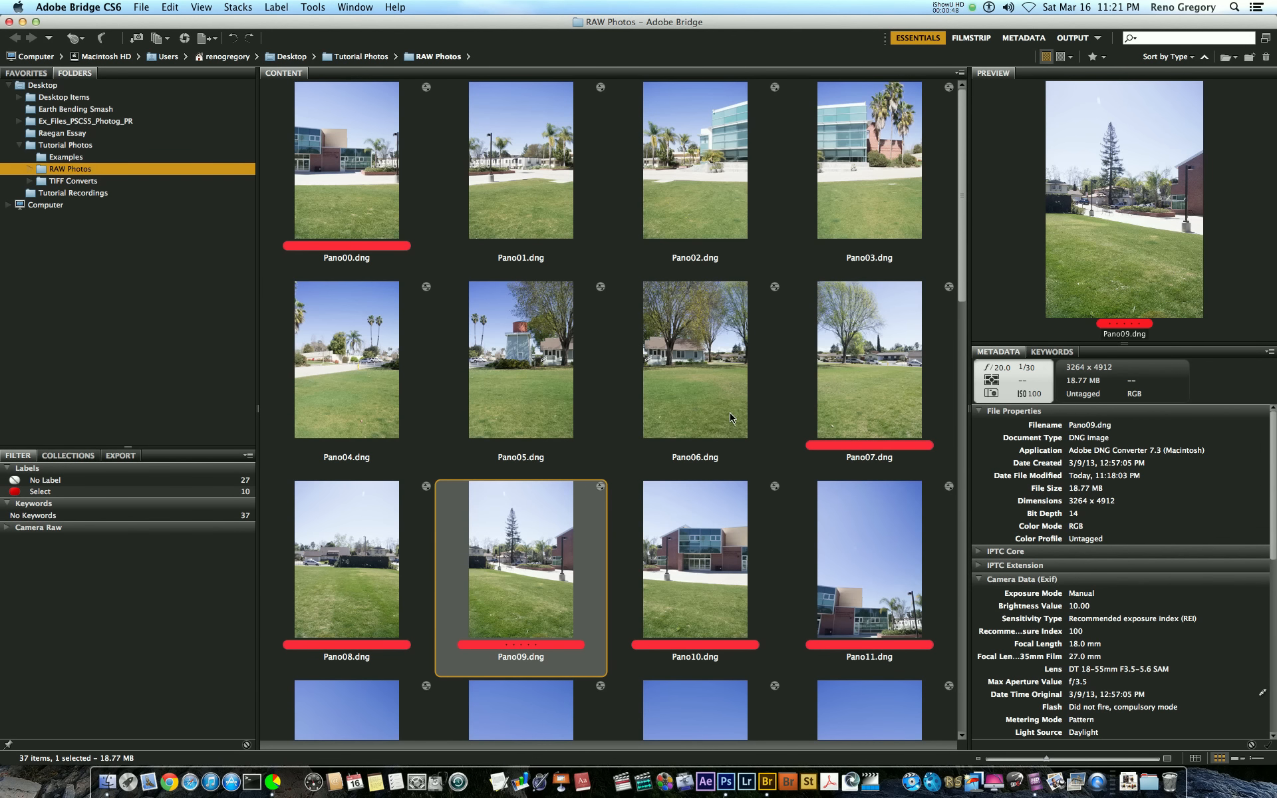
pyautogui.press('cmd+a')
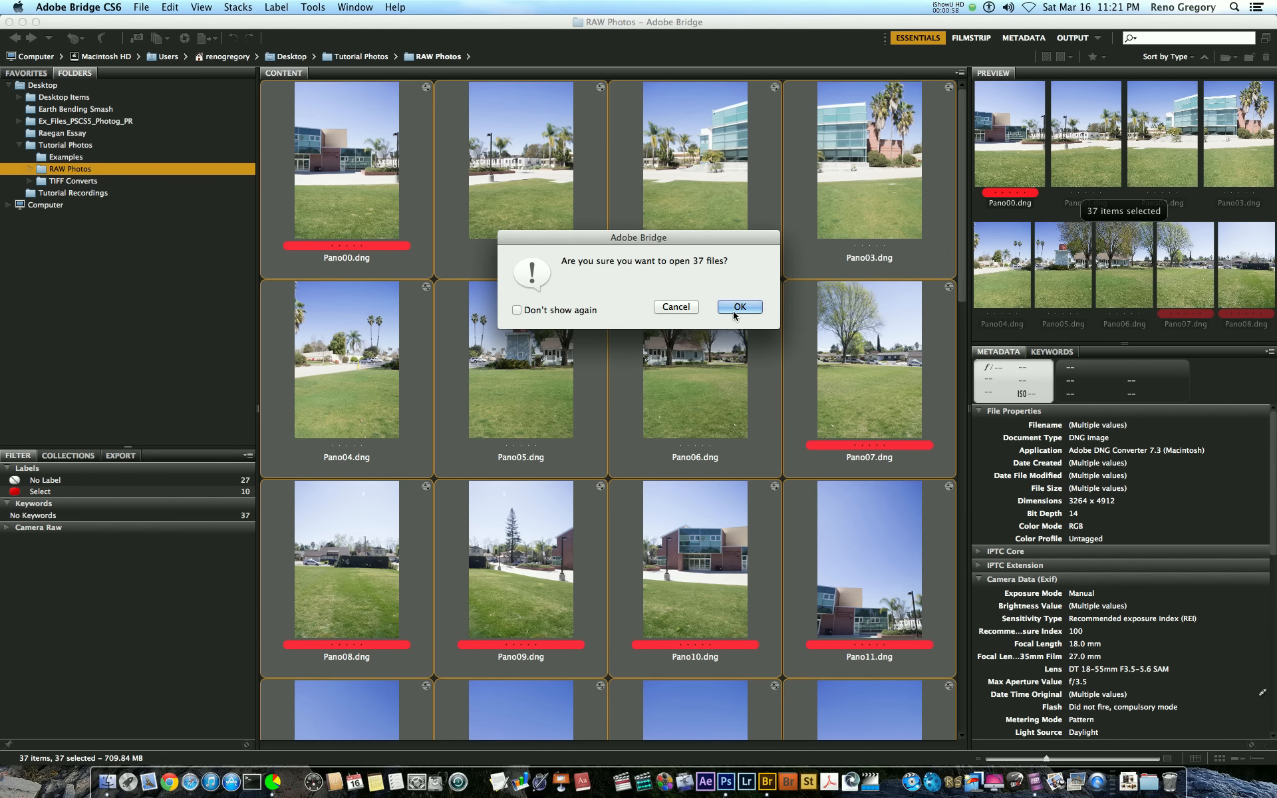
# Step: Confirm opening the 37 files in Camera Raw and review Pano00's Effects and manual lens correction settings
pyautogui.click(738, 308)
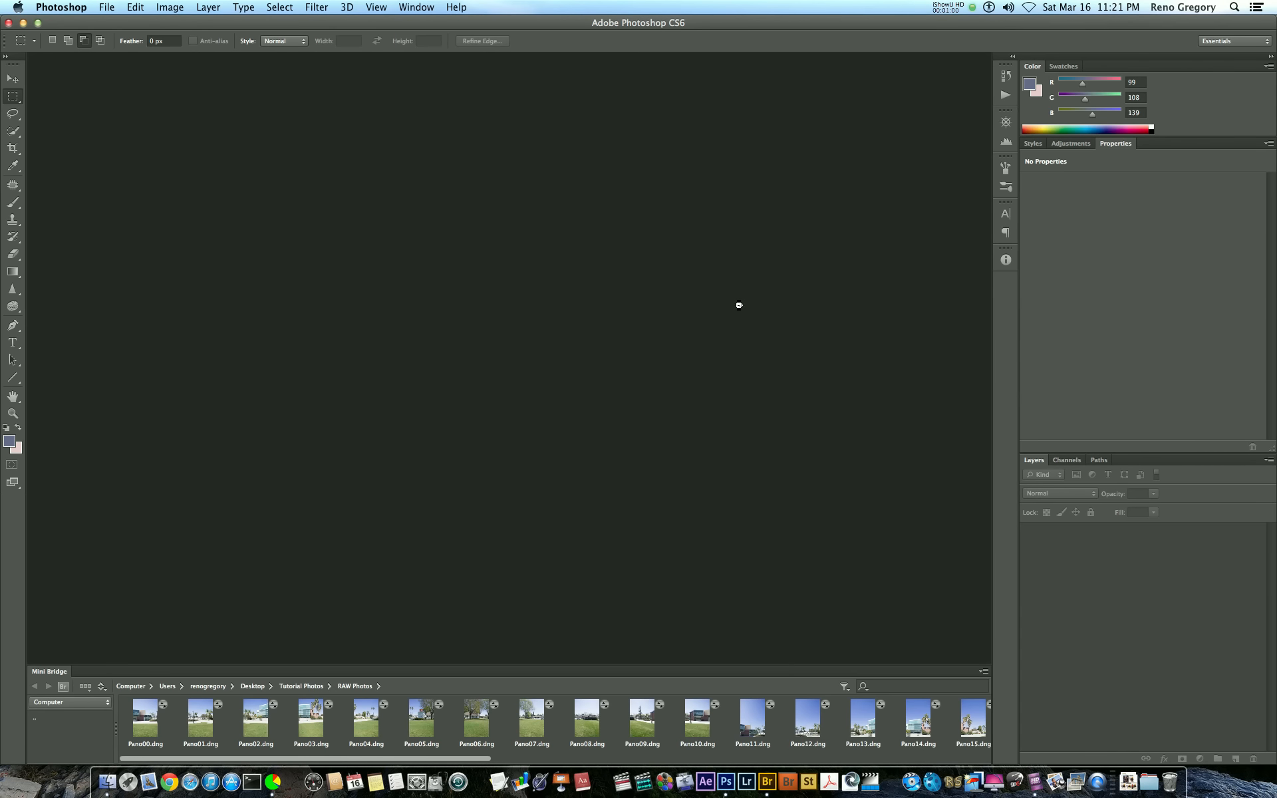
pyautogui.doubleClick(144, 720)
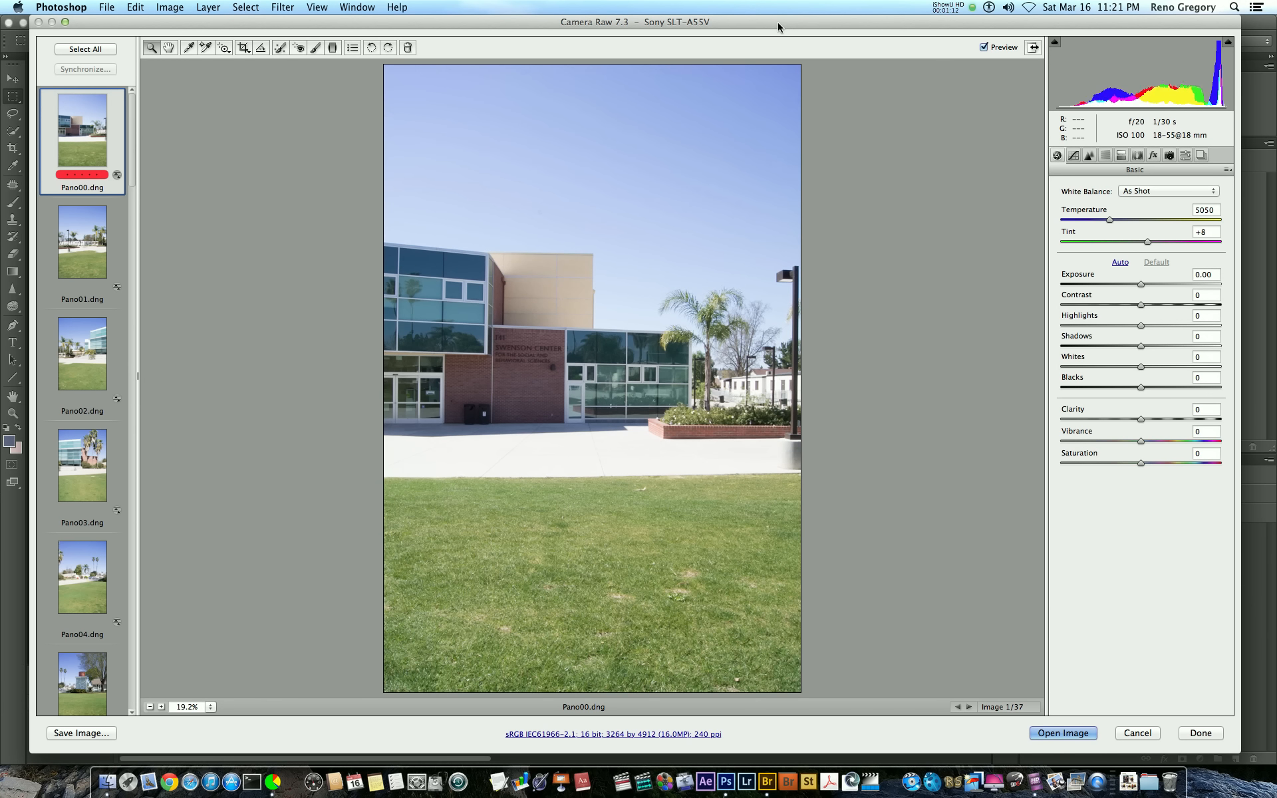
pyautogui.click(1152, 155)
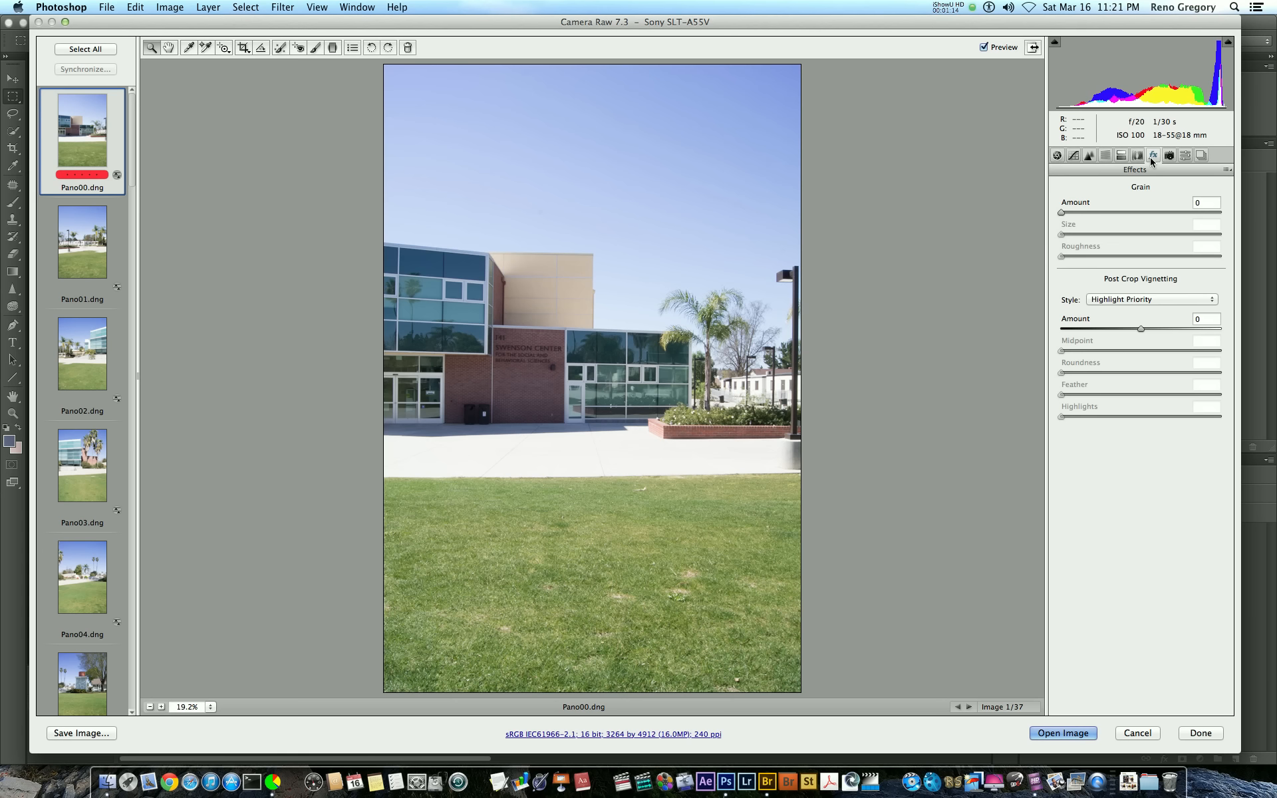
pyautogui.click(1152, 155)
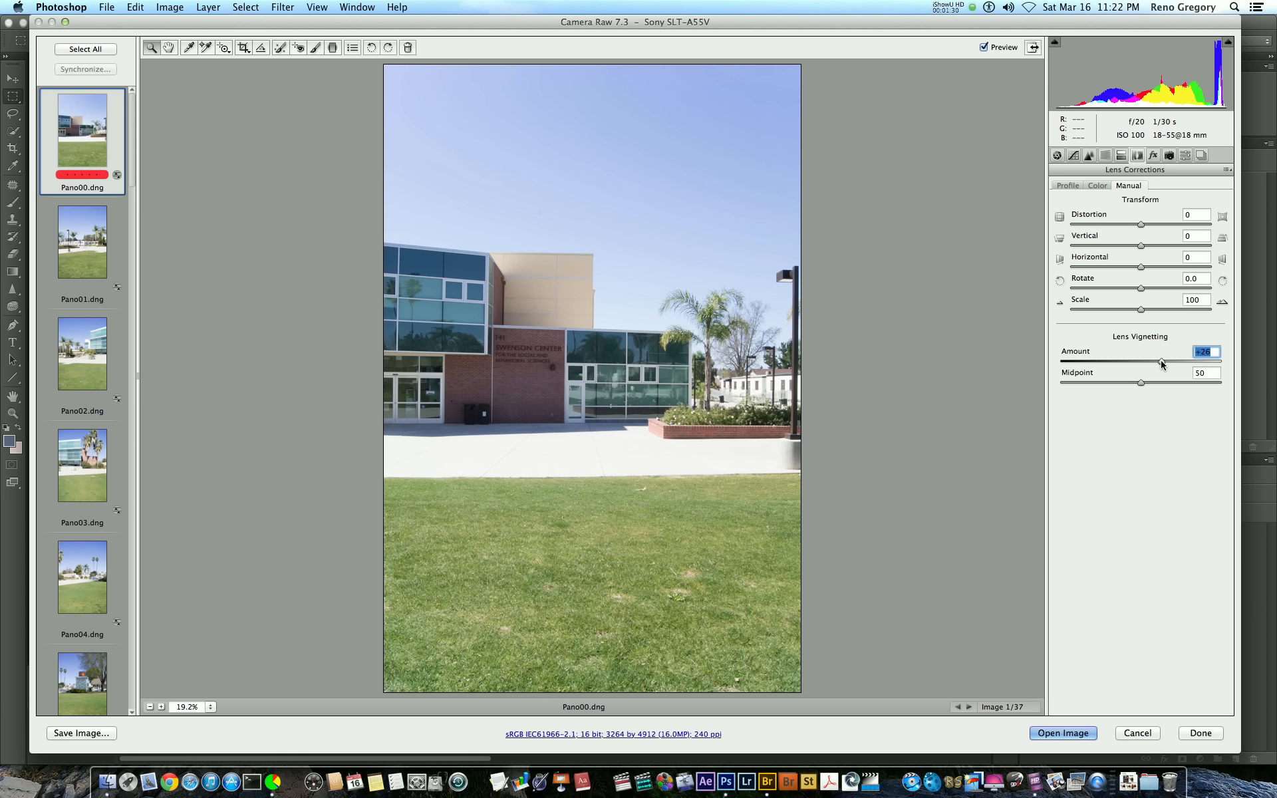
pyautogui.click(1057, 155)
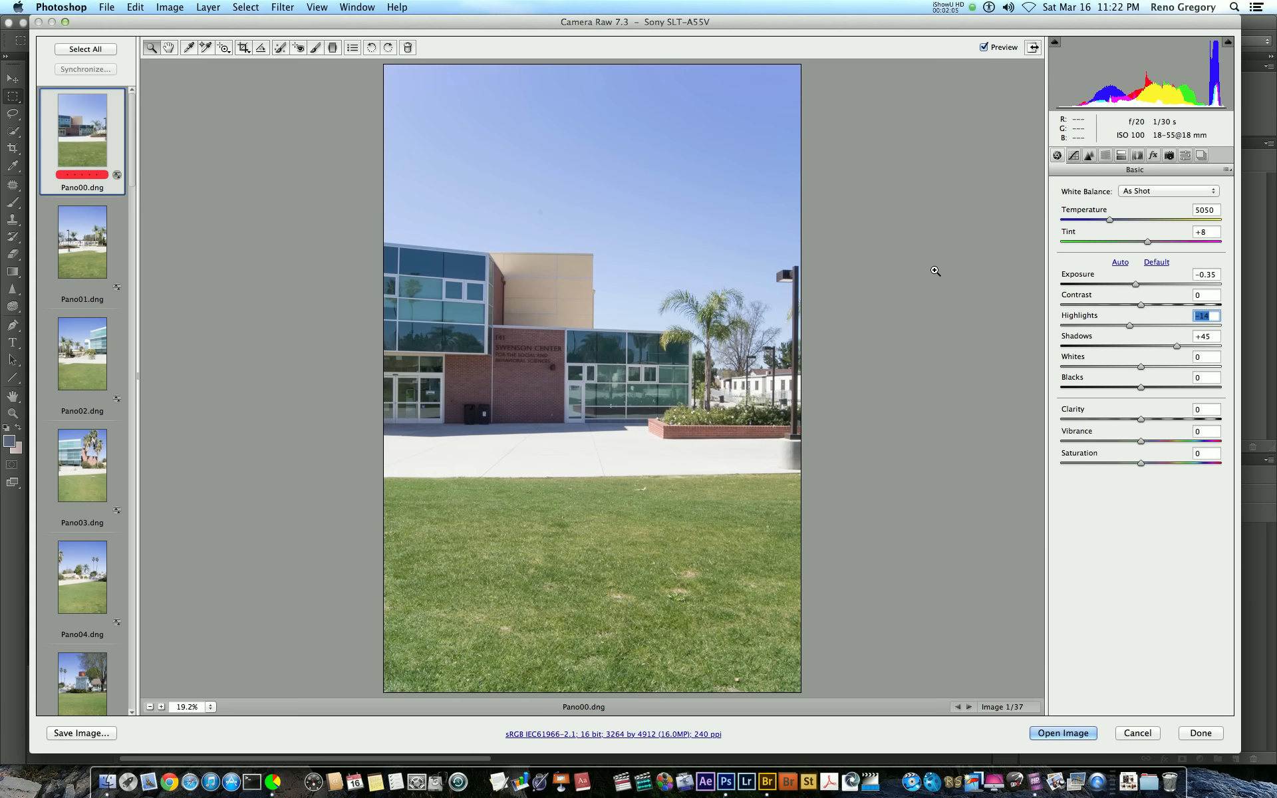
# Step: Synchronize Pano00's tone settings (exposure −0.35, highlights −14, shadows +45) to all 37 images, then reselect Pano00 alone
pyautogui.click(85, 49)
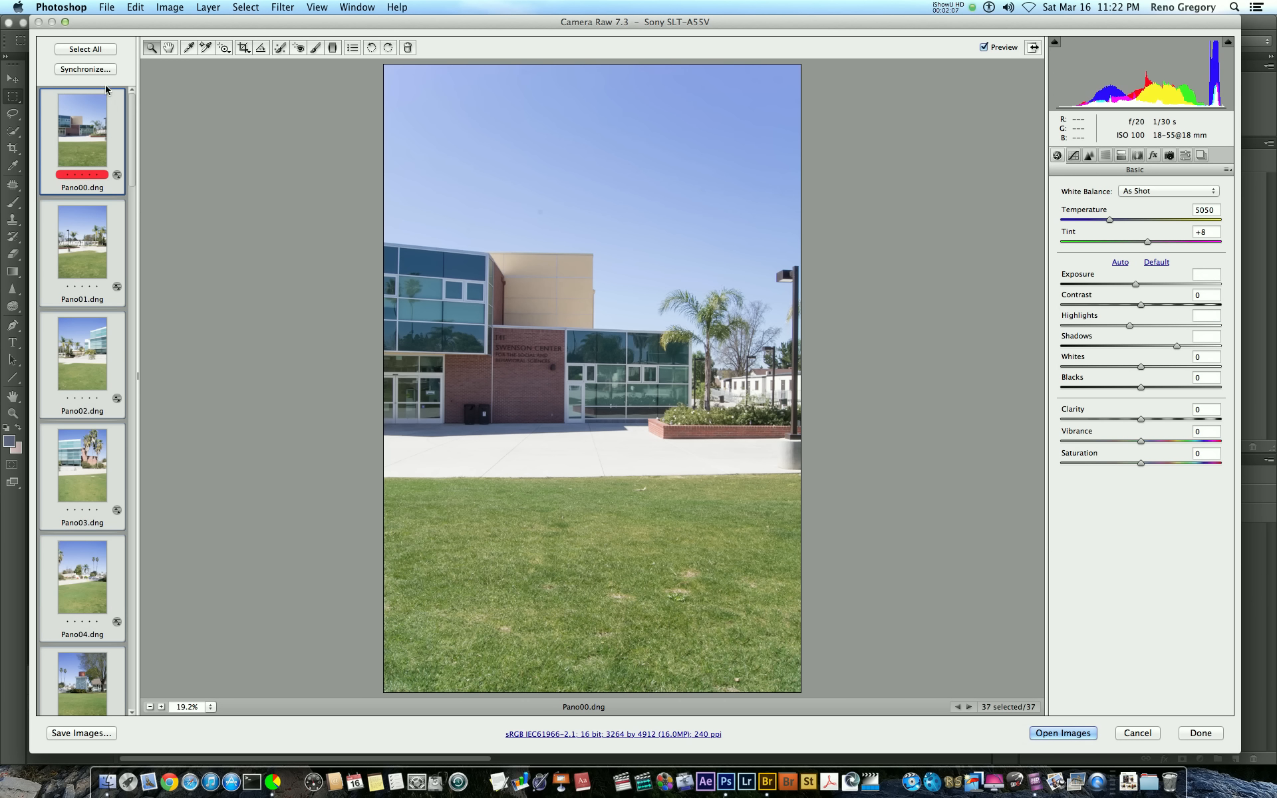
pyautogui.click(85, 68)
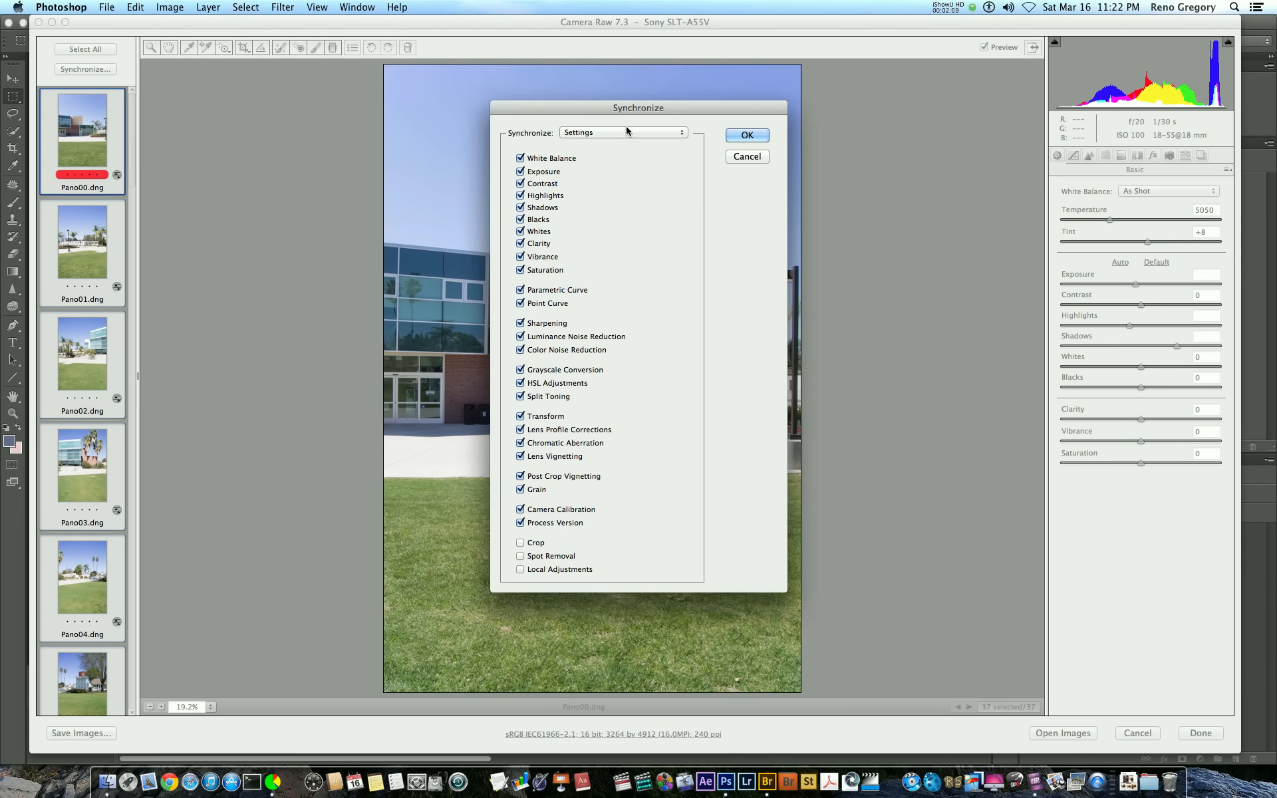
pyautogui.moveTo(760, 154)
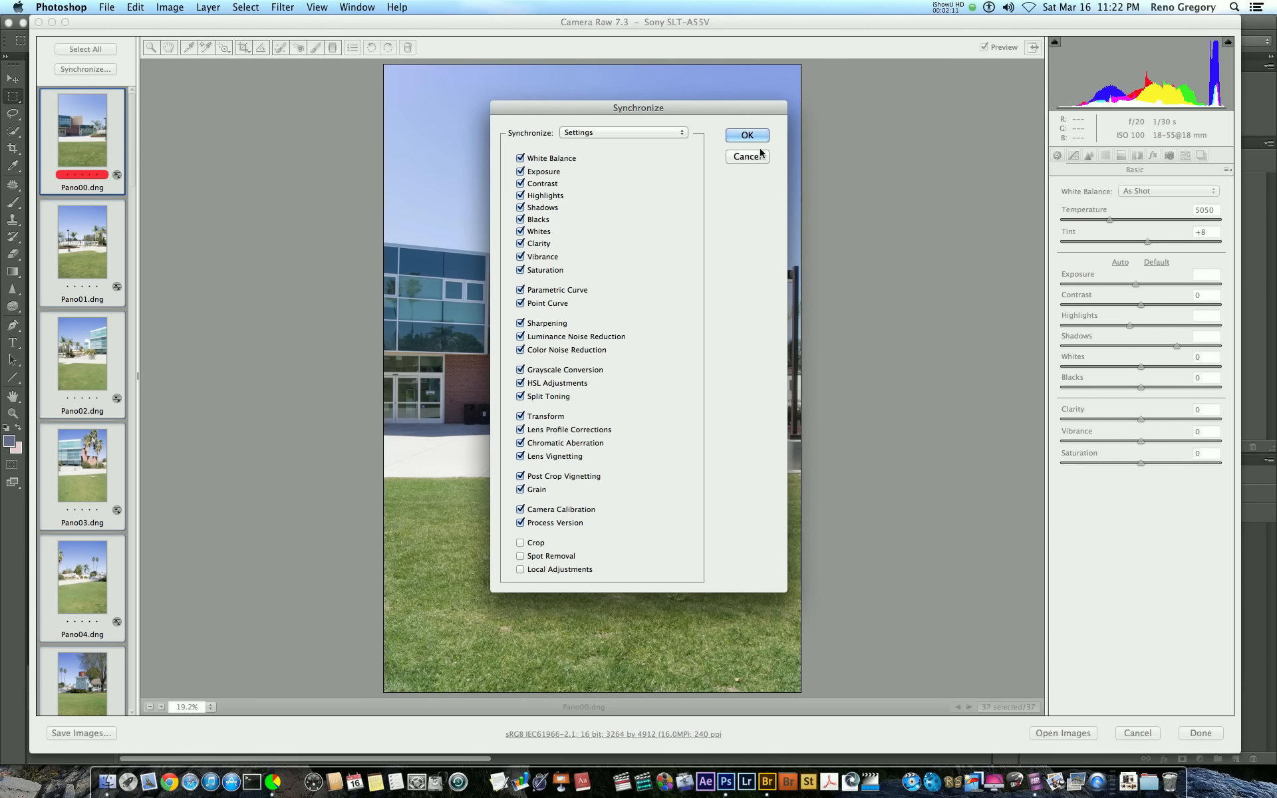
pyautogui.moveTo(753, 139)
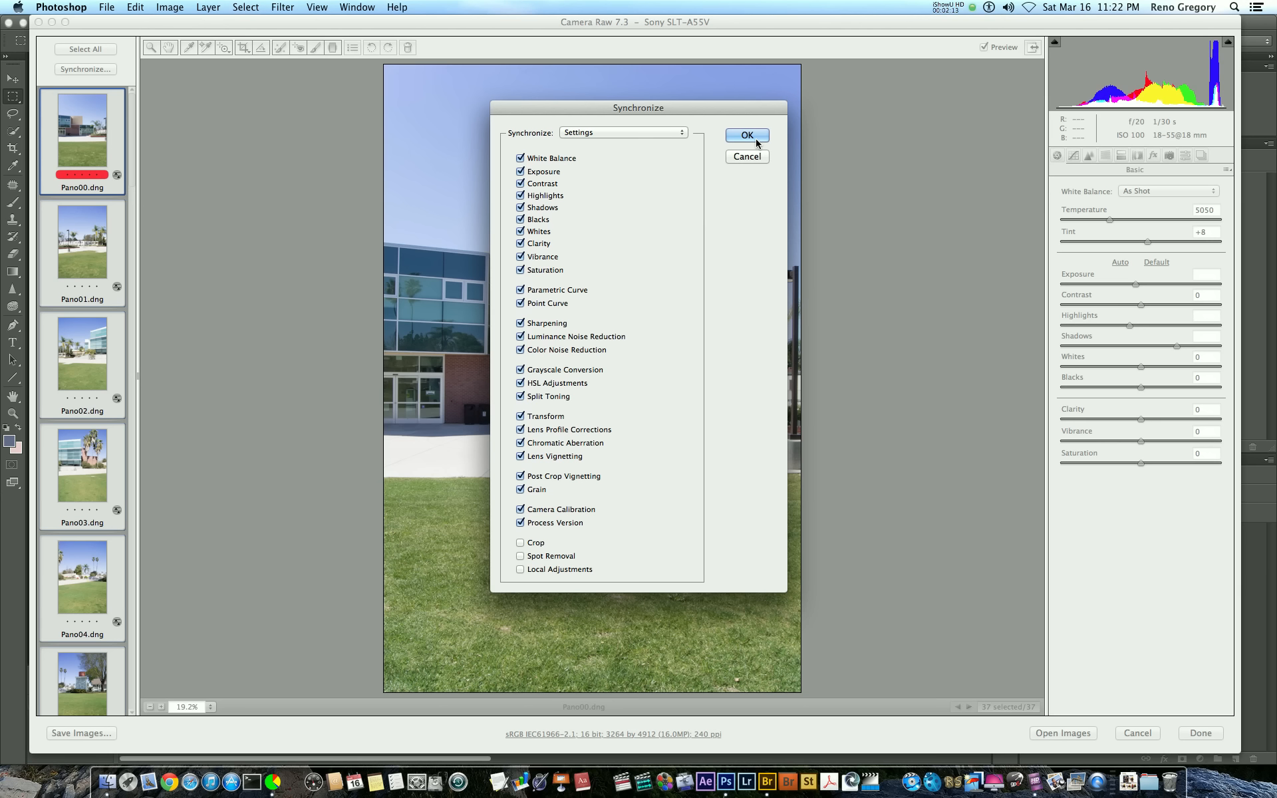
pyautogui.click(745, 136)
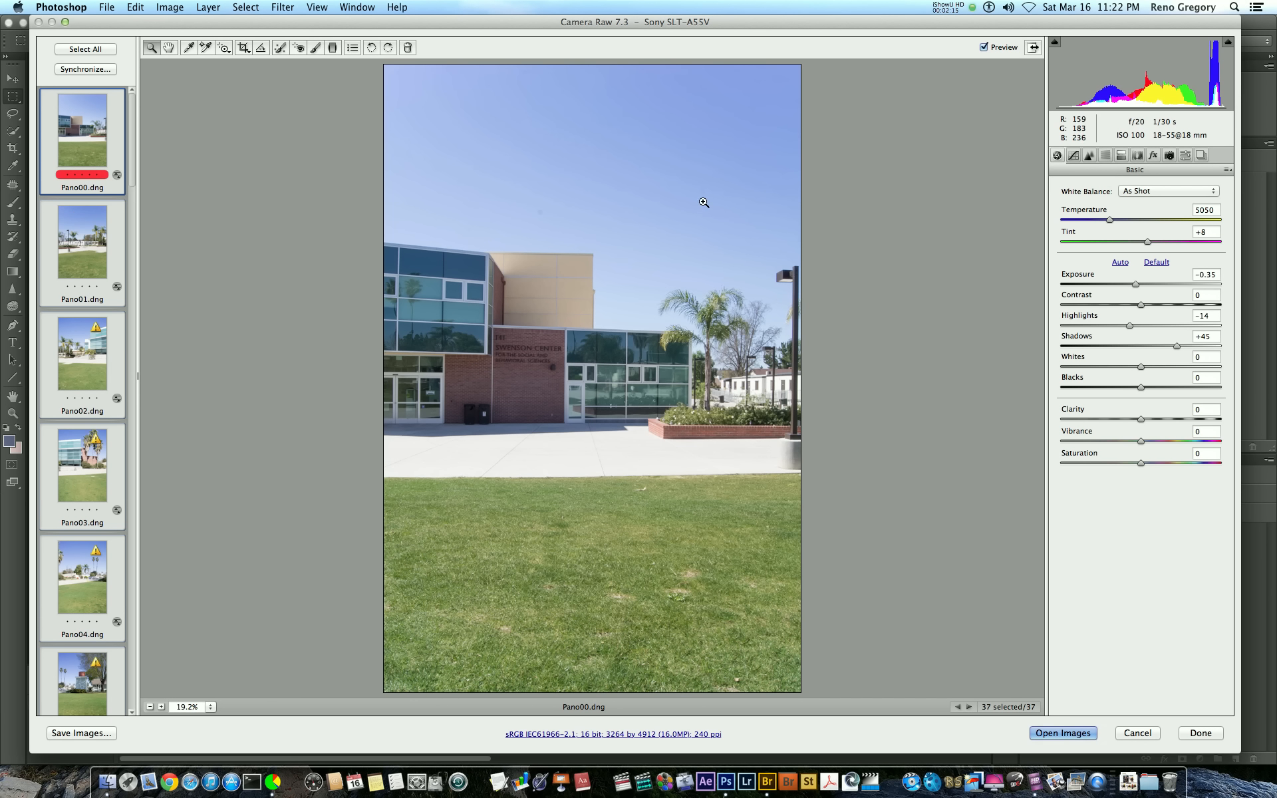
pyautogui.moveTo(572, 220)
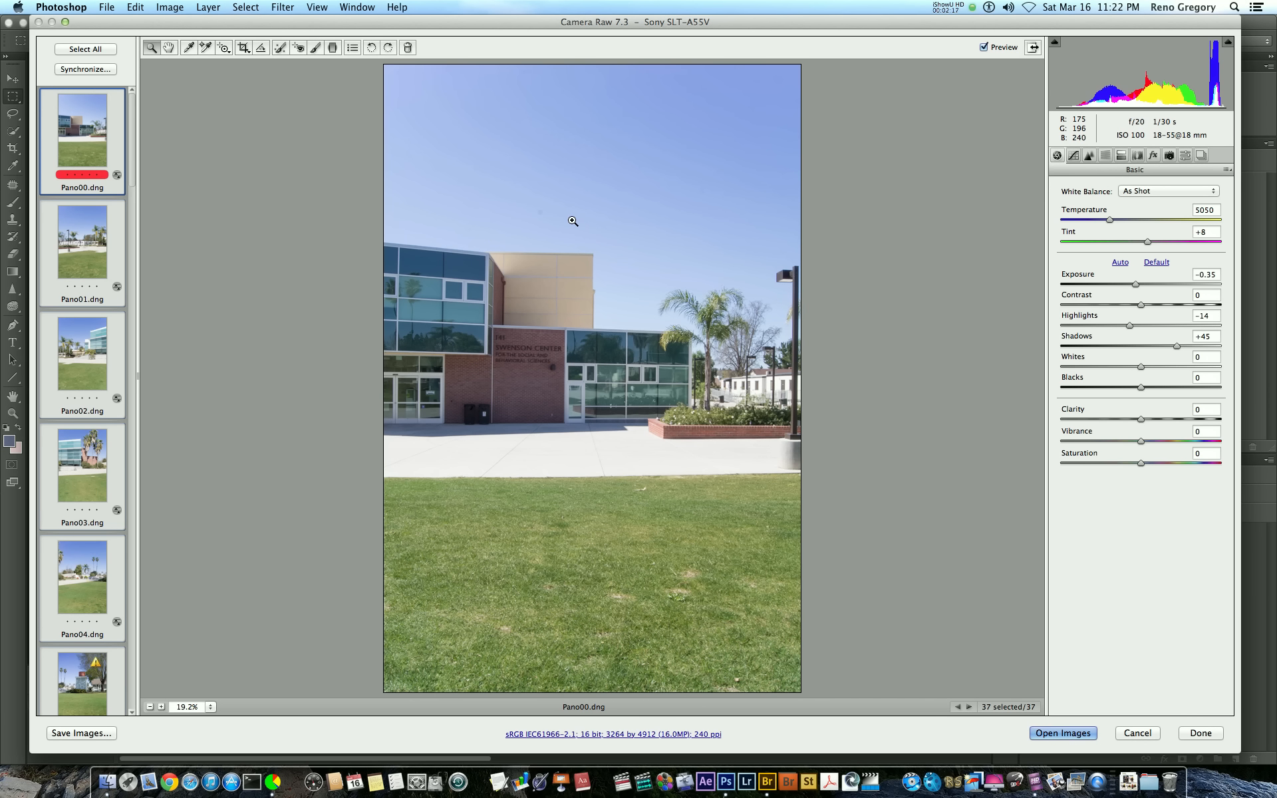
pyautogui.moveTo(528, 213)
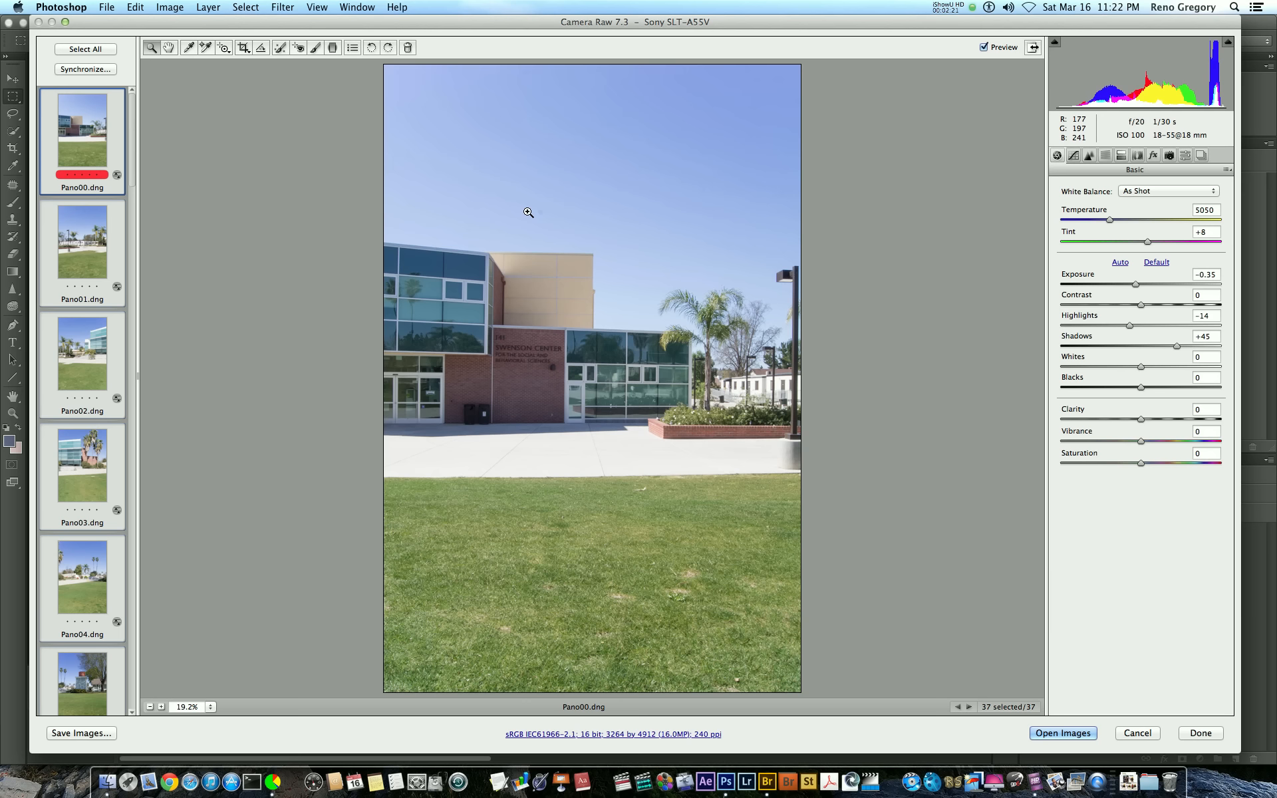
pyautogui.click(81, 139)
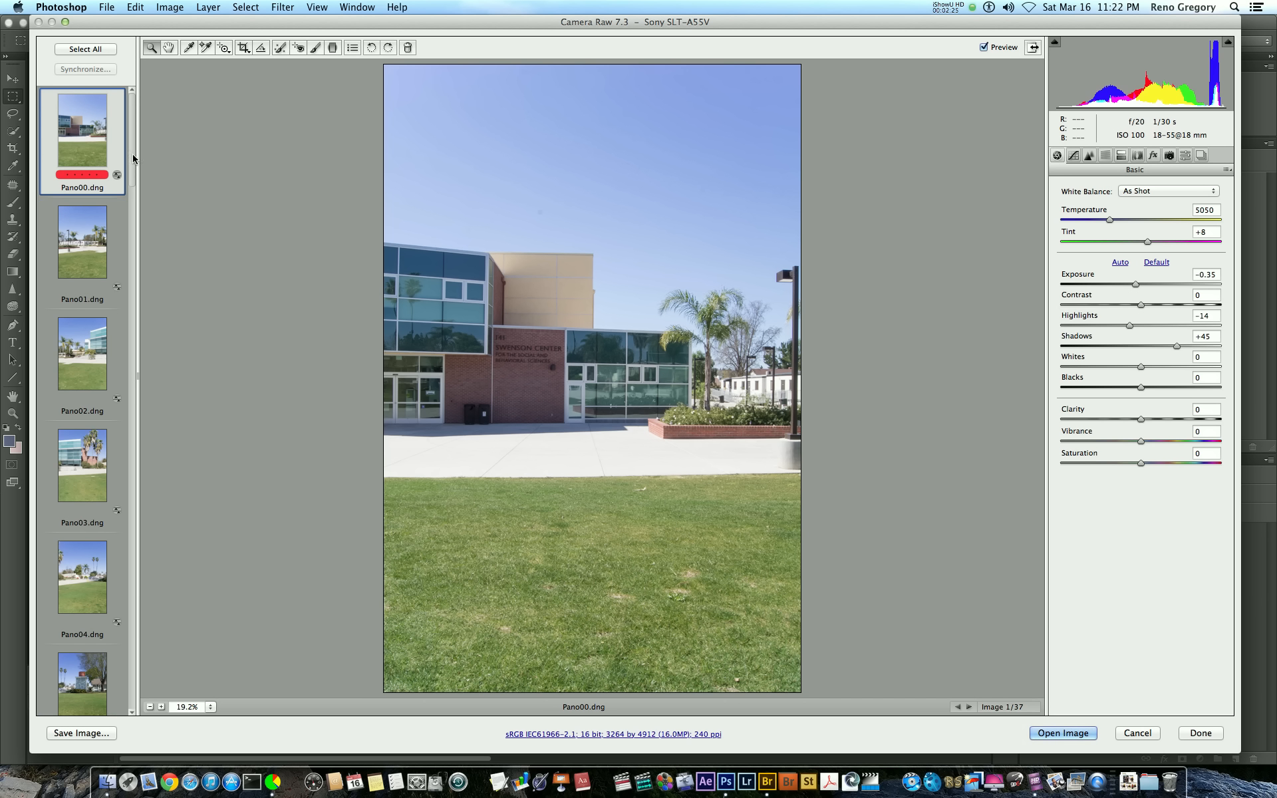
# Step: Select the Pano07–Pano11 frames together in the filmstrip, 5 of 37 images
pyautogui.scroll(-3)
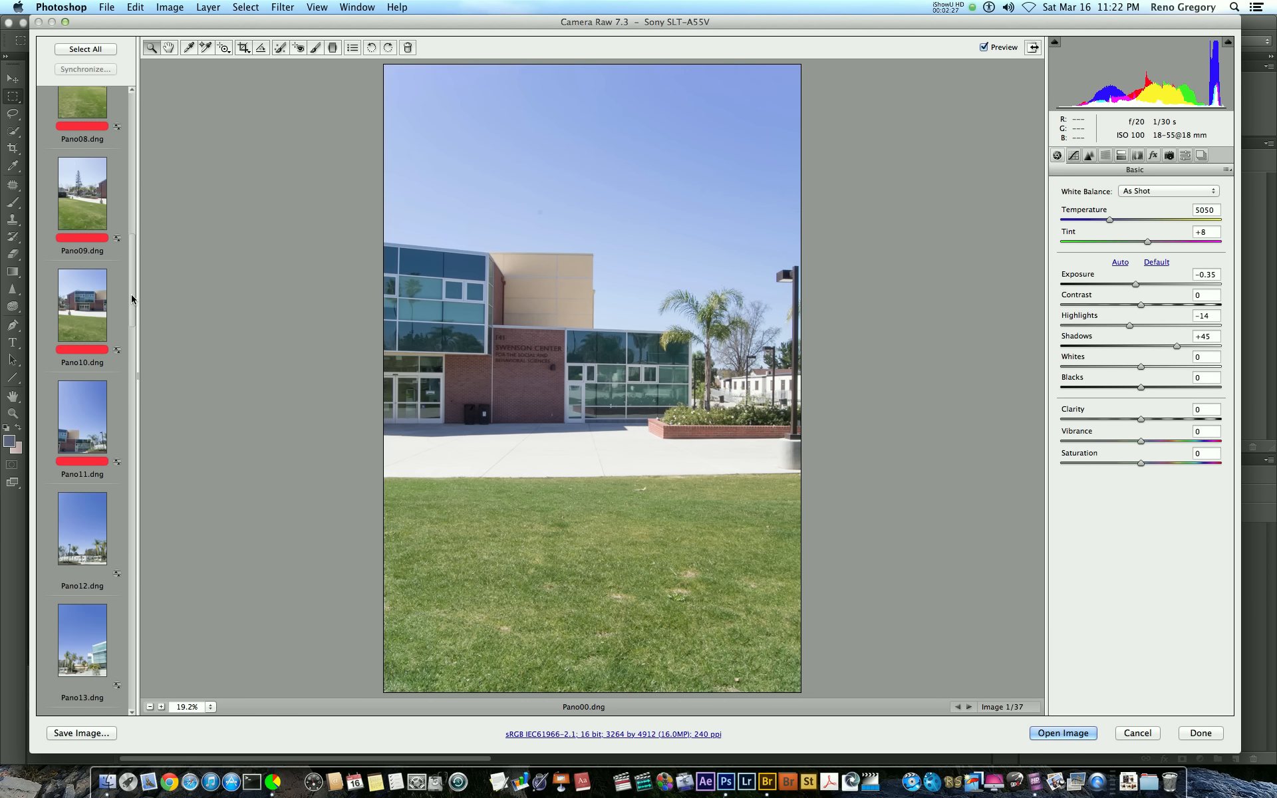
pyautogui.scroll(3)
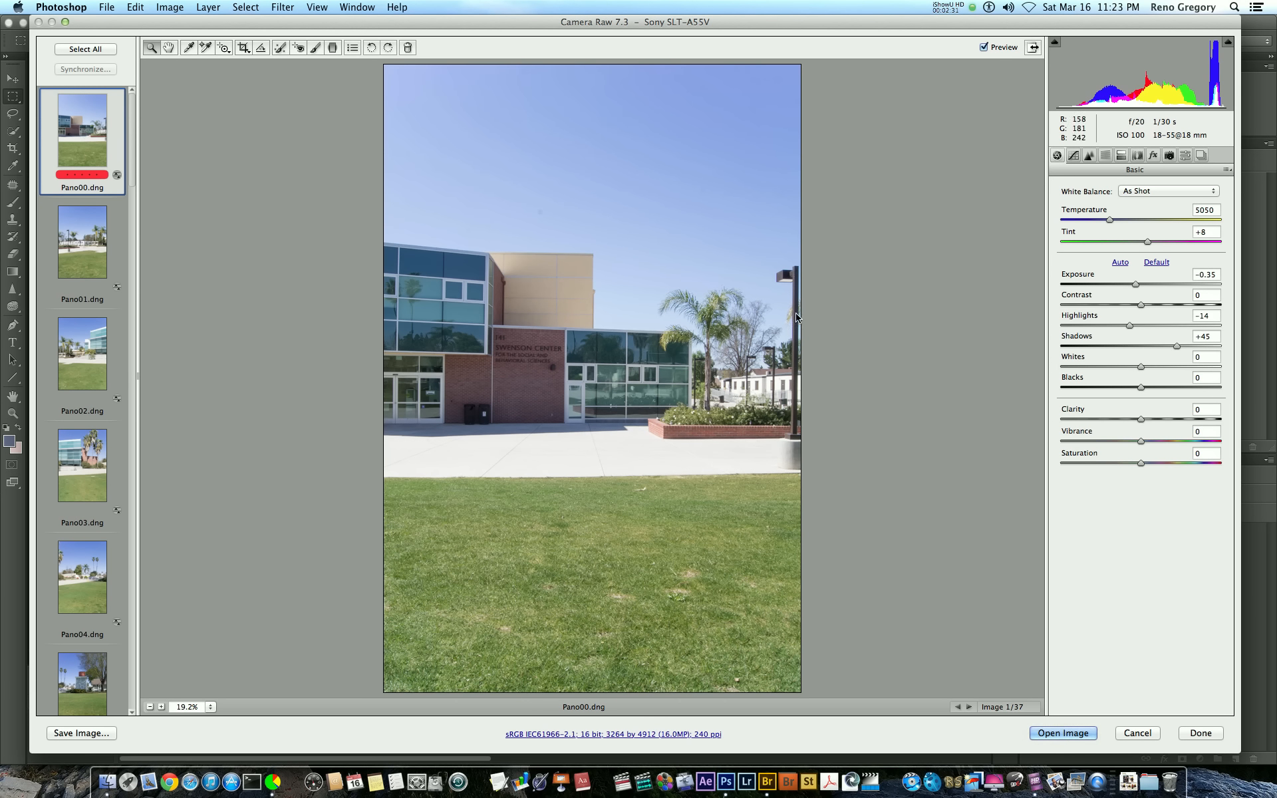
pyautogui.moveTo(1129, 329)
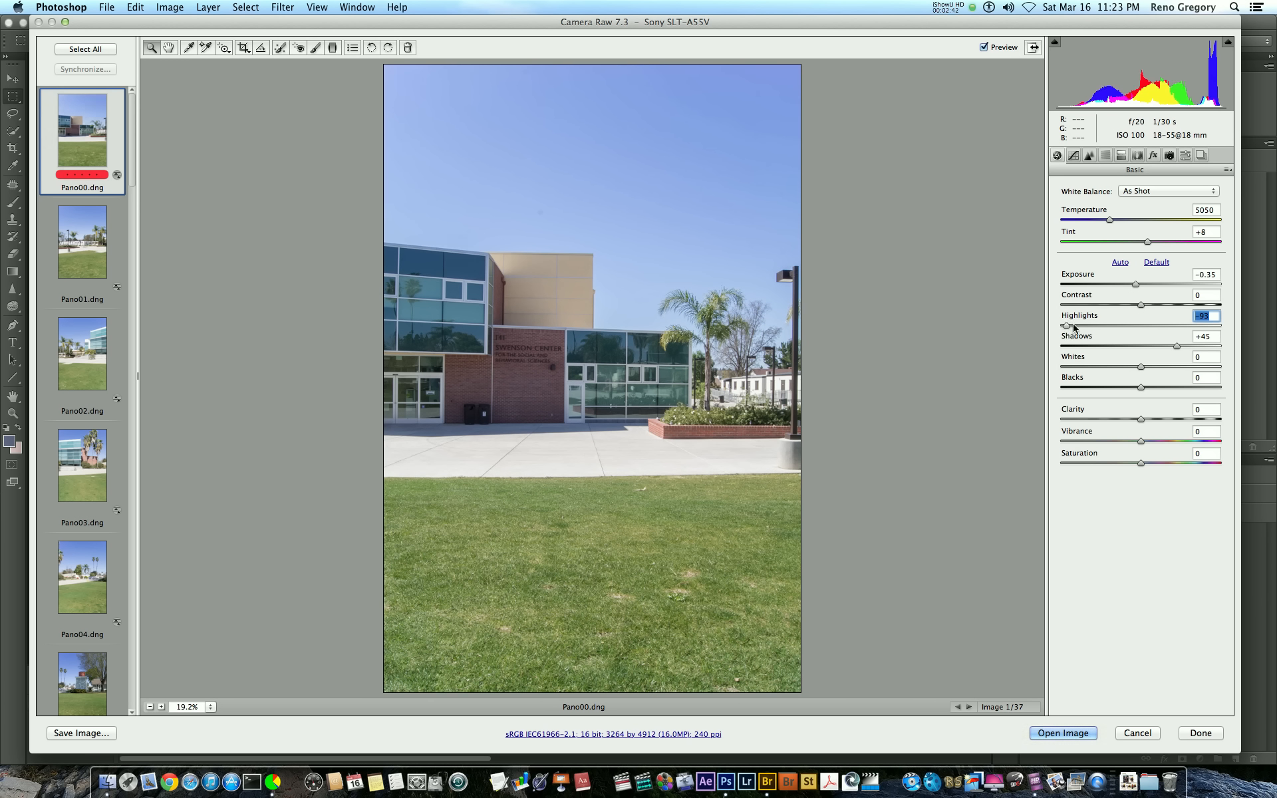
pyautogui.moveTo(681, 275)
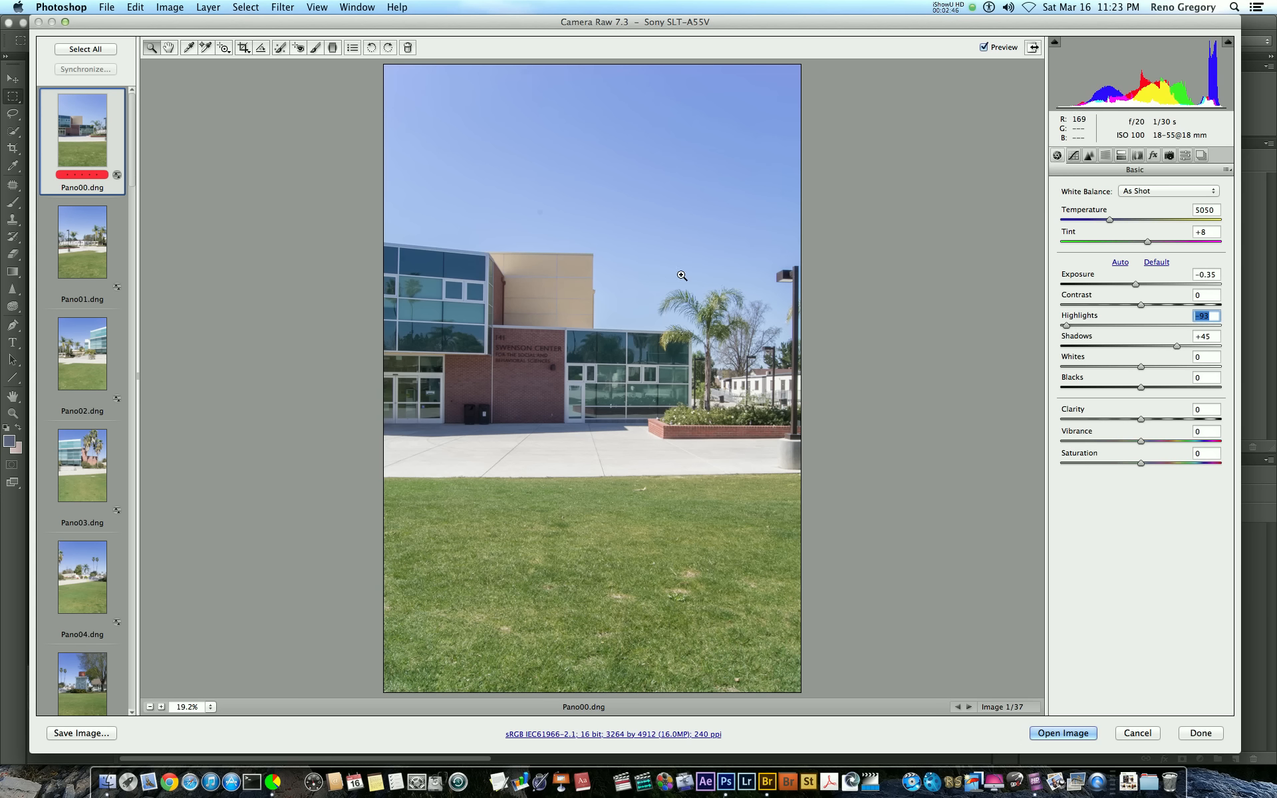
pyautogui.scroll(-3)
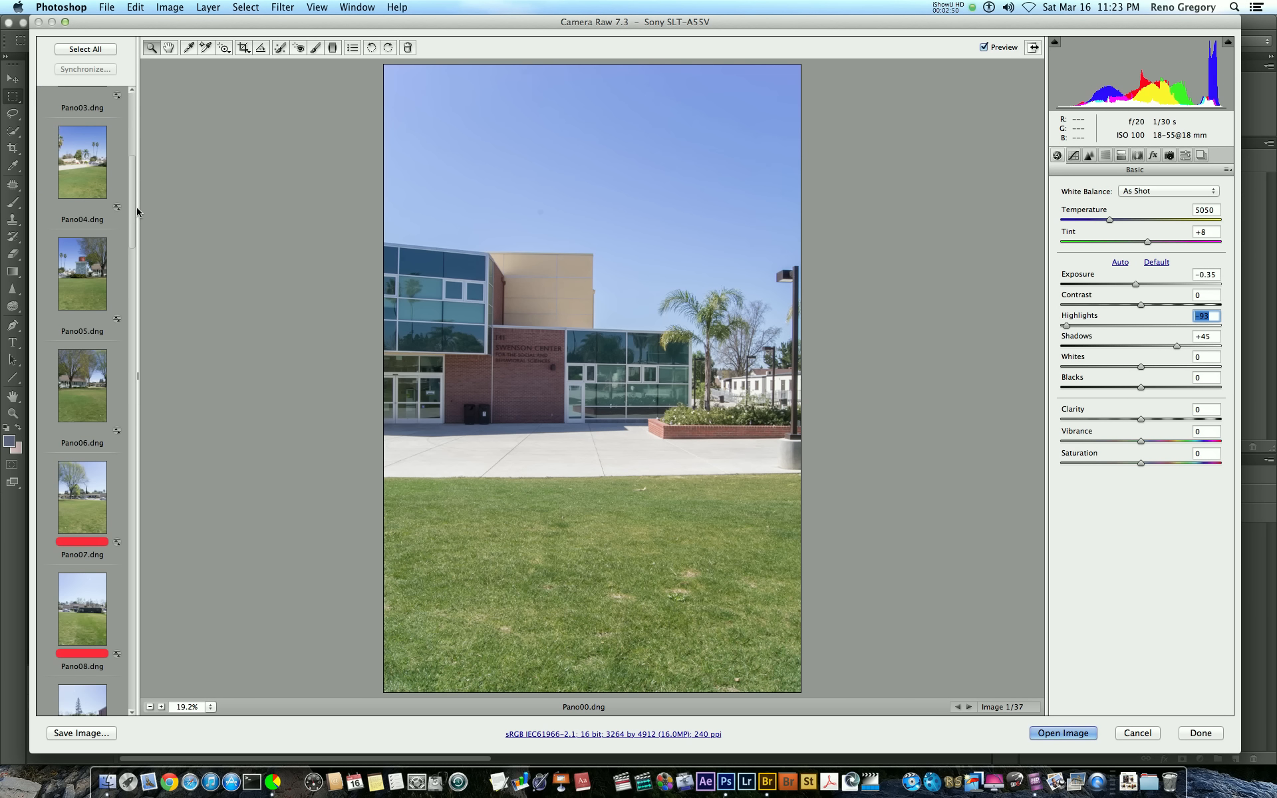
pyautogui.scroll(-3)
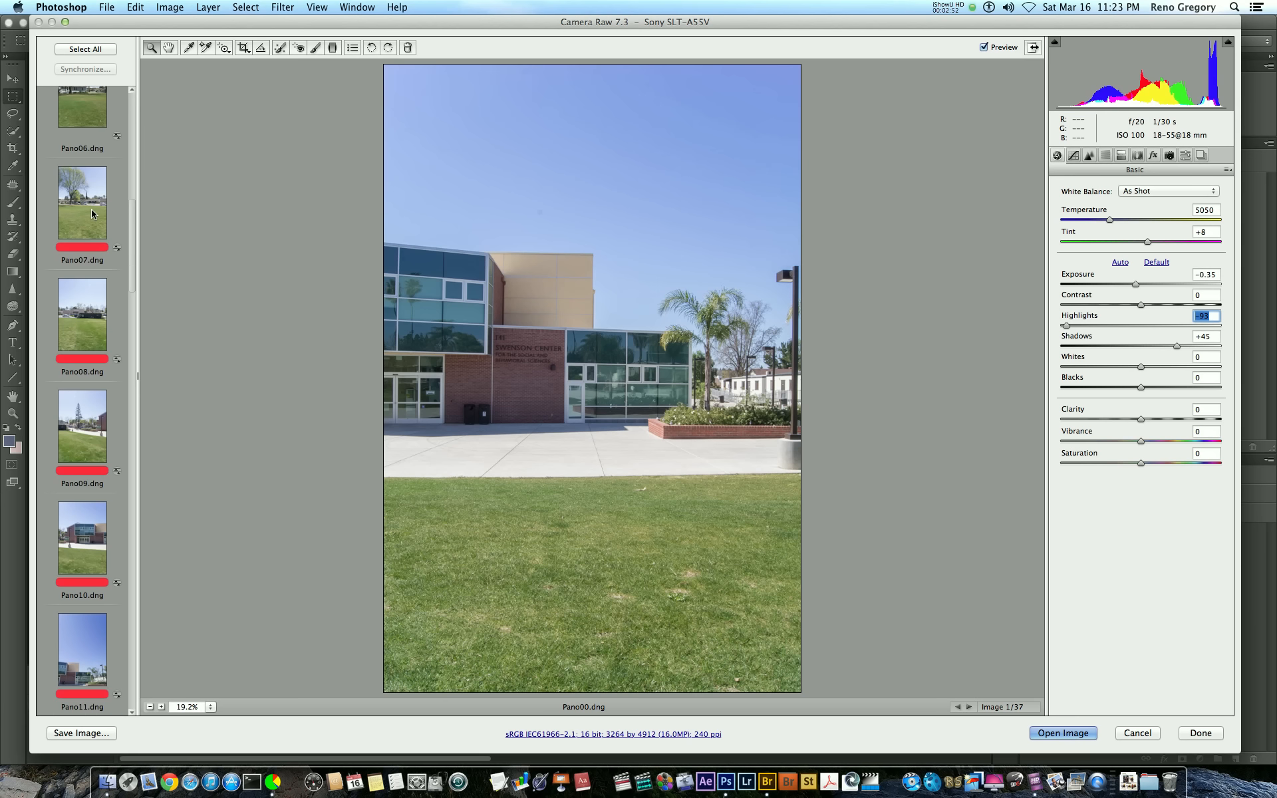
pyautogui.click(81, 651)
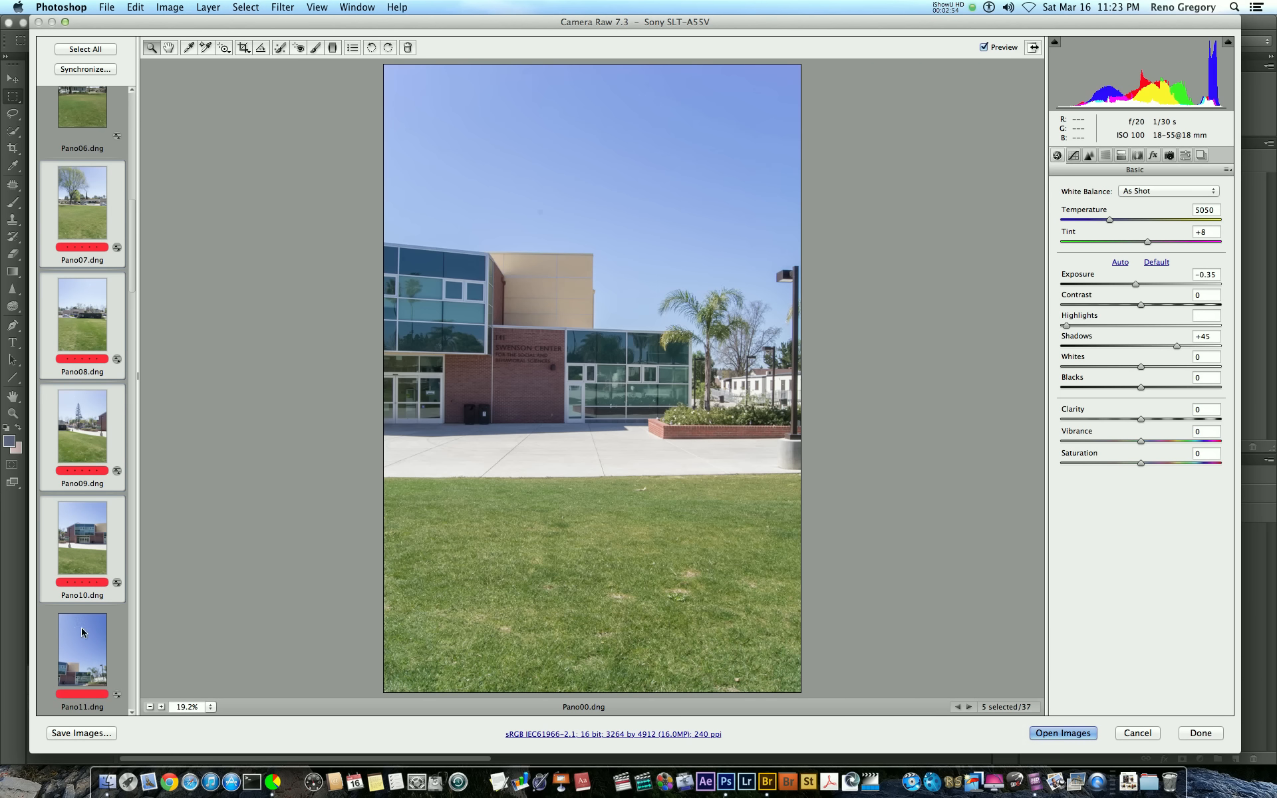
# Step: Try White Balance and Highlights sync subsets, then cancel without syncing
pyautogui.click(85, 67)
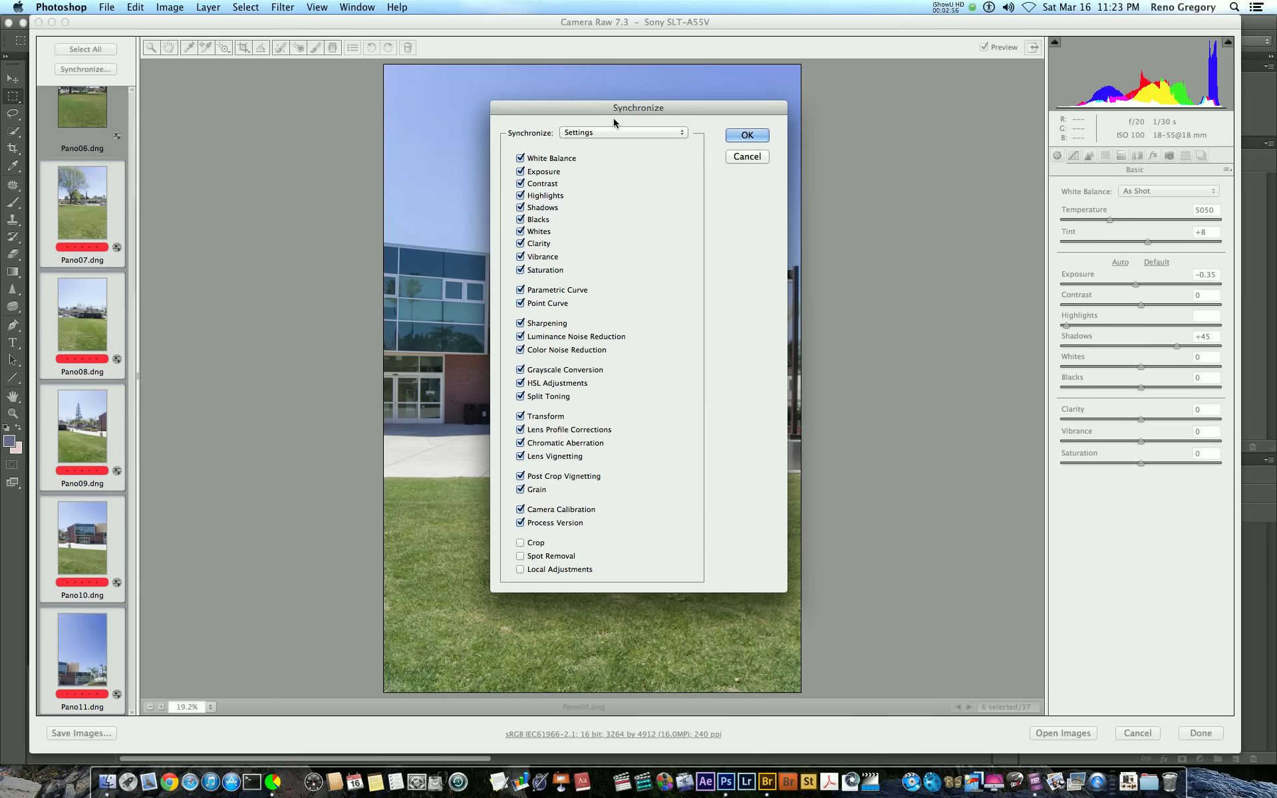
pyautogui.click(622, 131)
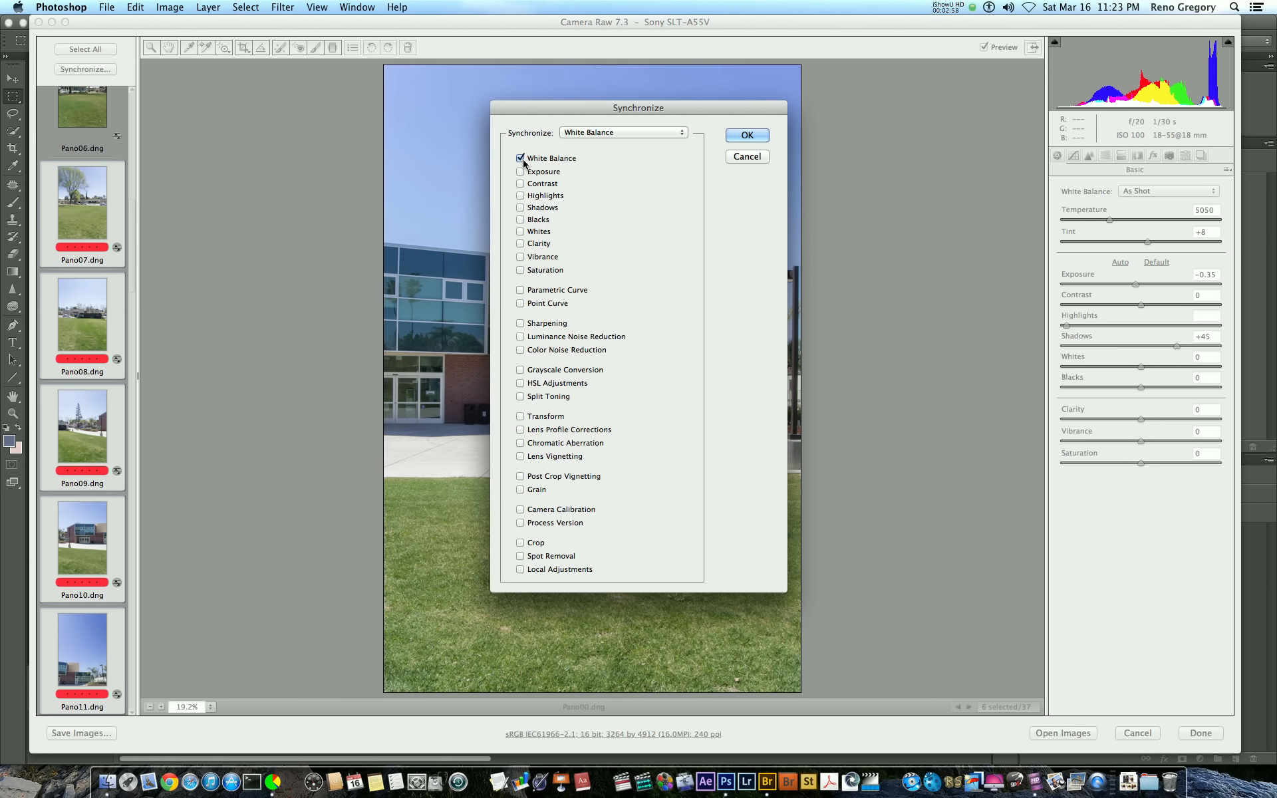
pyautogui.click(520, 195)
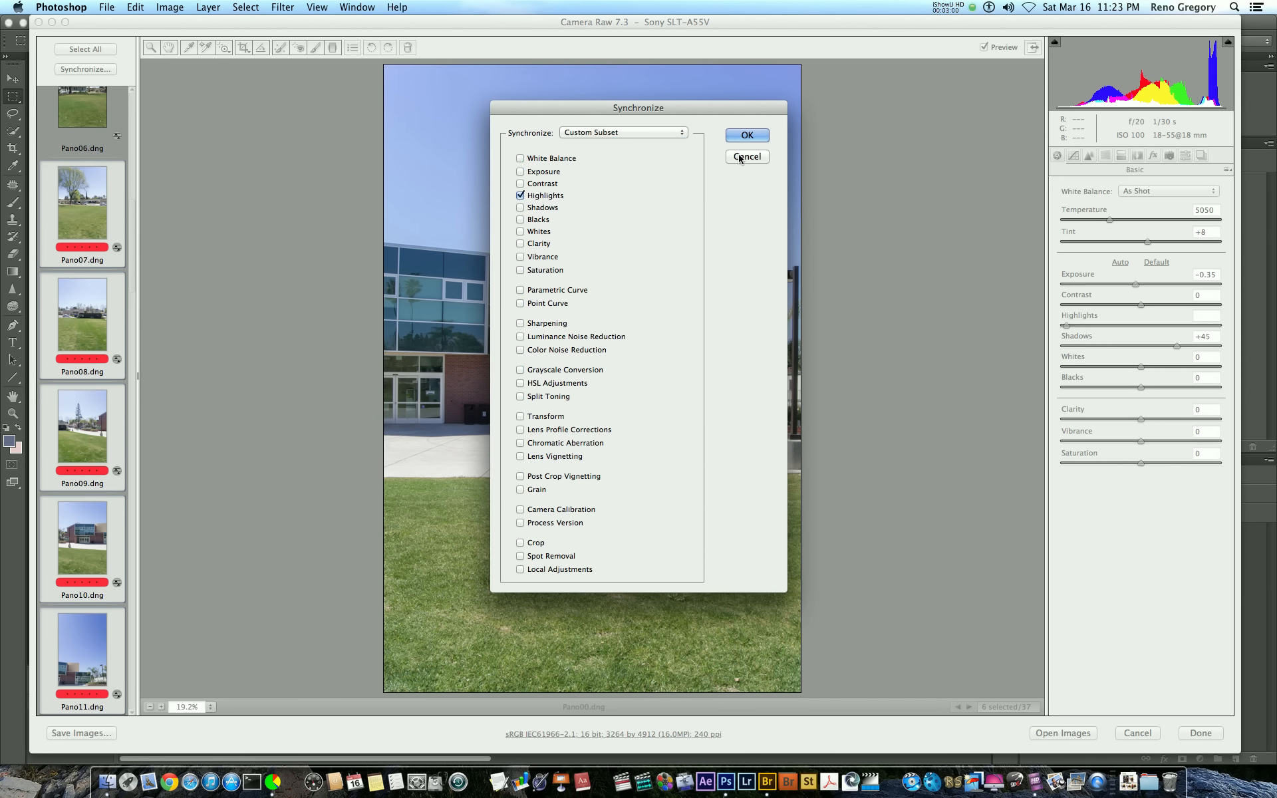
pyautogui.click(745, 157)
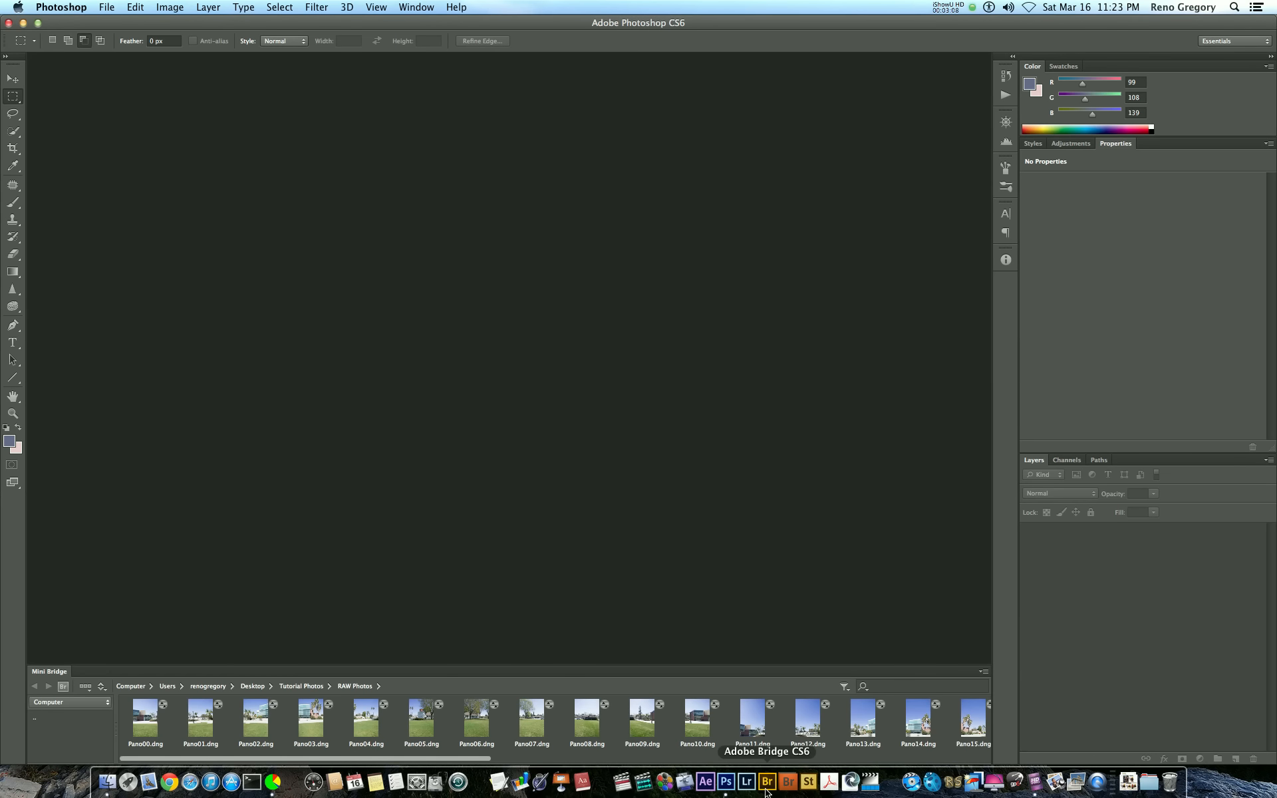
# Step: Save the processed raw frames as TIFFs into the TIFF Converts folder
pyautogui.click(766, 782)
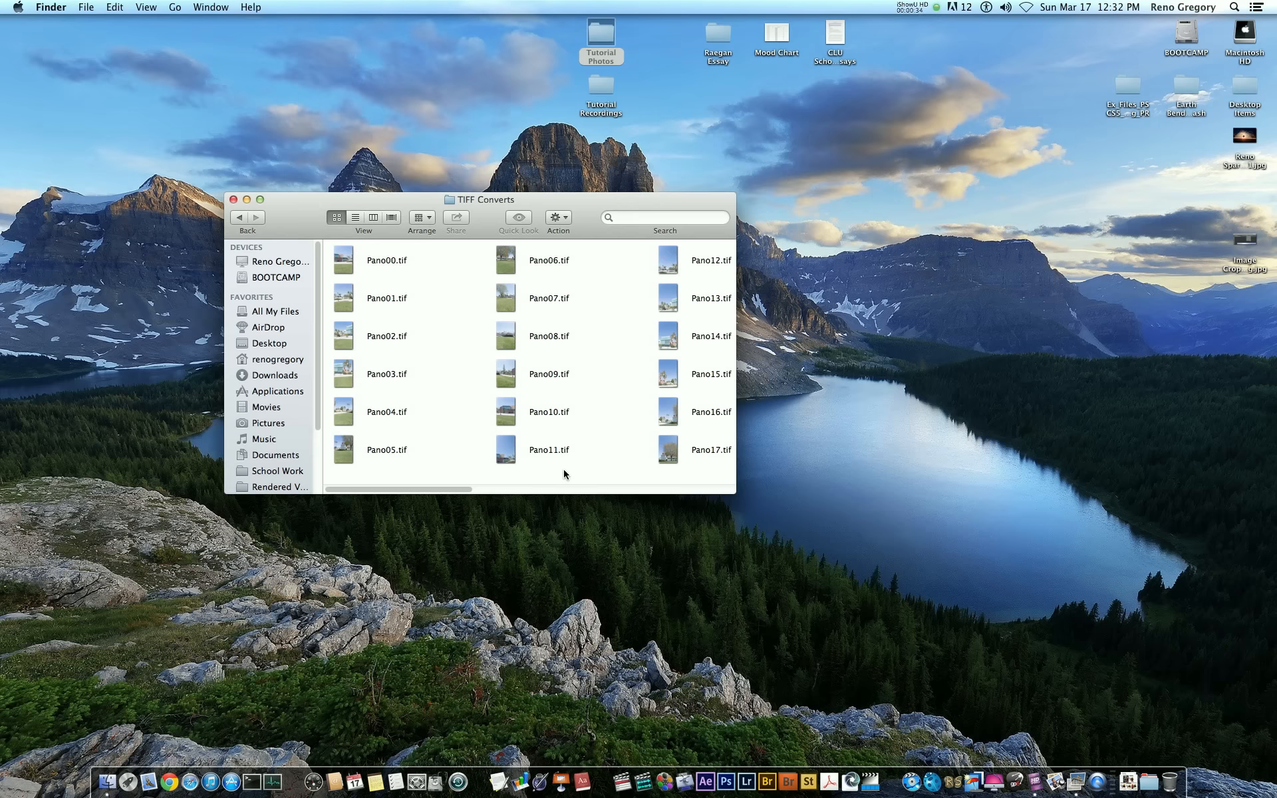
# Step: Select every Pano TIFF in the folder and load them into PTGui Pro
pyautogui.hscroll(3)
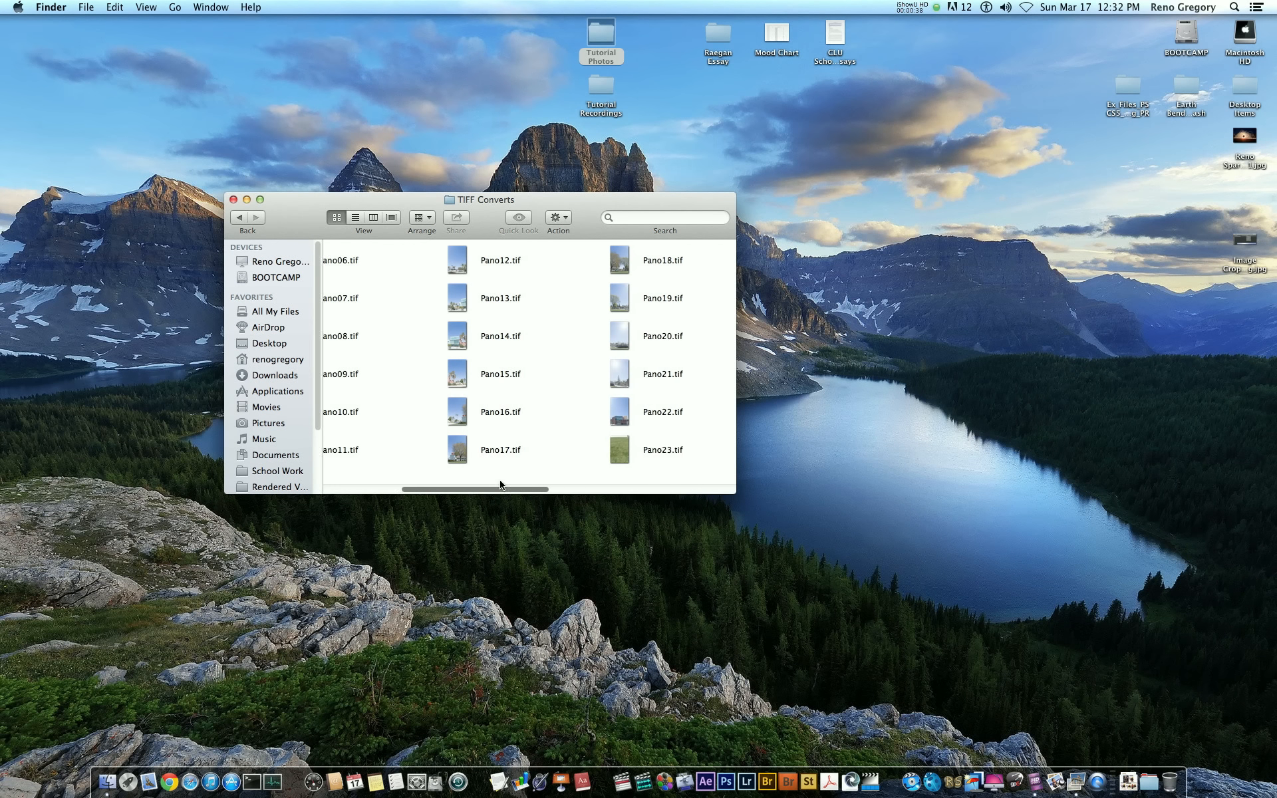
pyautogui.press('cmd+a')
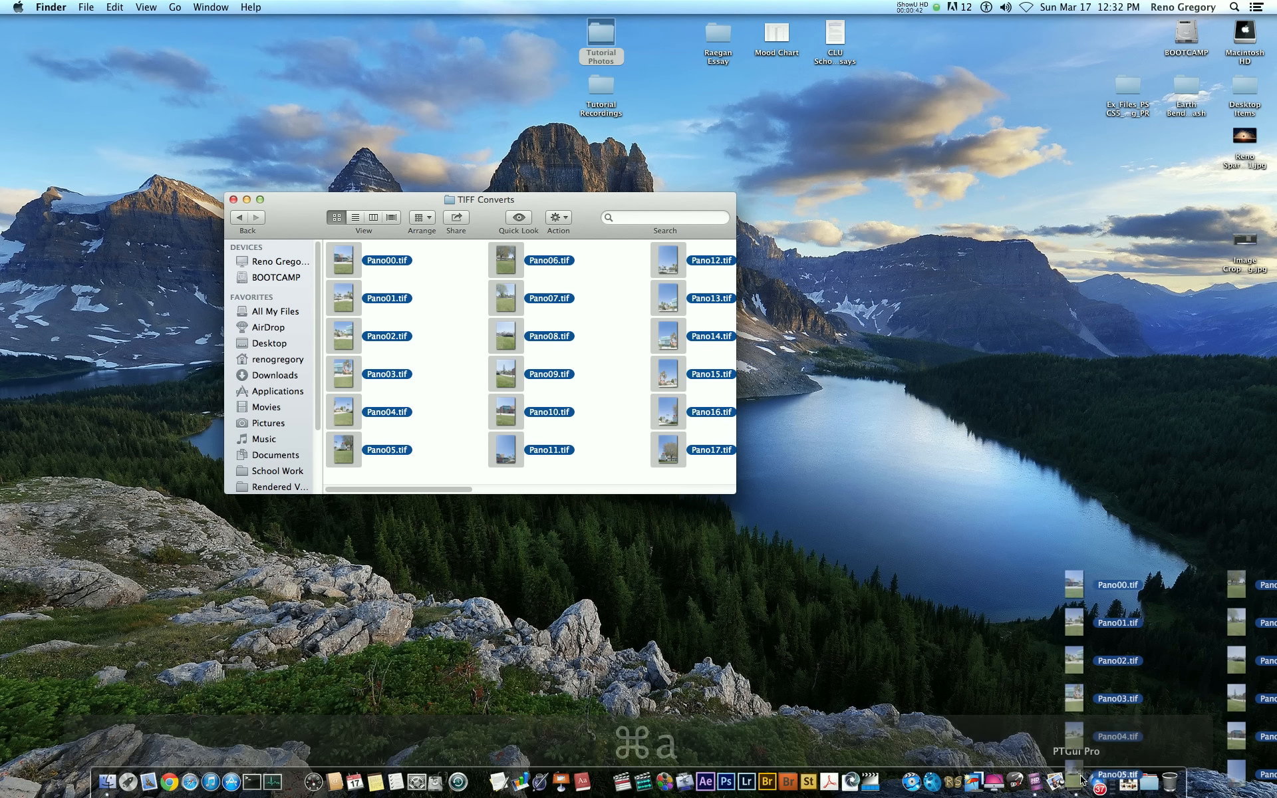
pyautogui.click(1082, 781)
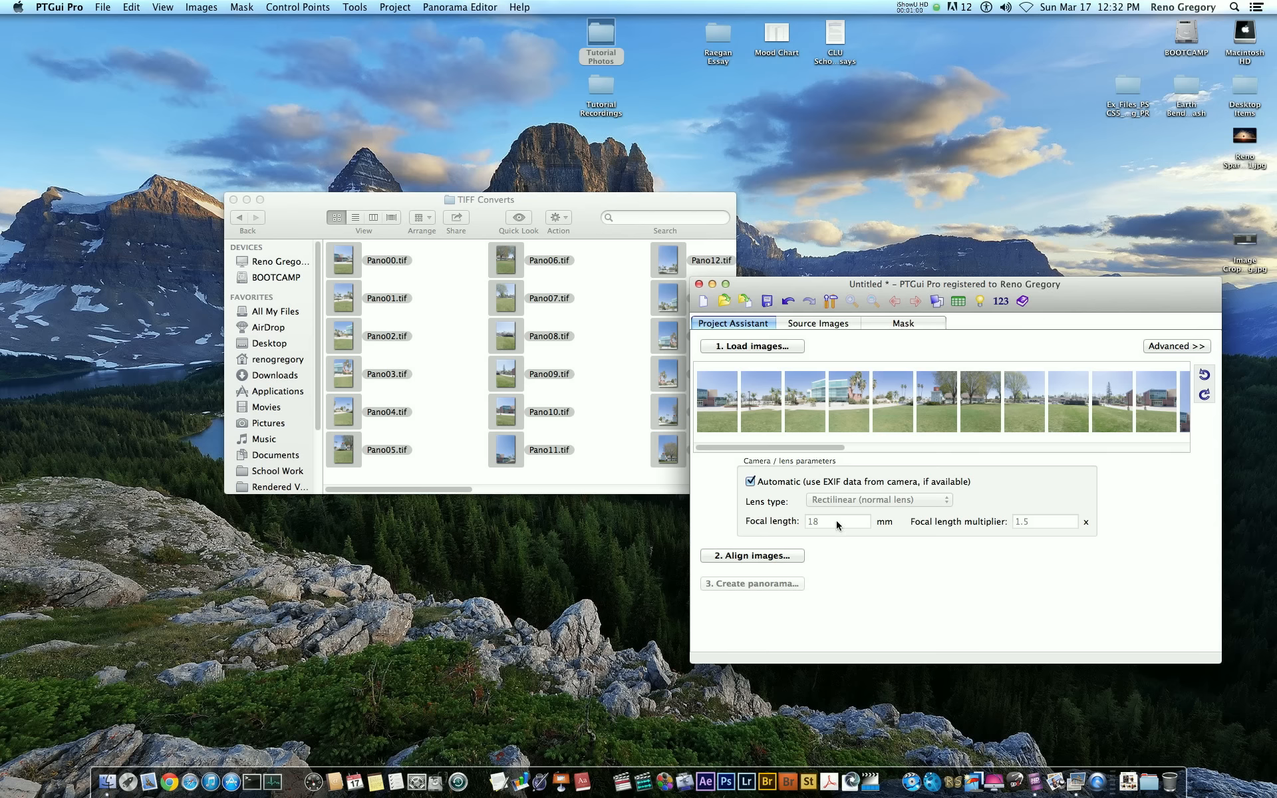
pyautogui.moveTo(949, 495)
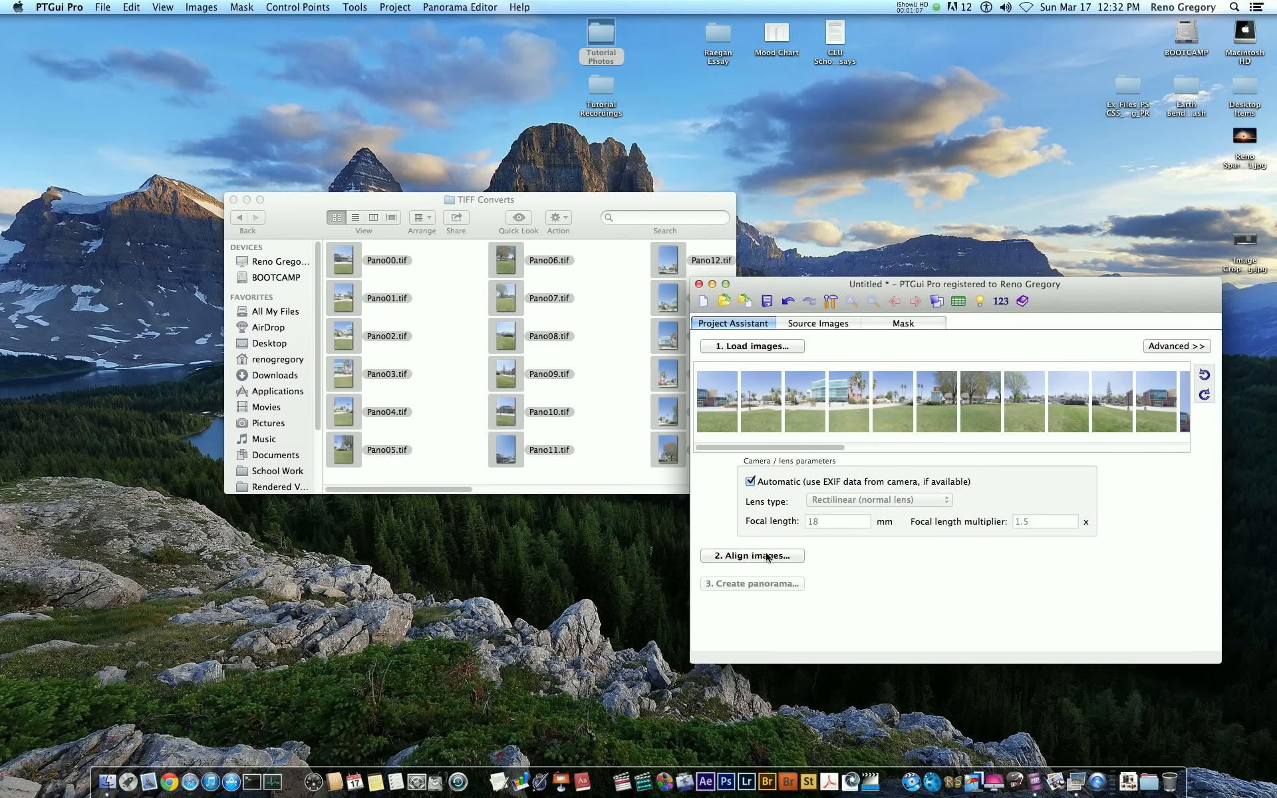
# Step: Align the loaded frames into a stitched 360° × 137° equirectangular preview
pyautogui.click(750, 556)
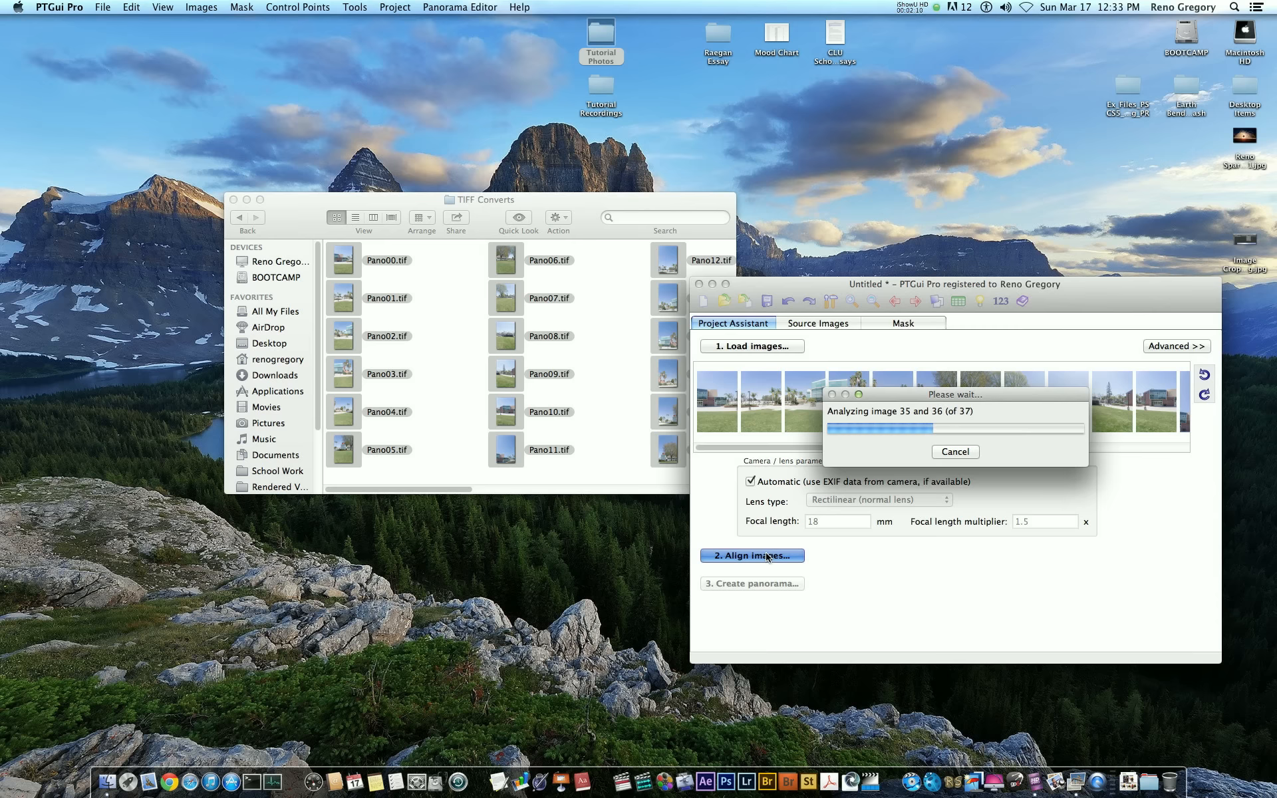
pyautogui.click(751, 556)
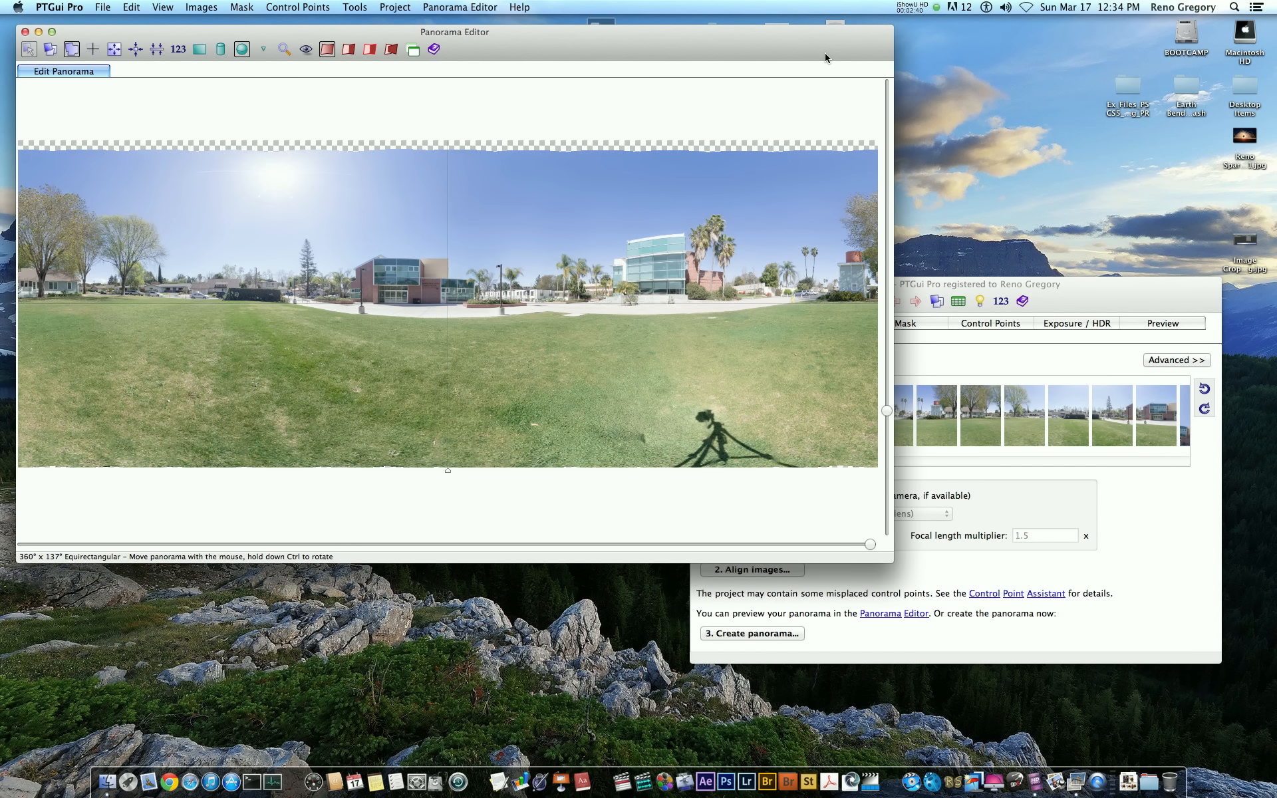
pyautogui.moveTo(560, 302)
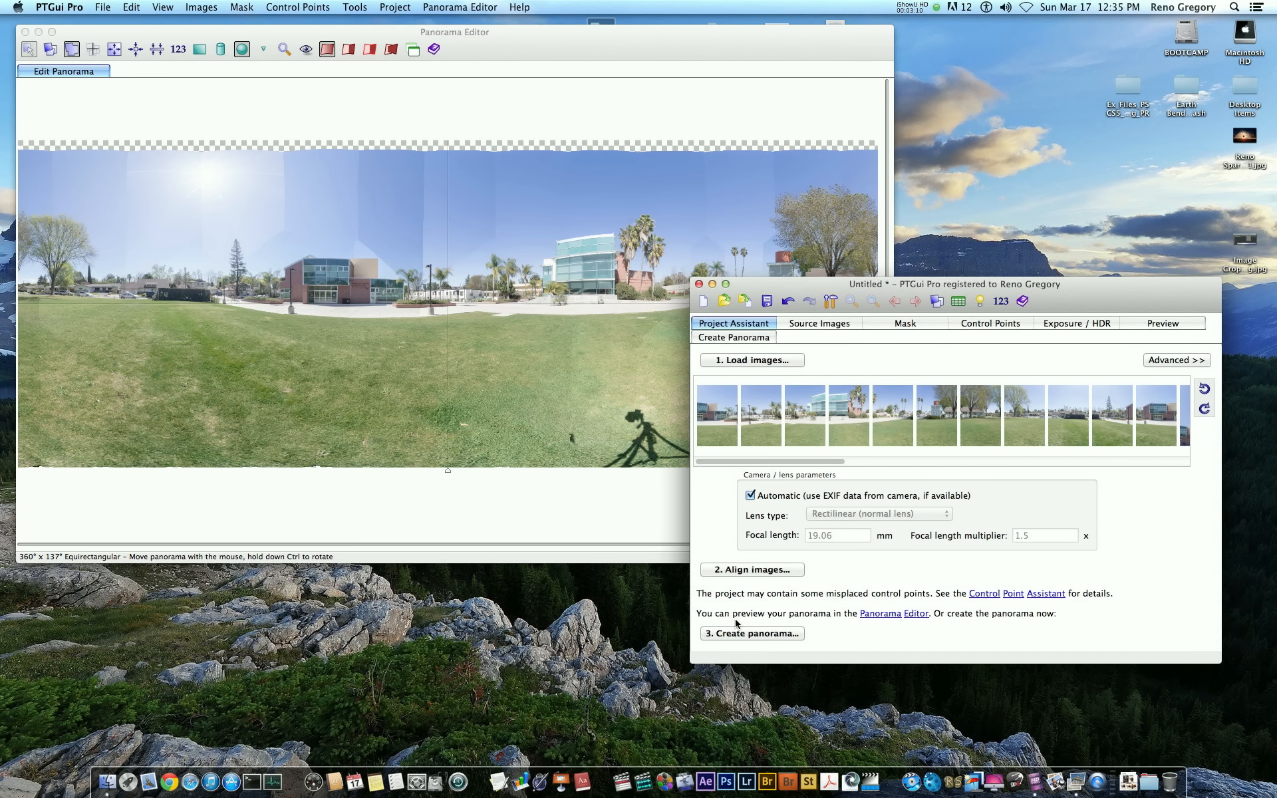
# Step: Go to the Create panorama output settings, proposing a 14953 × 5689 JPEG
pyautogui.click(750, 633)
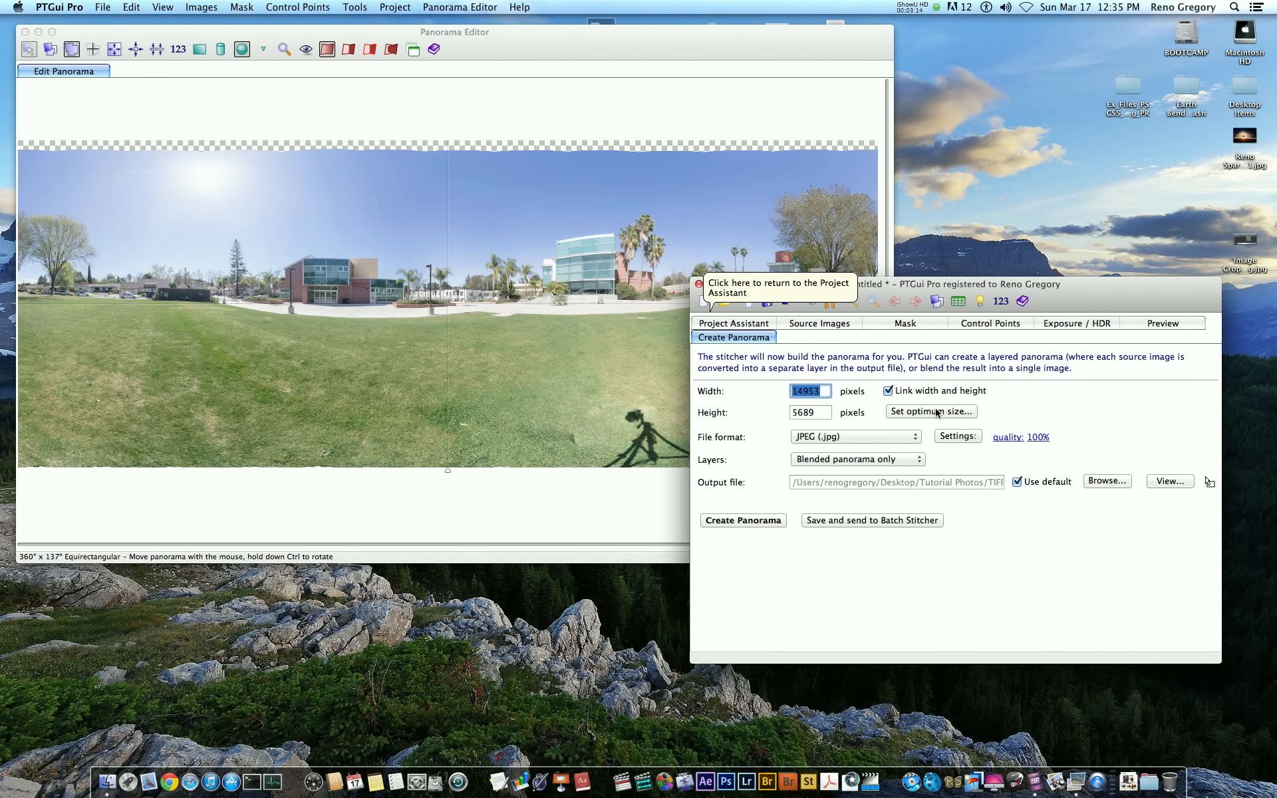
# Step: Set the output width to 8000 pixels so the height becomes 3044
pyautogui.click(930, 411)
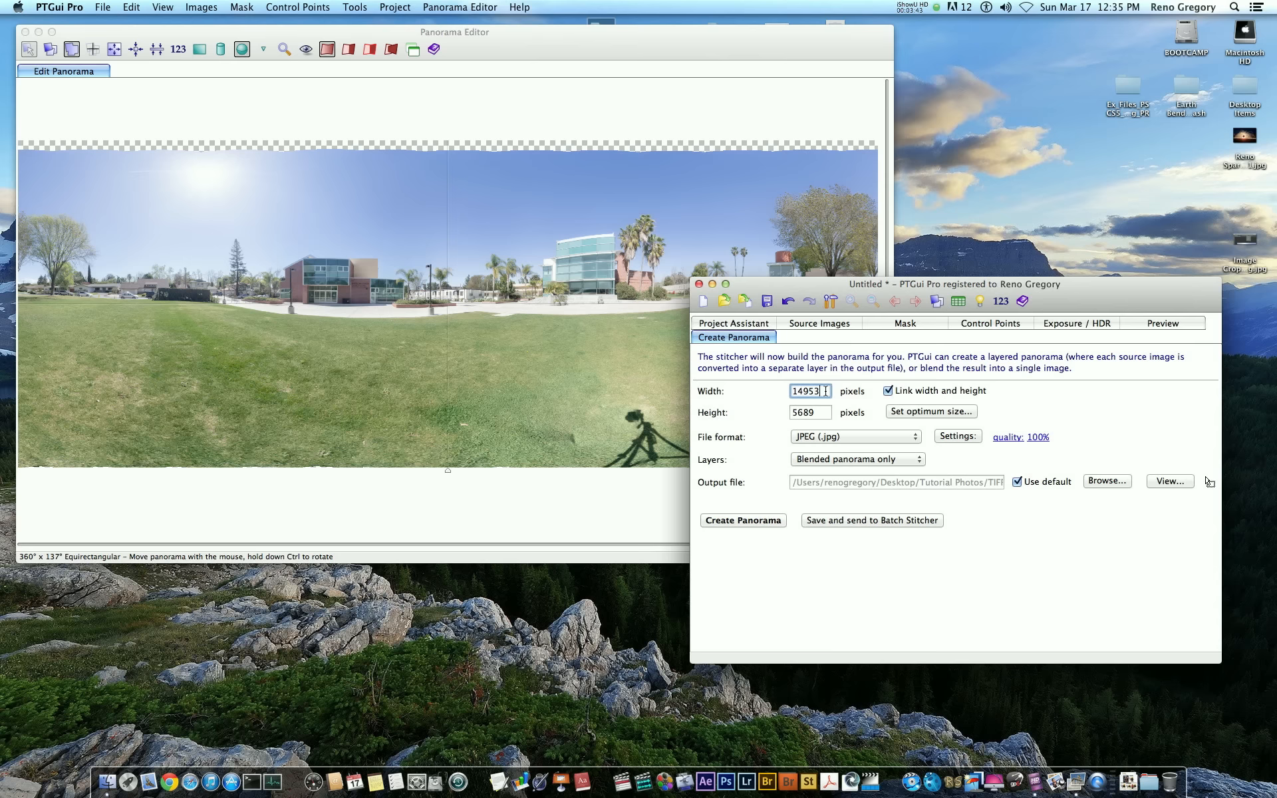
pyautogui.tripleClick(808, 391)
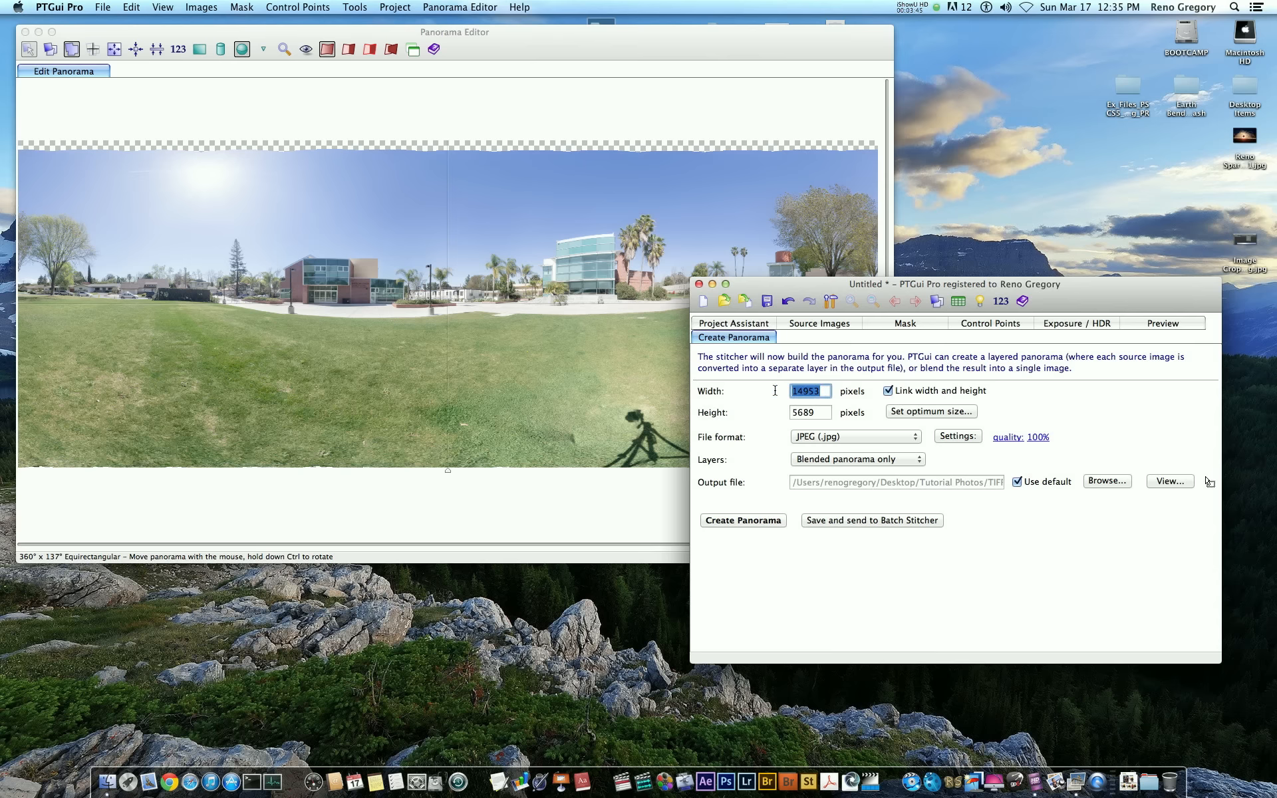
pyautogui.write('8000')
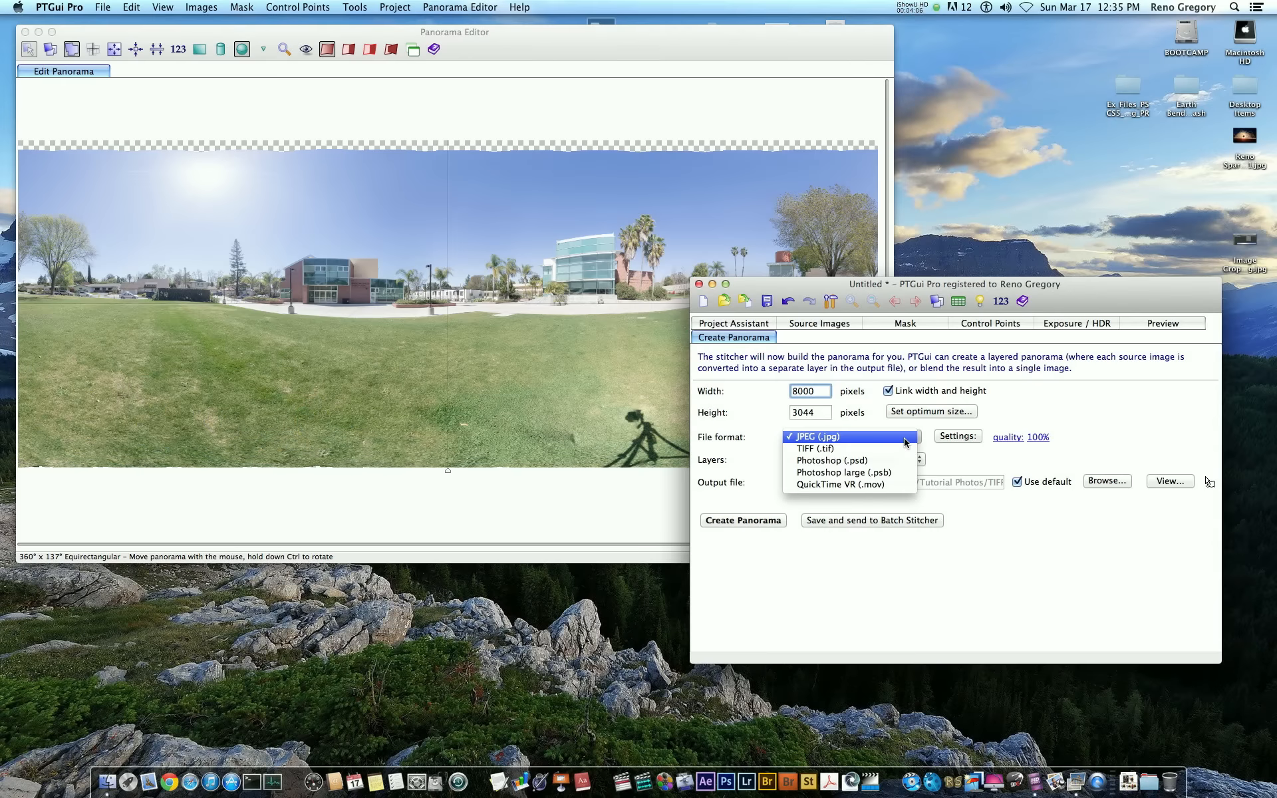
# Step: Render the stitched CLU panorama out of PTGui Pro as a Photoshop large (.psb) file
pyautogui.click(843, 473)
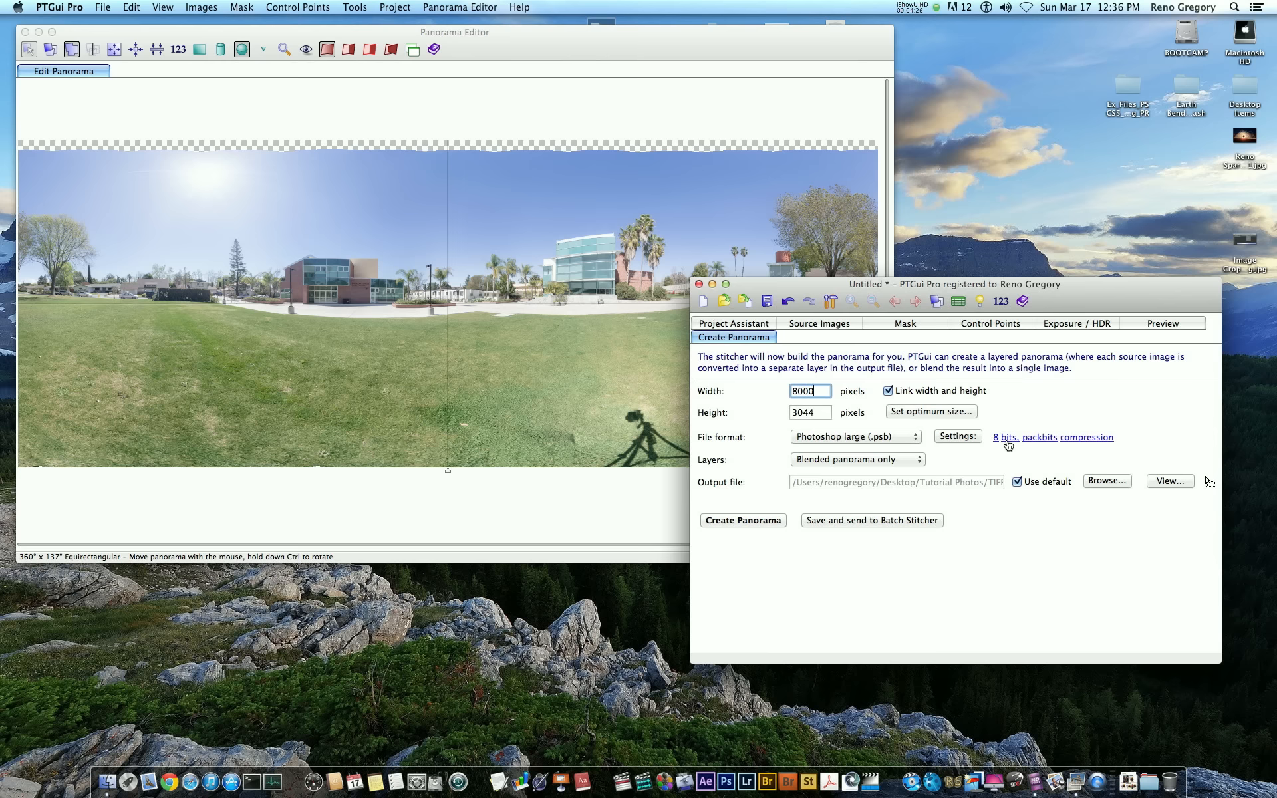
pyautogui.moveTo(1108, 480)
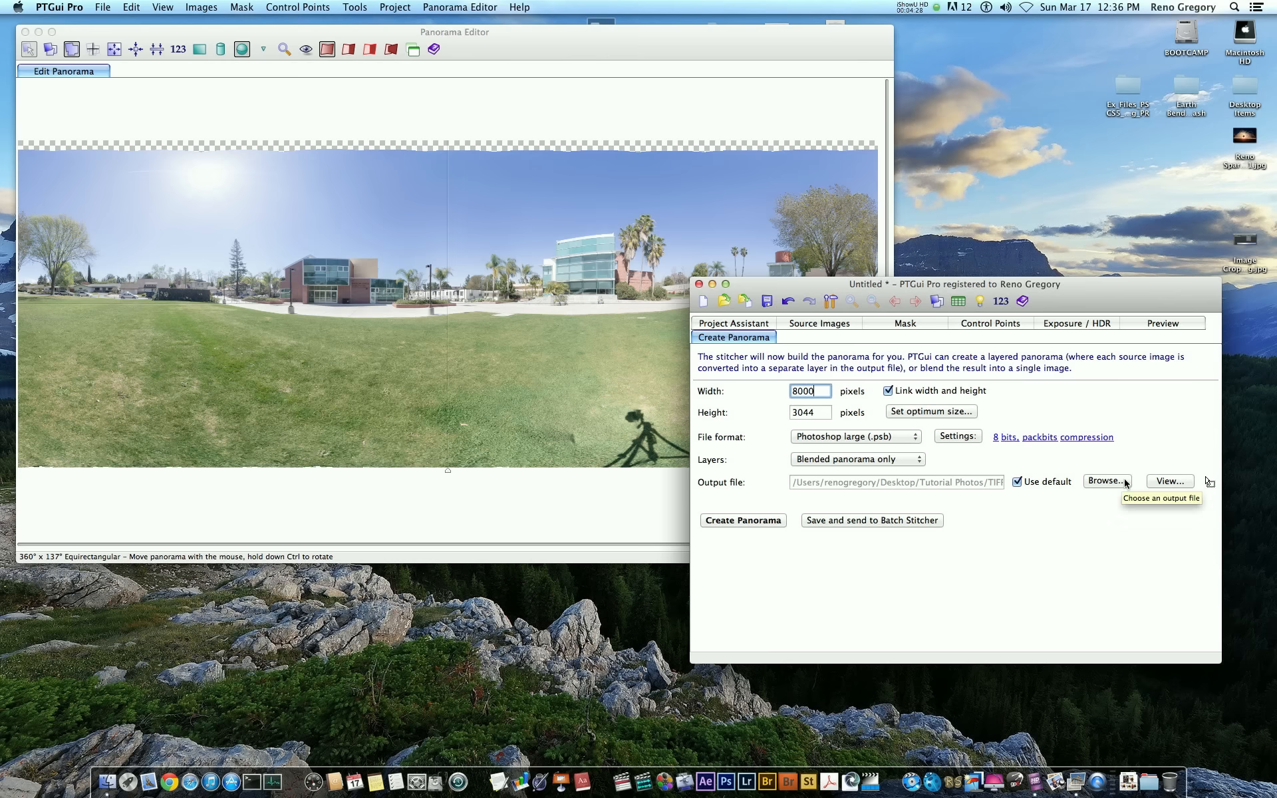
pyautogui.moveTo(742, 520)
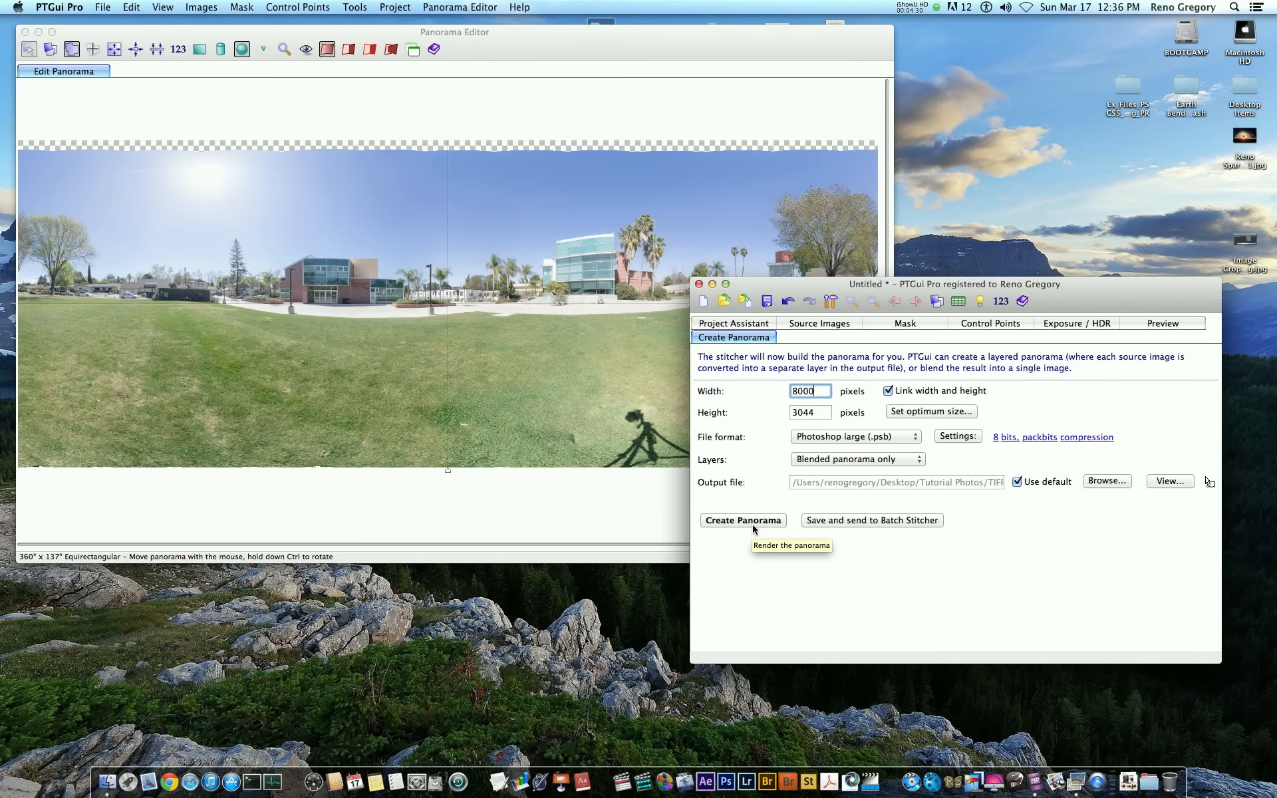
pyautogui.click(743, 520)
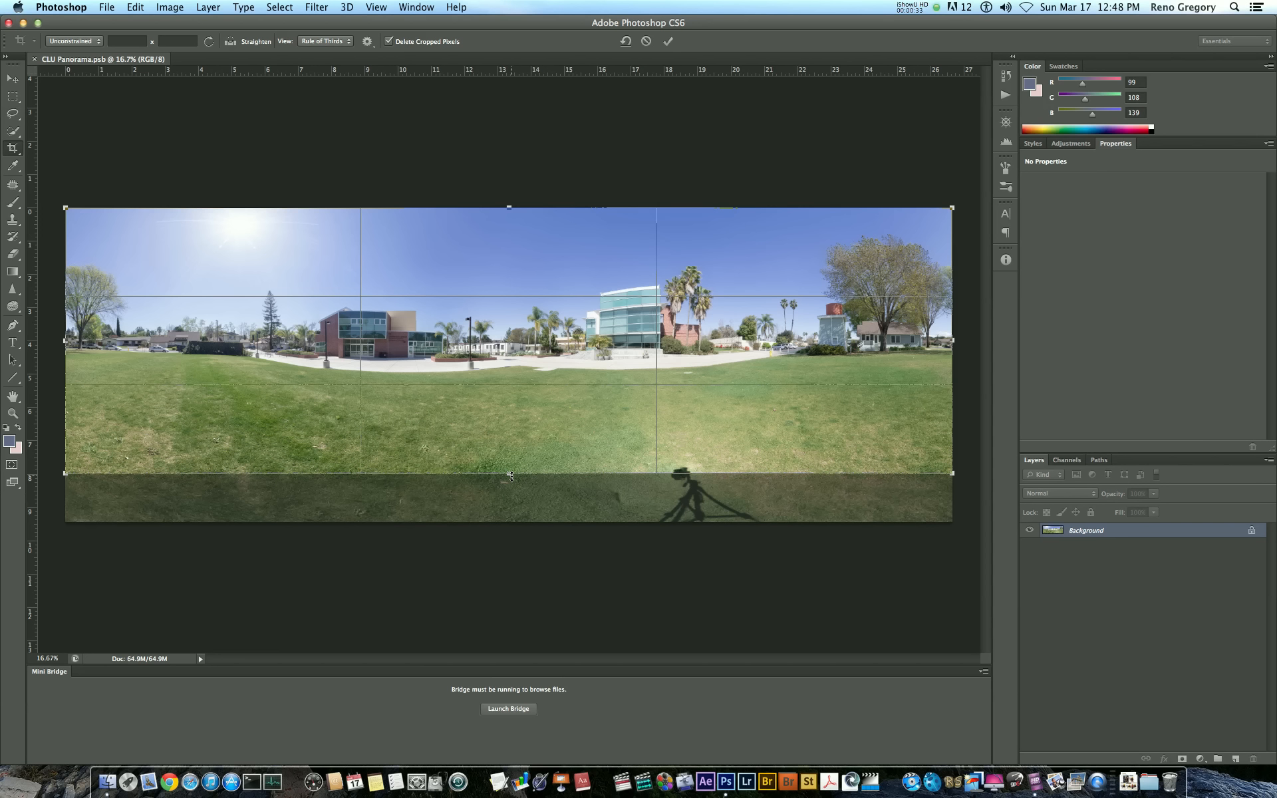
pyautogui.moveTo(528, 370)
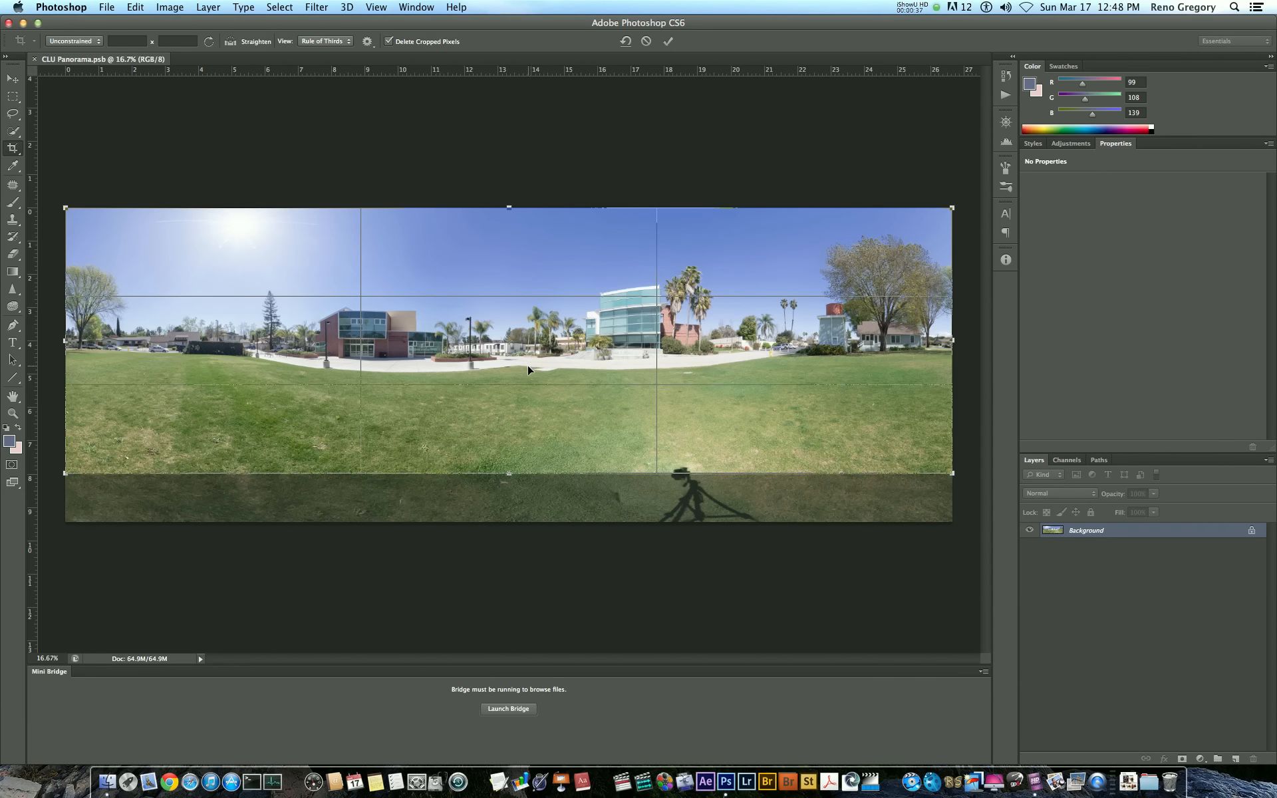
pyautogui.moveTo(526, 372)
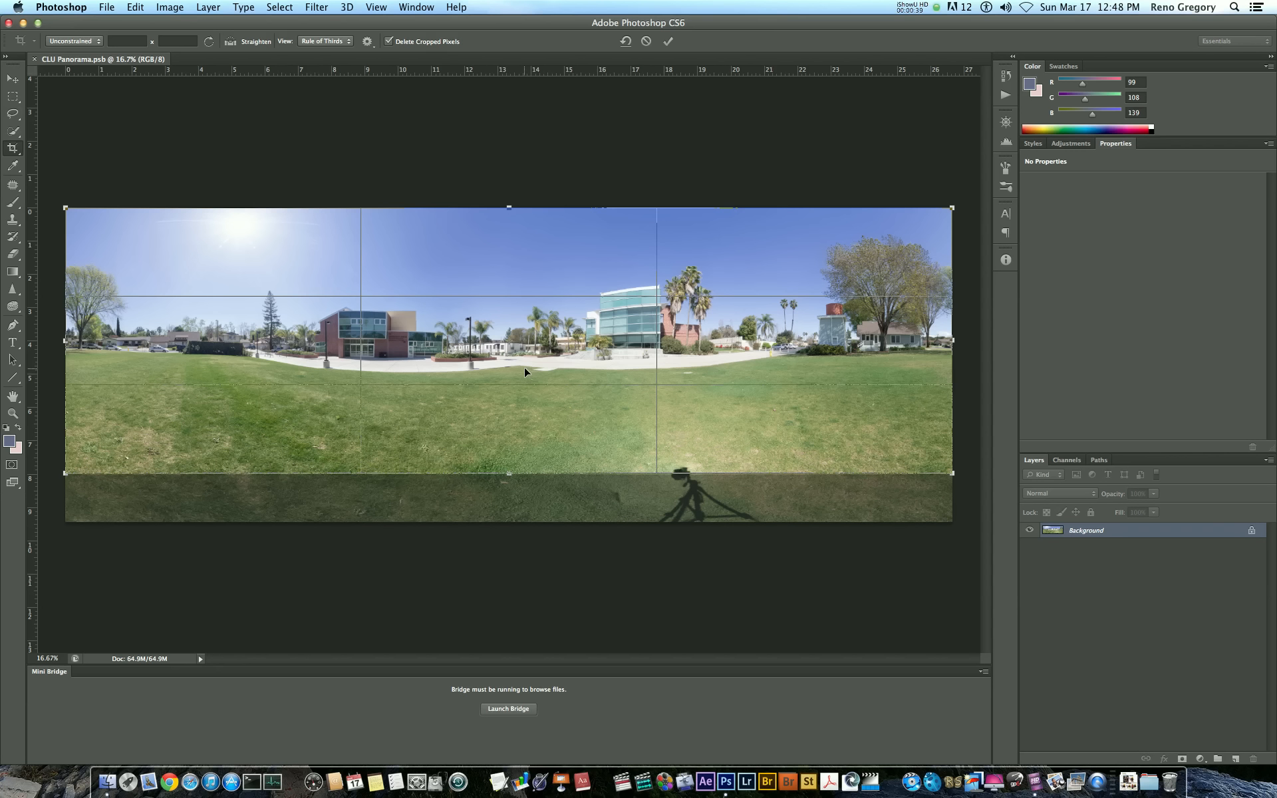
pyautogui.moveTo(518, 467)
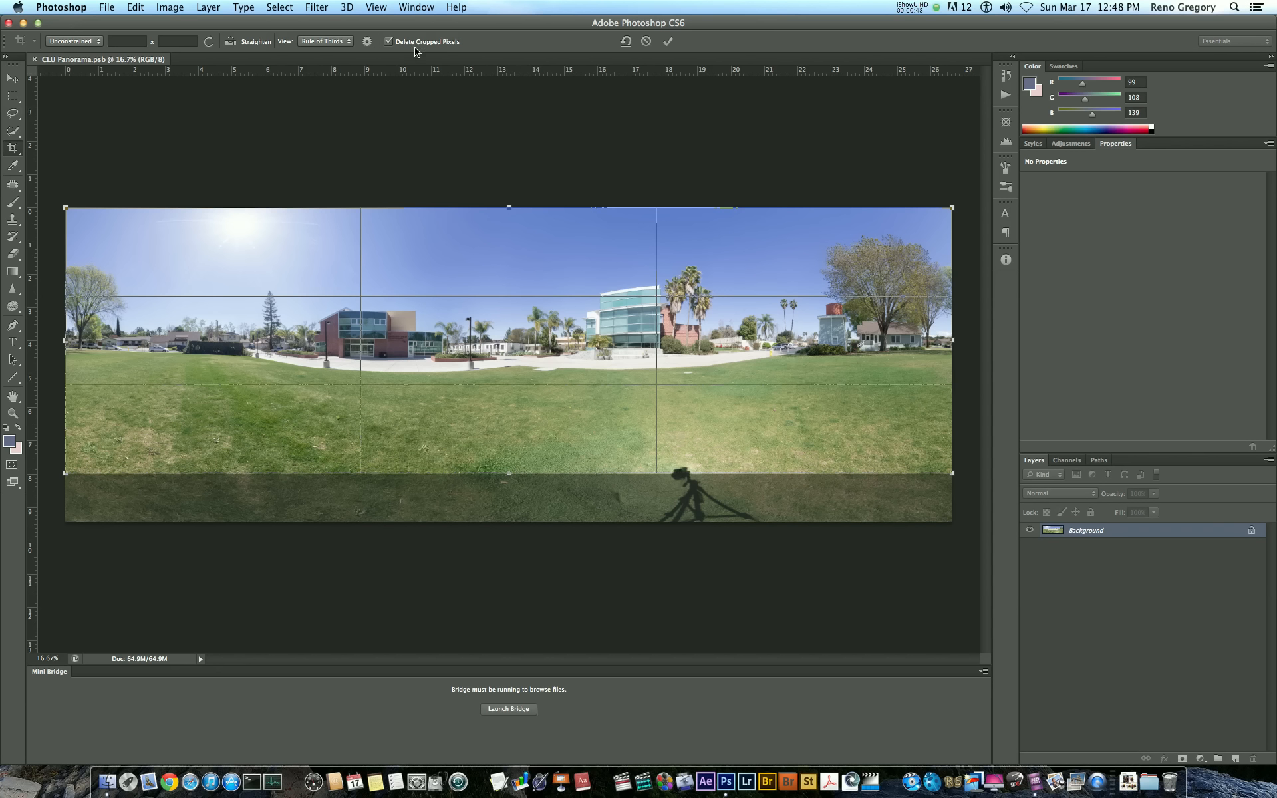
pyautogui.moveTo(434, 46)
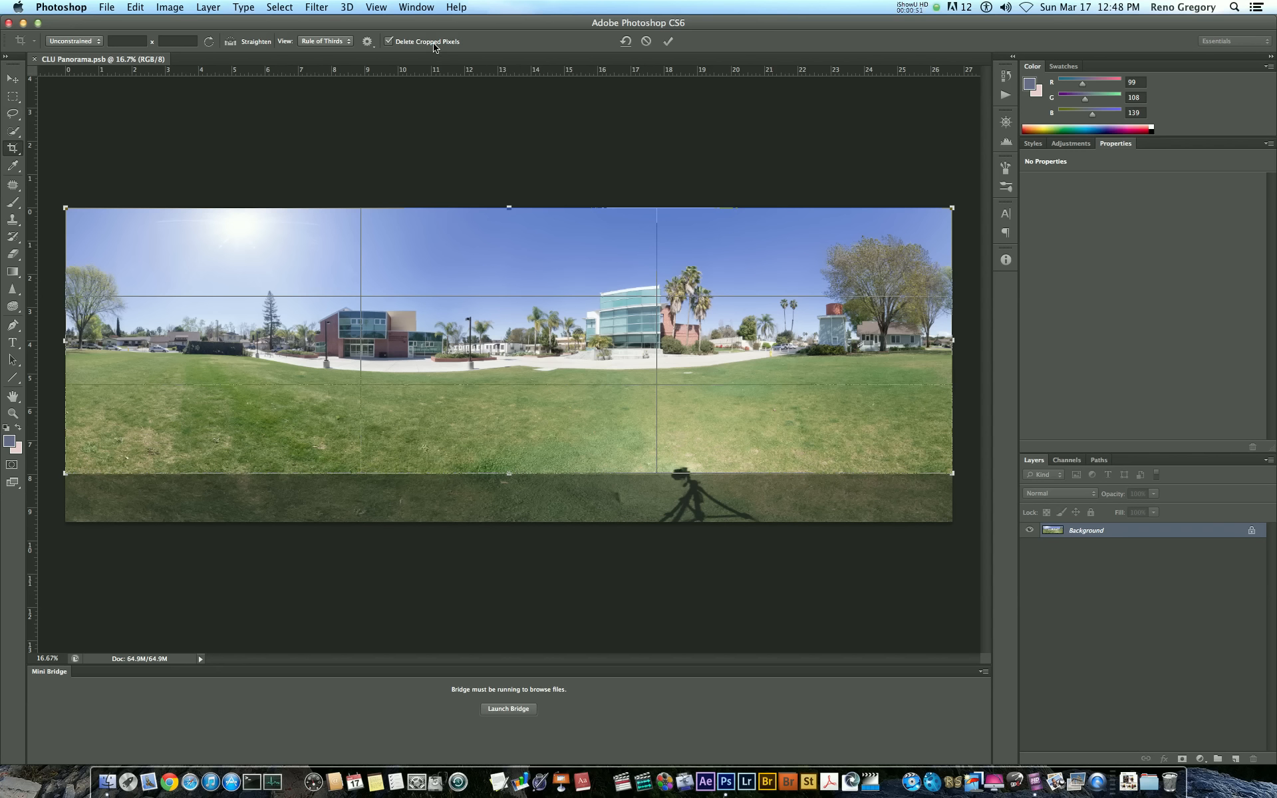
pyautogui.moveTo(426, 41)
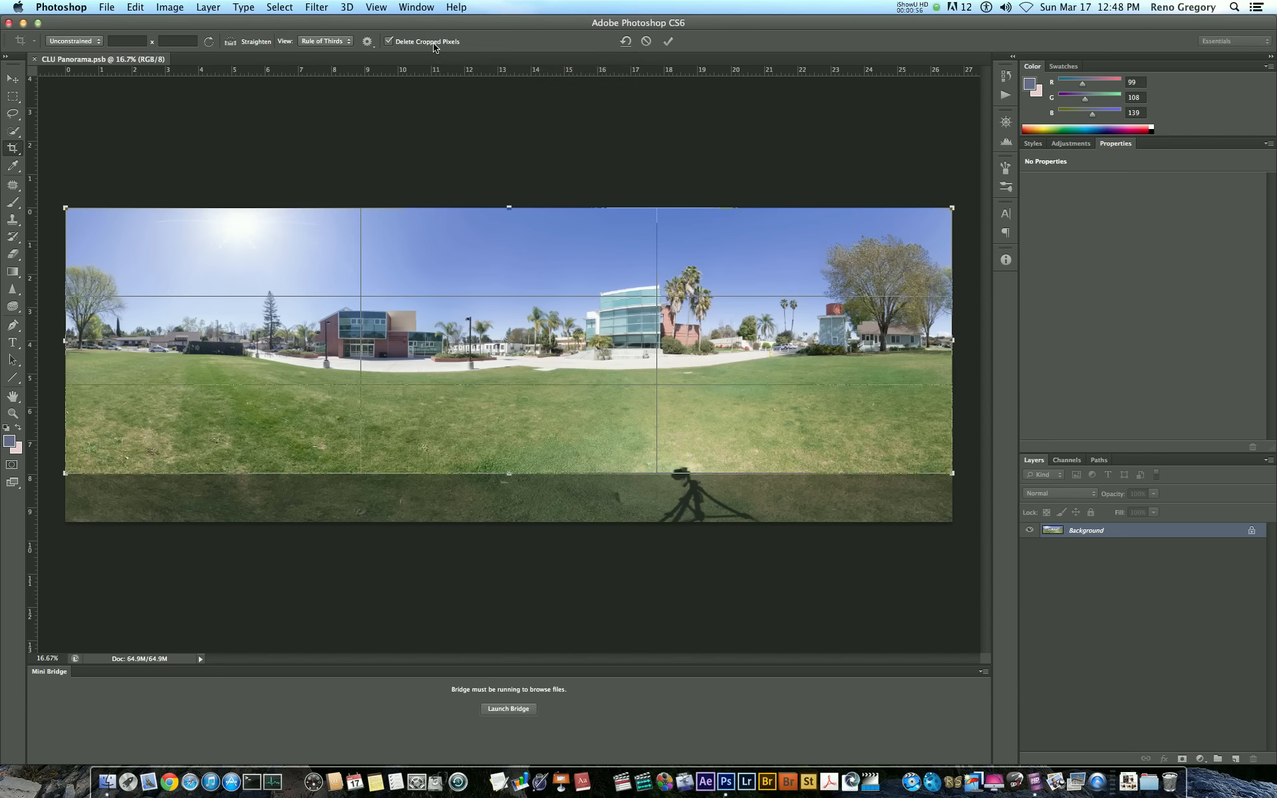
pyautogui.moveTo(684, 63)
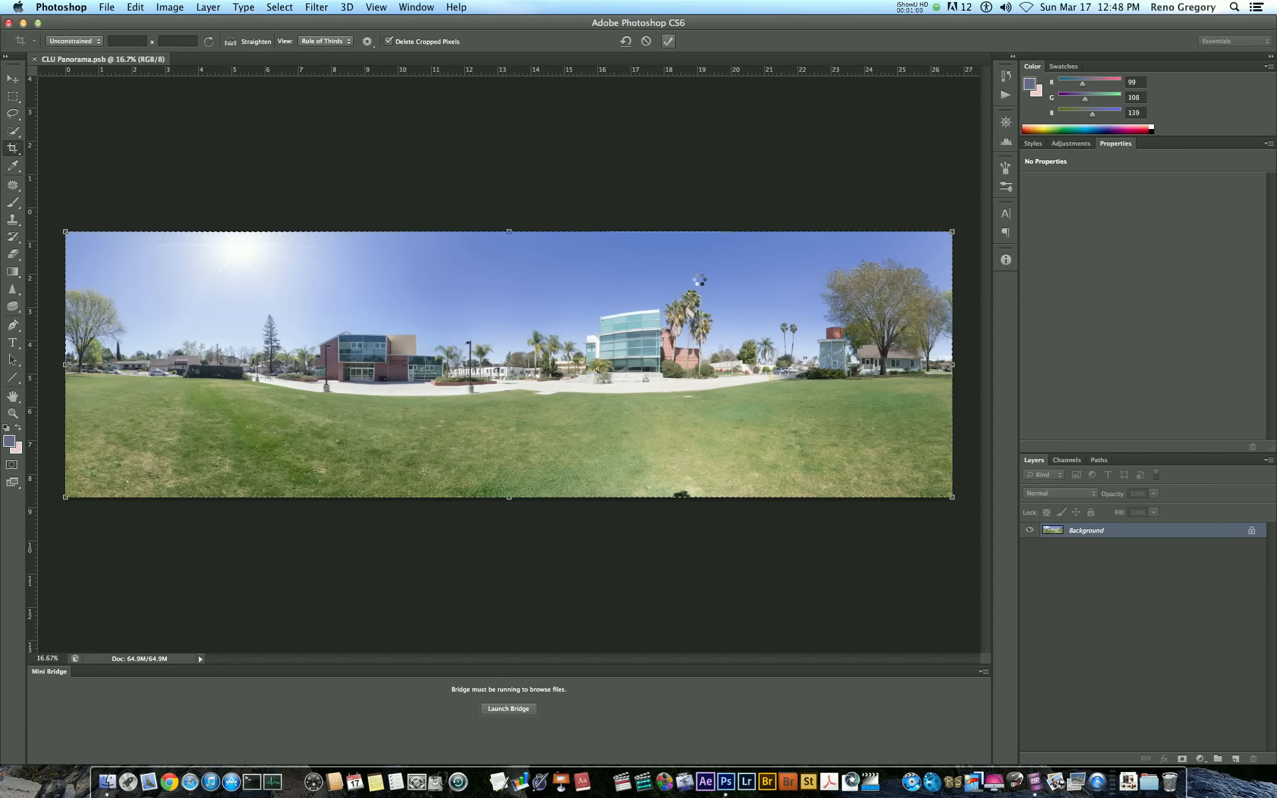
# Step: Commit the crop that trims the tripod-shadow strip off the panorama's bottom edge
pyautogui.click(666, 42)
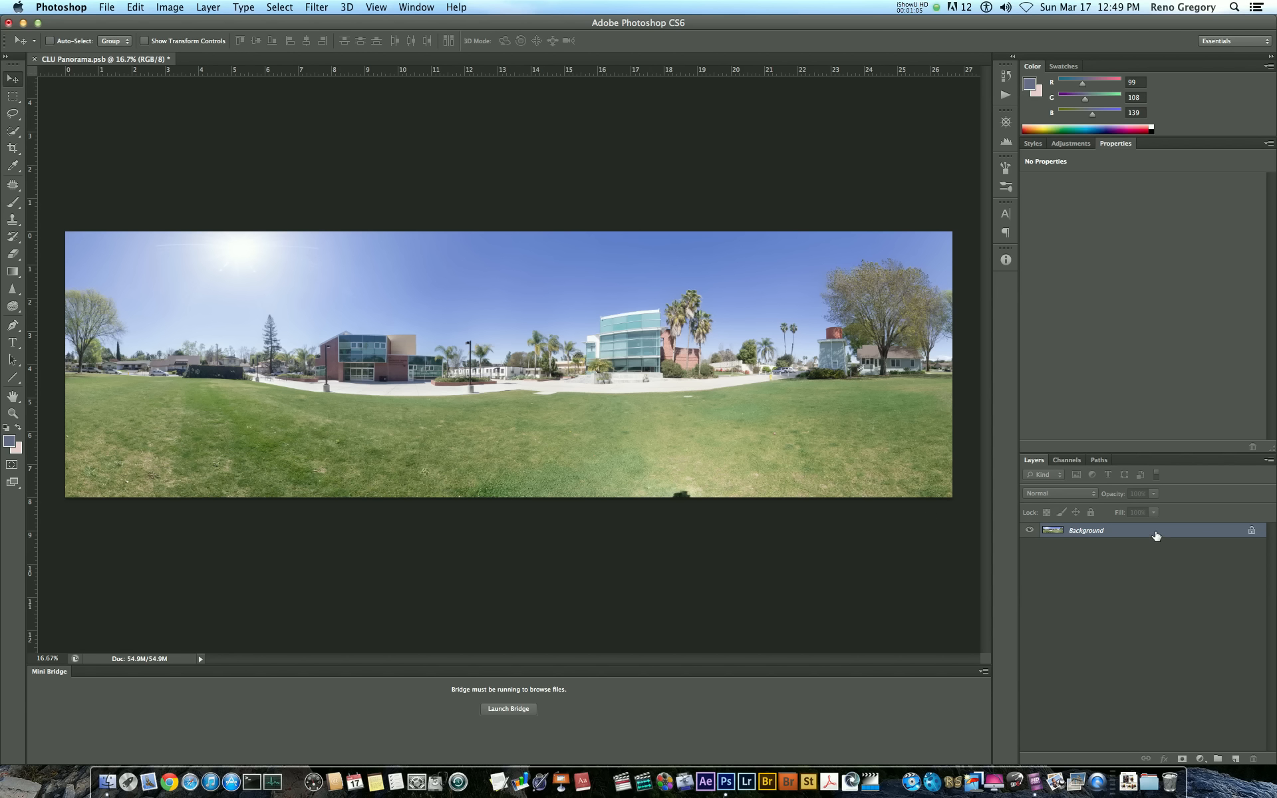
# Step: Convert the background to Layer 0 and resize it unconstrained to an 8000 × 8000 pixel square
pyautogui.doubleClick(1087, 531)
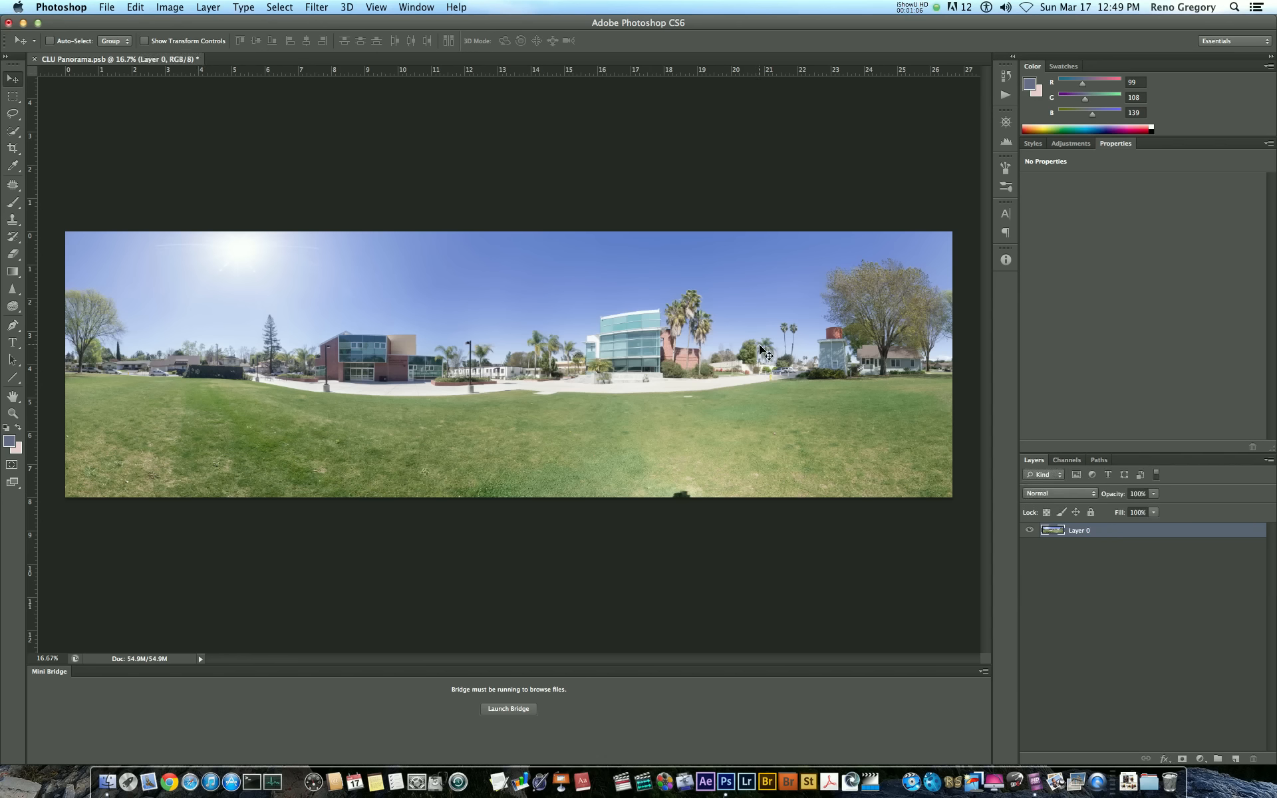
pyautogui.moveTo(560, 421)
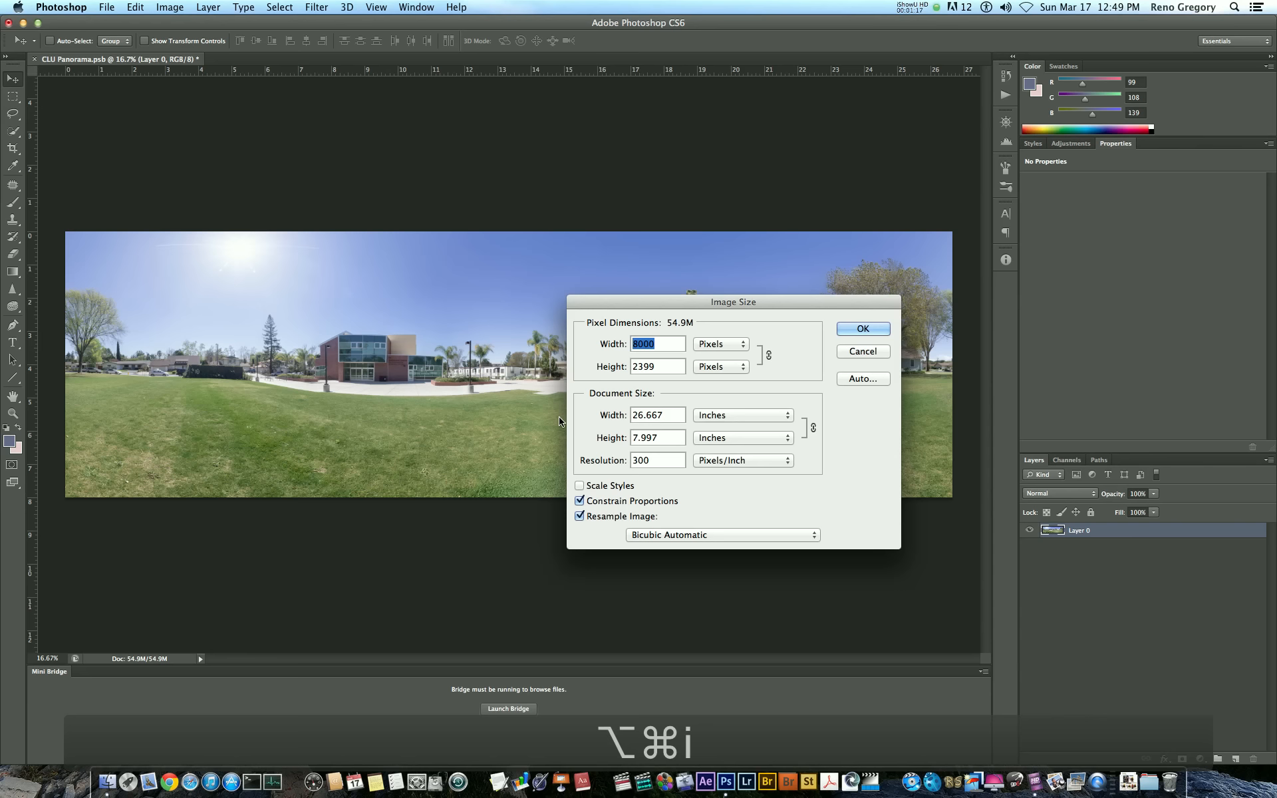
pyautogui.click(580, 501)
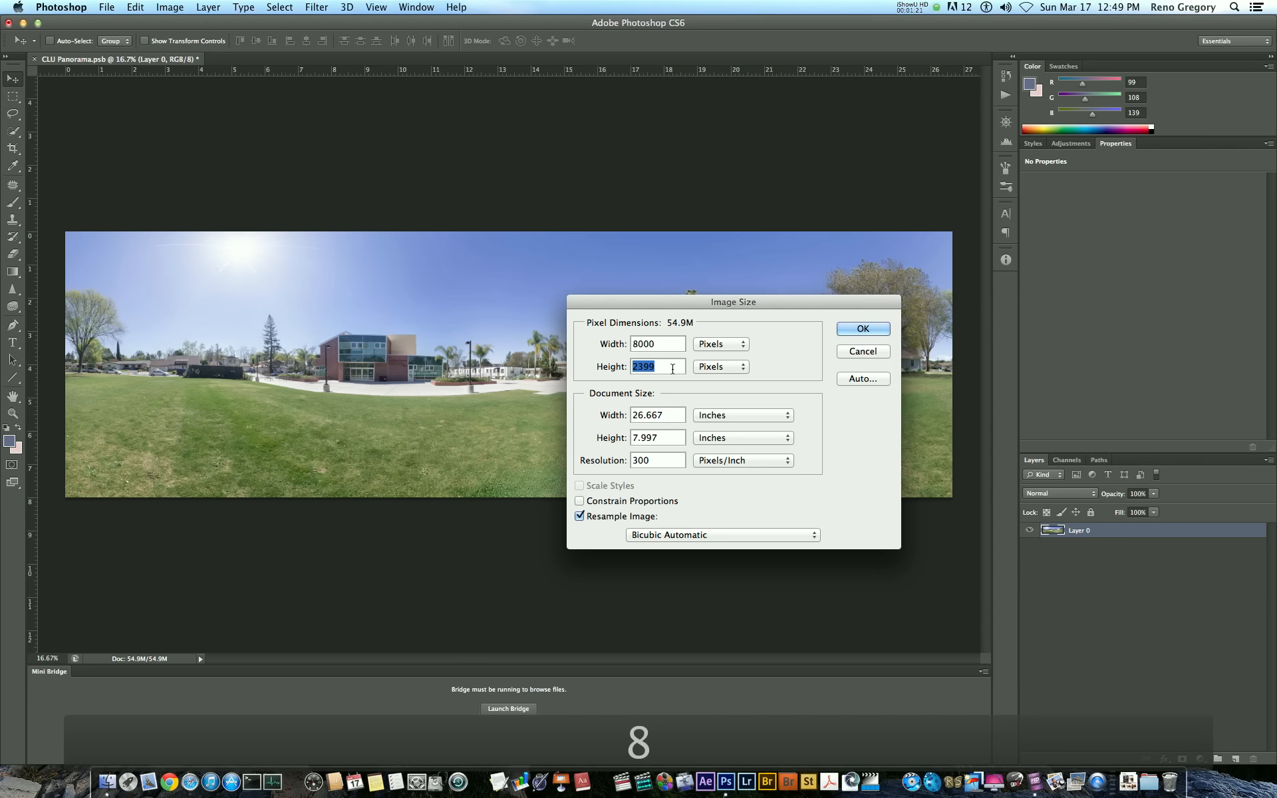
pyautogui.write('8000')
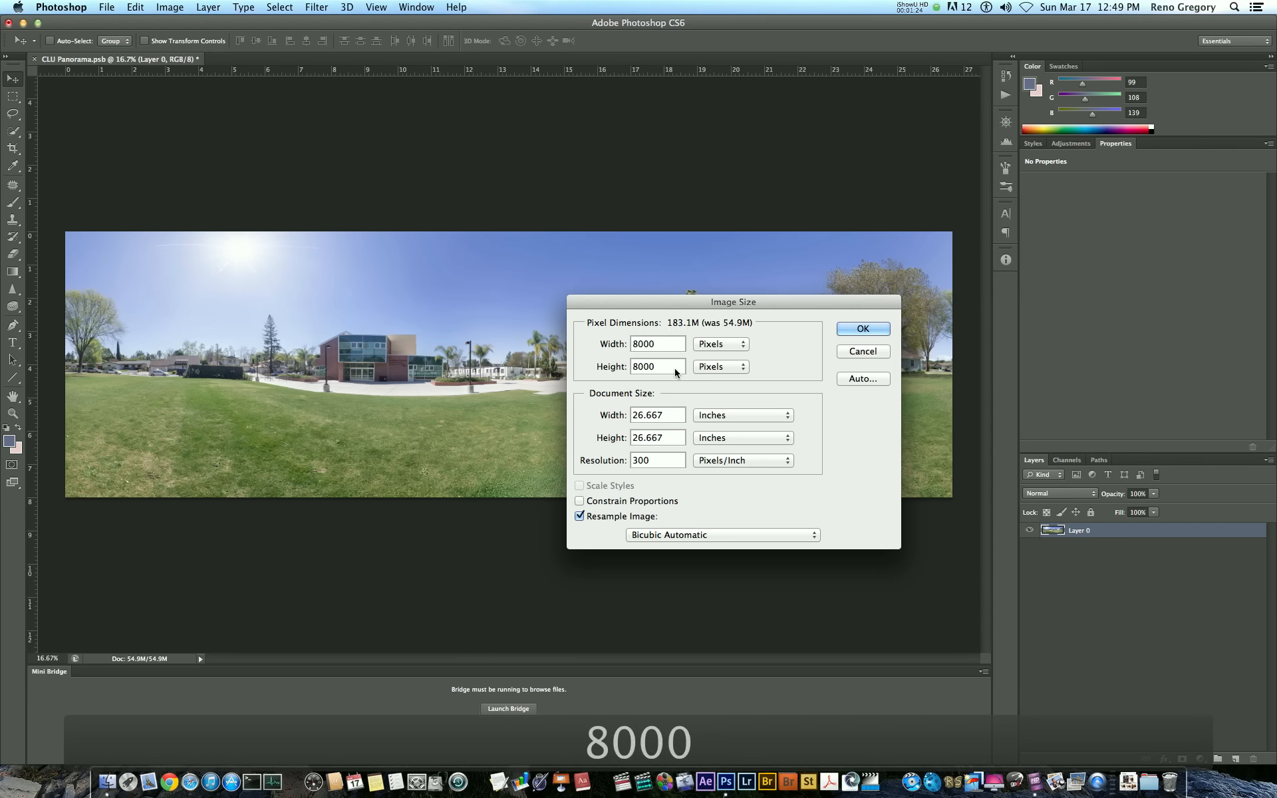
pyautogui.click(862, 328)
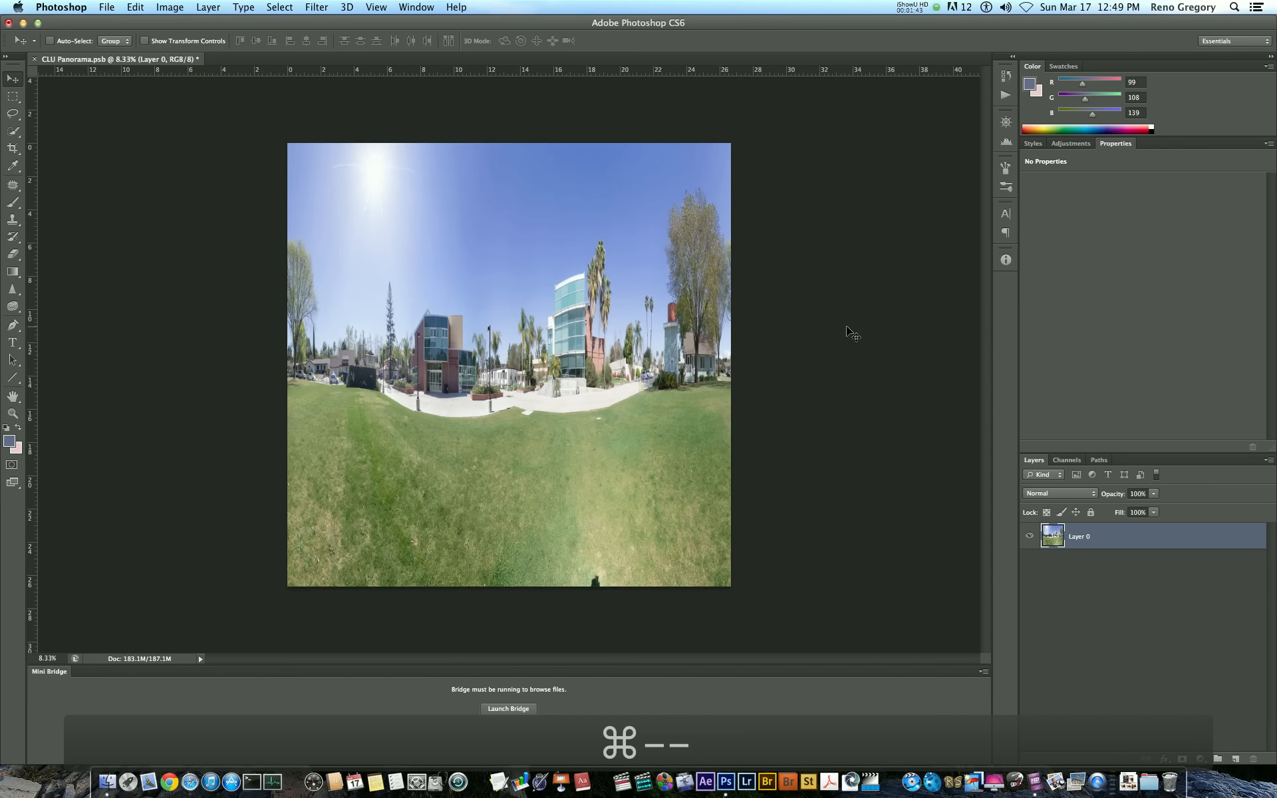
pyautogui.moveTo(328, 9)
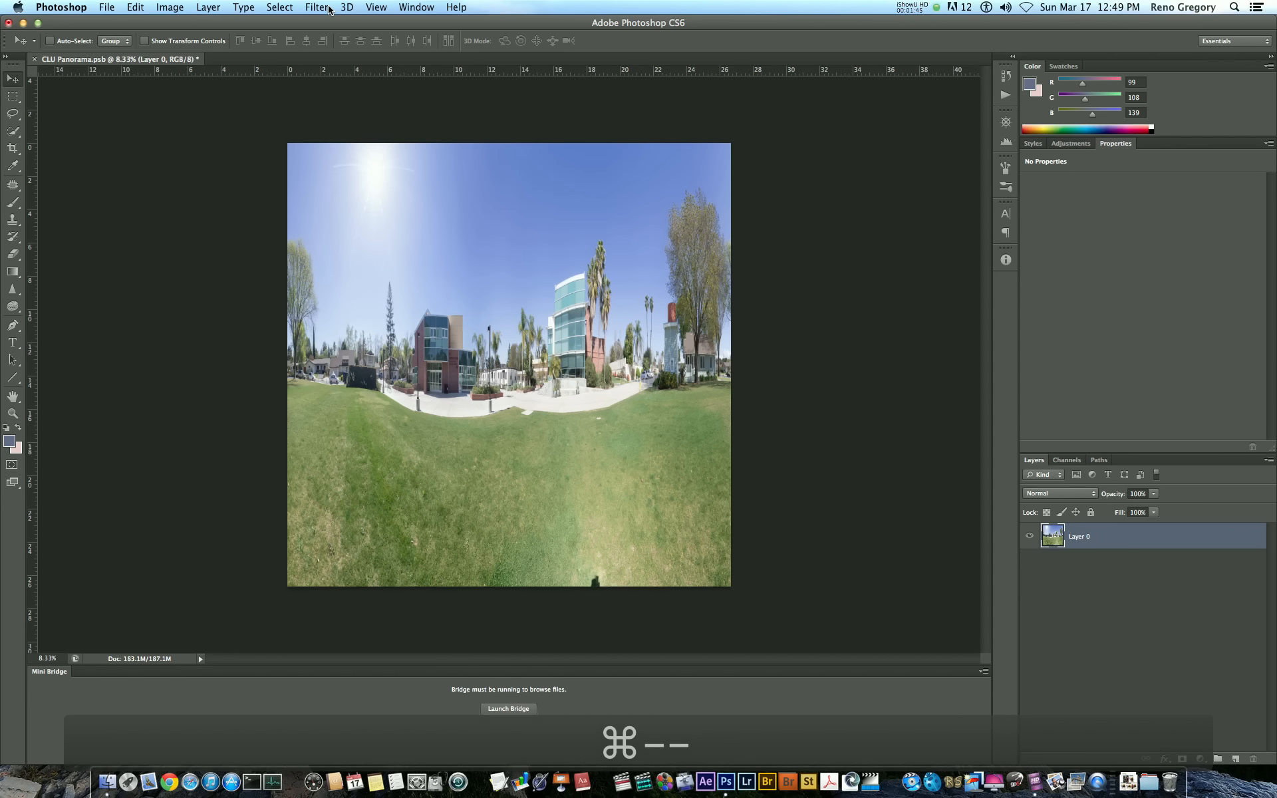
# Step: Apply Filter > Distort > Polar Coordinates, Rectangular to Polar, wrapping the panorama into a round planet
pyautogui.click(317, 6)
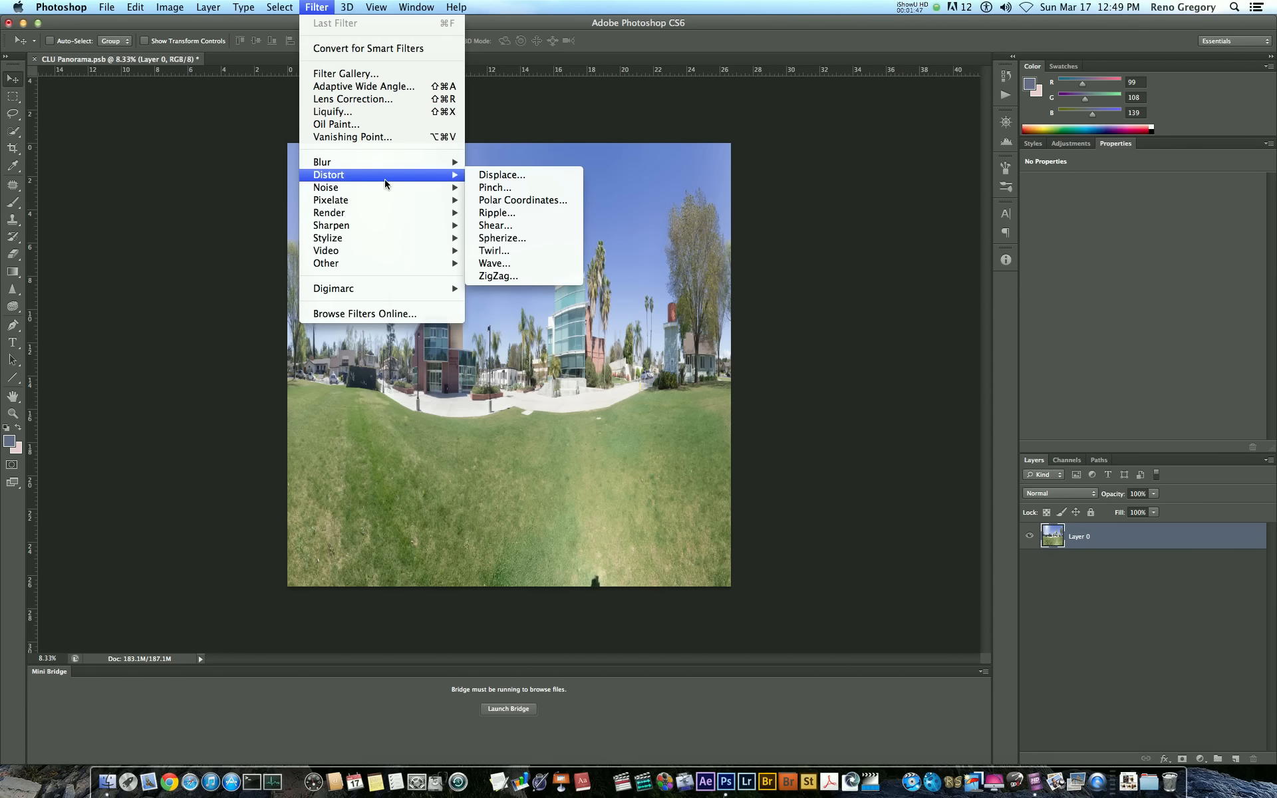
pyautogui.moveTo(523, 201)
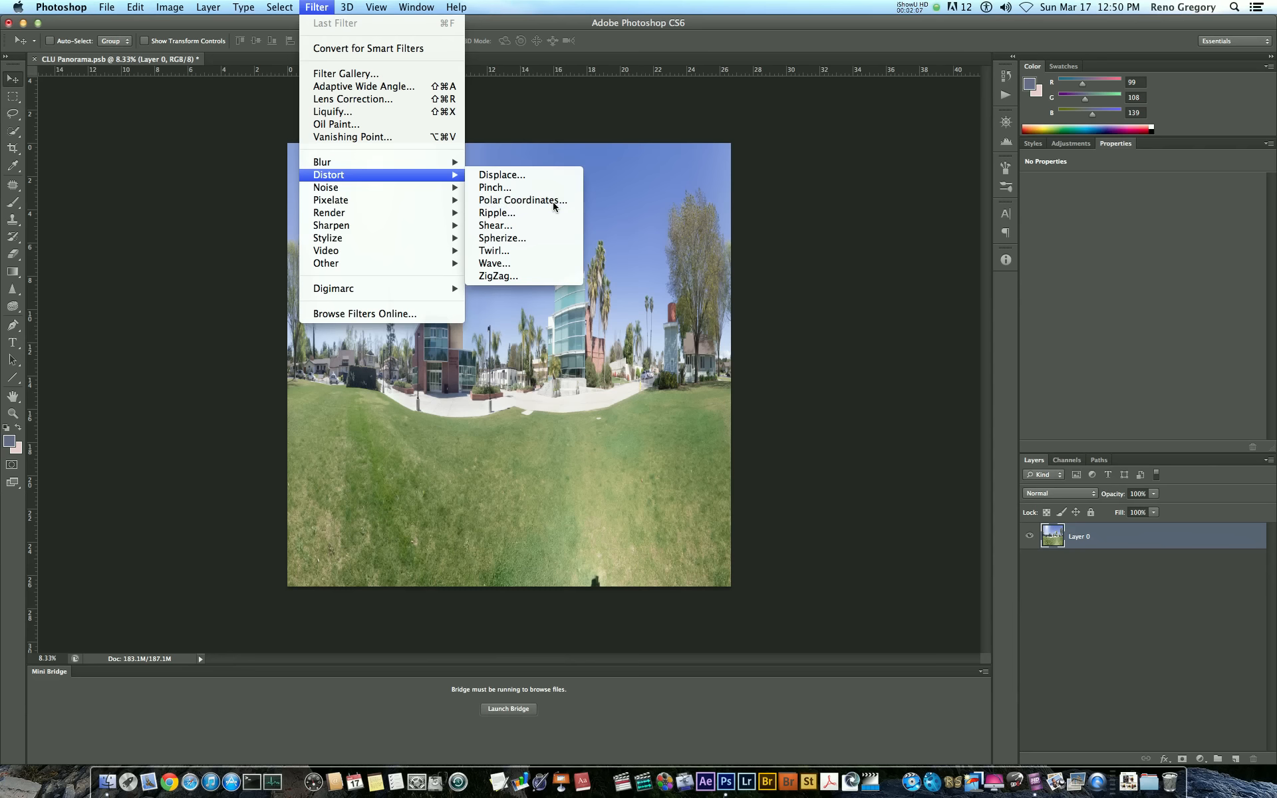
pyautogui.click(521, 200)
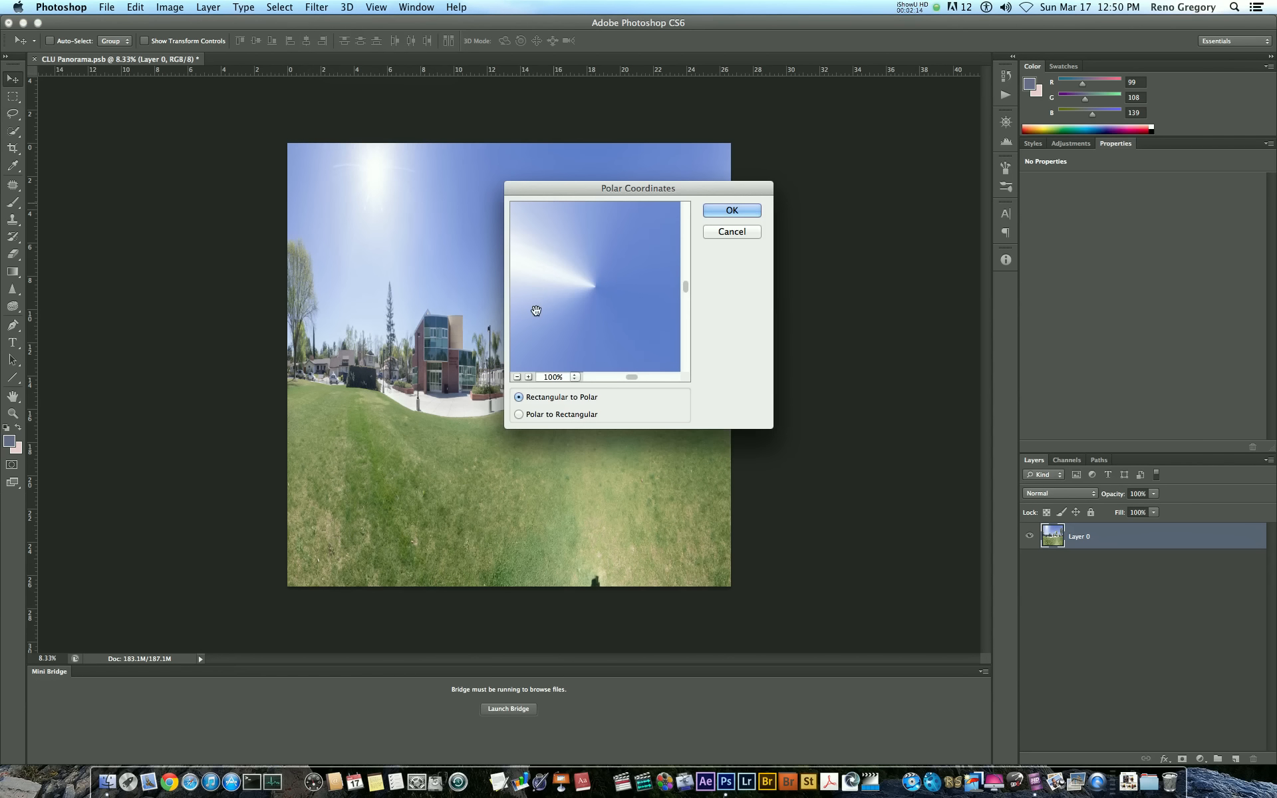
pyautogui.click(518, 376)
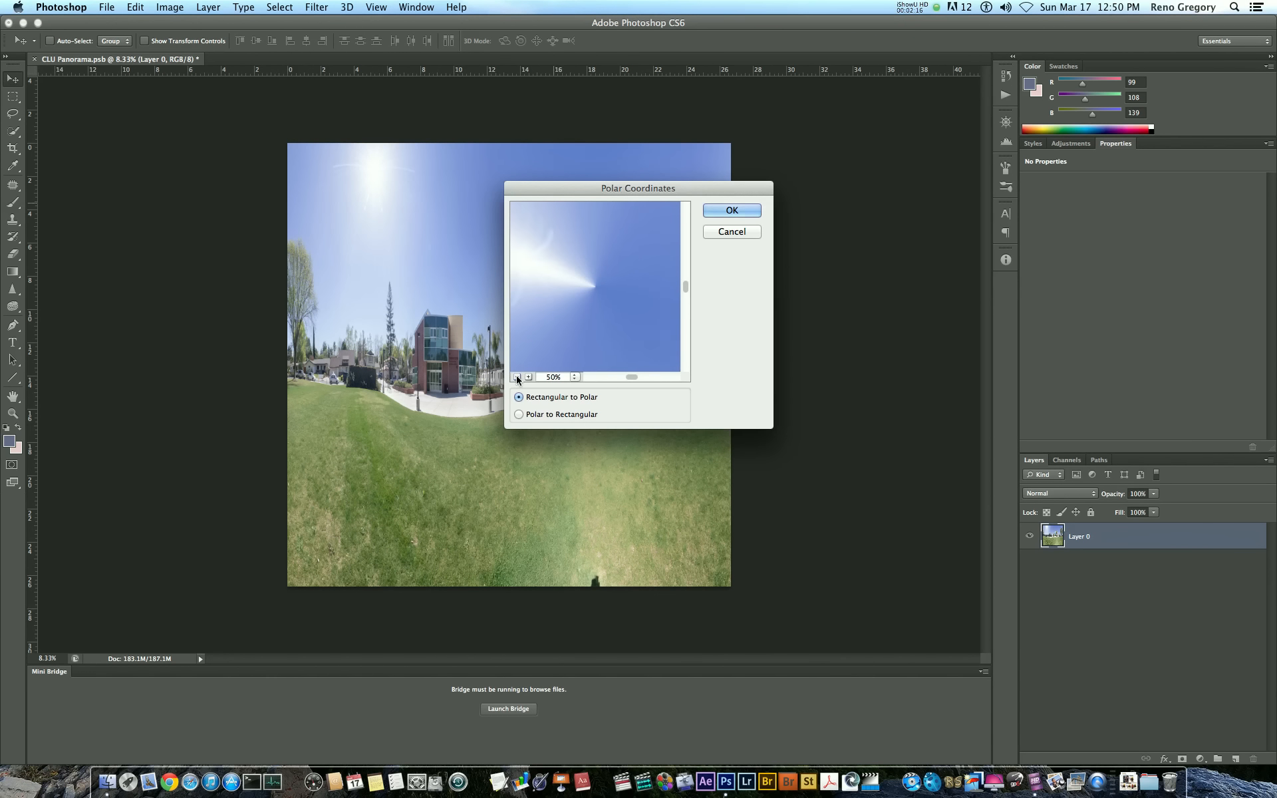
pyautogui.click(518, 377)
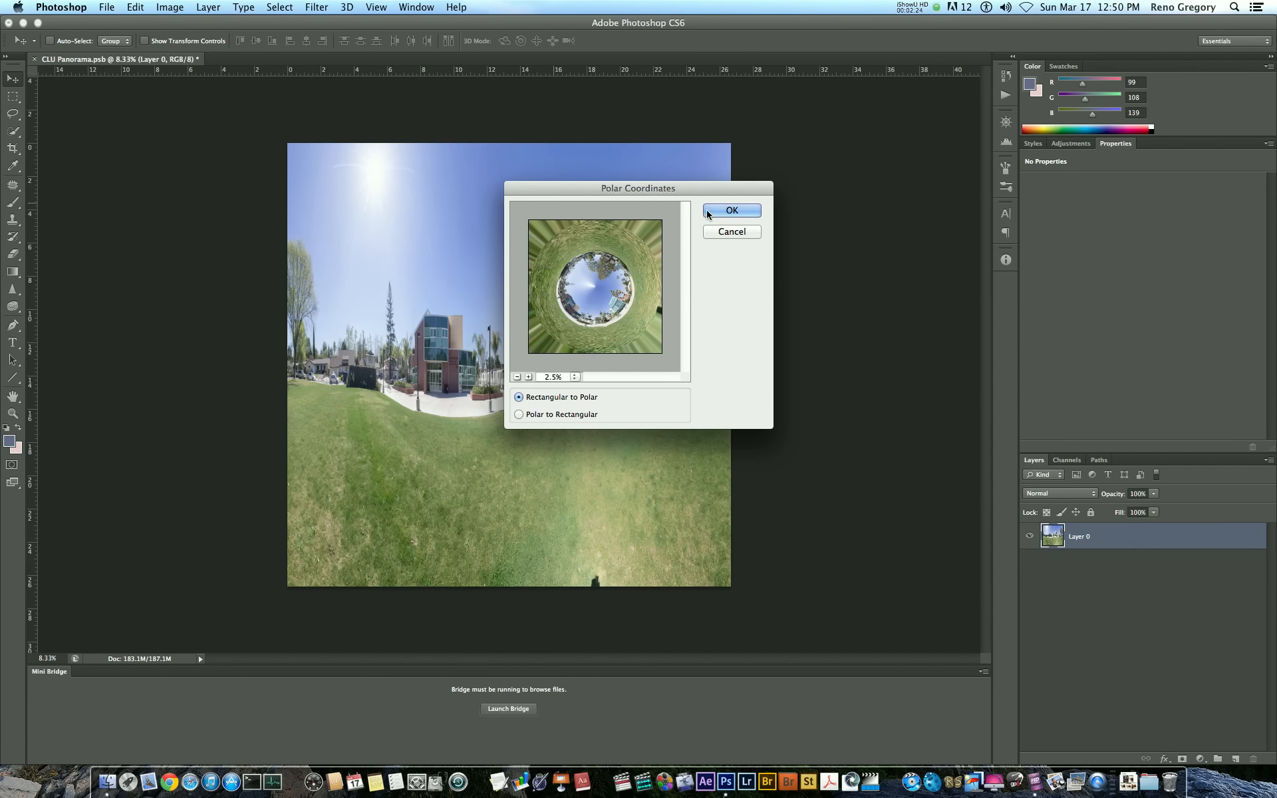
pyautogui.click(730, 232)
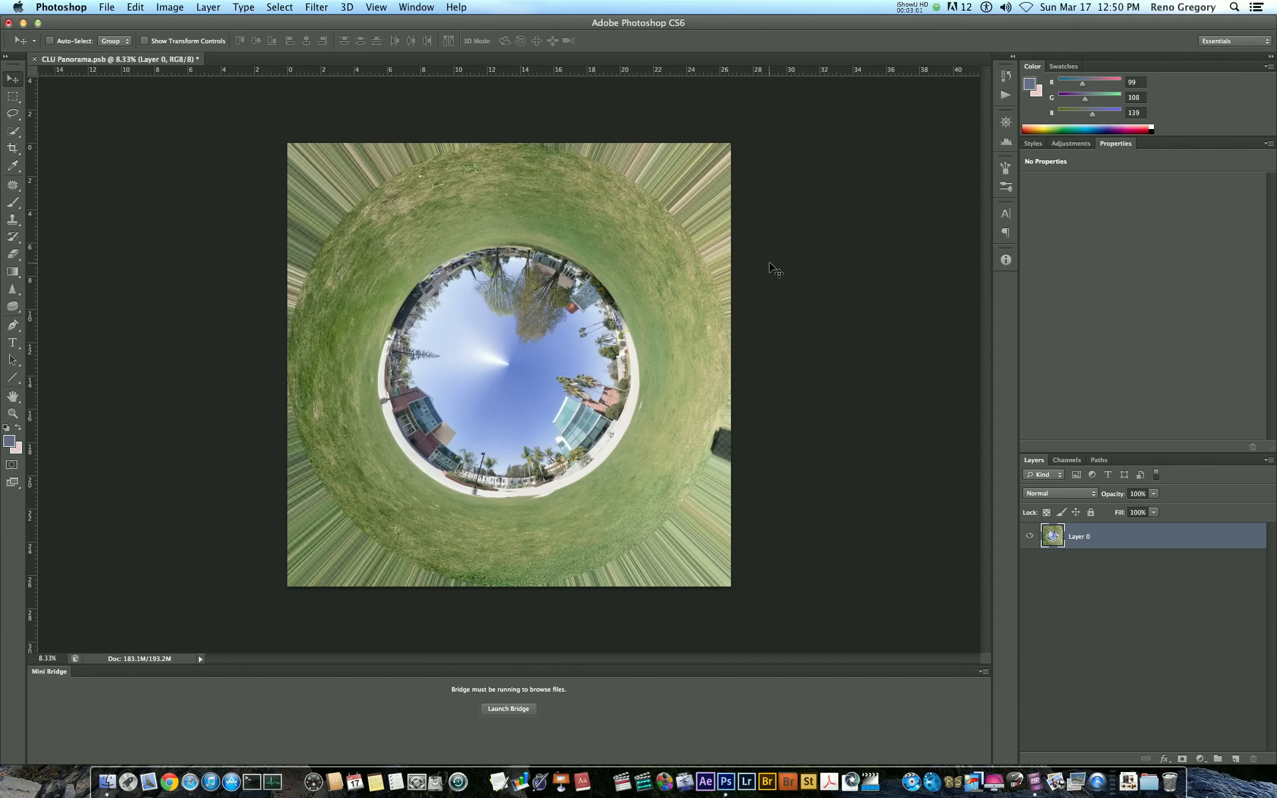
pyautogui.moveTo(838, 240)
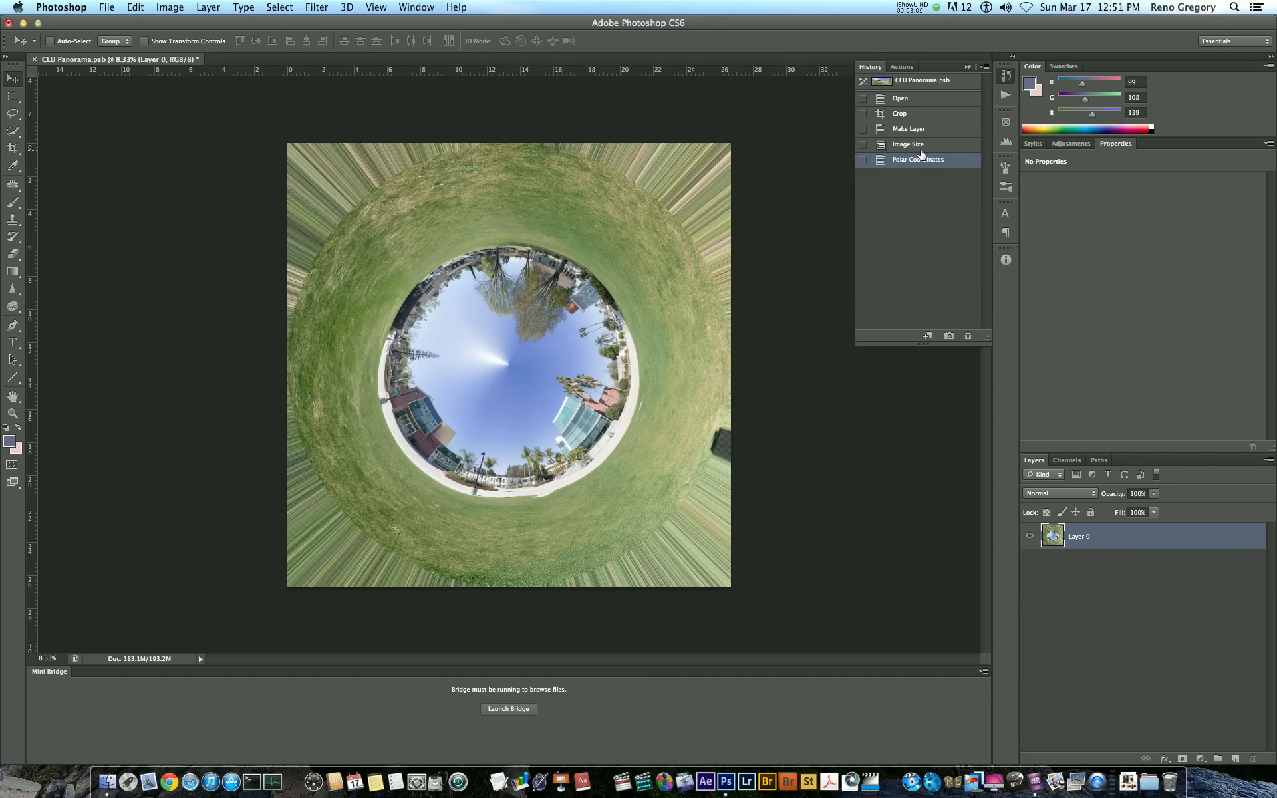
# Step: Revert in History to the Image Size state and zoom in on the squared panorama
pyautogui.click(908, 143)
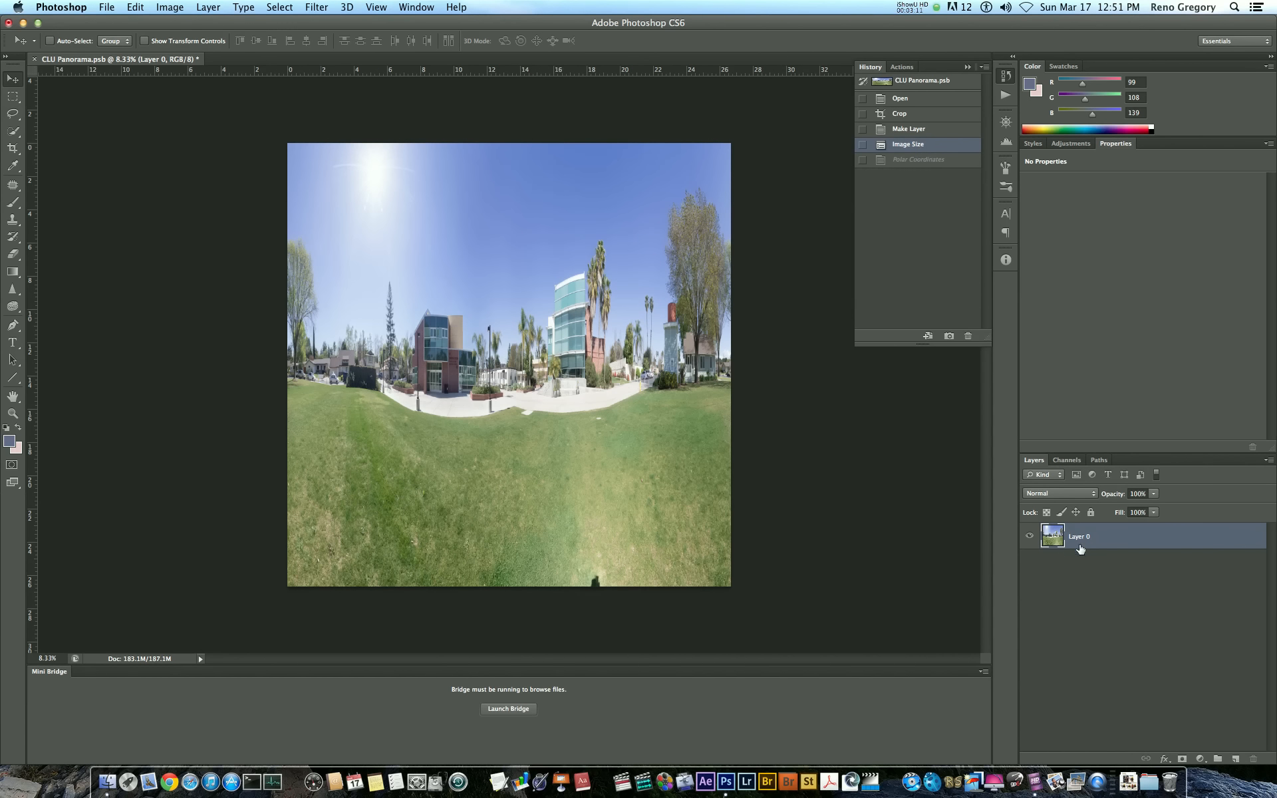
pyautogui.click(169, 6)
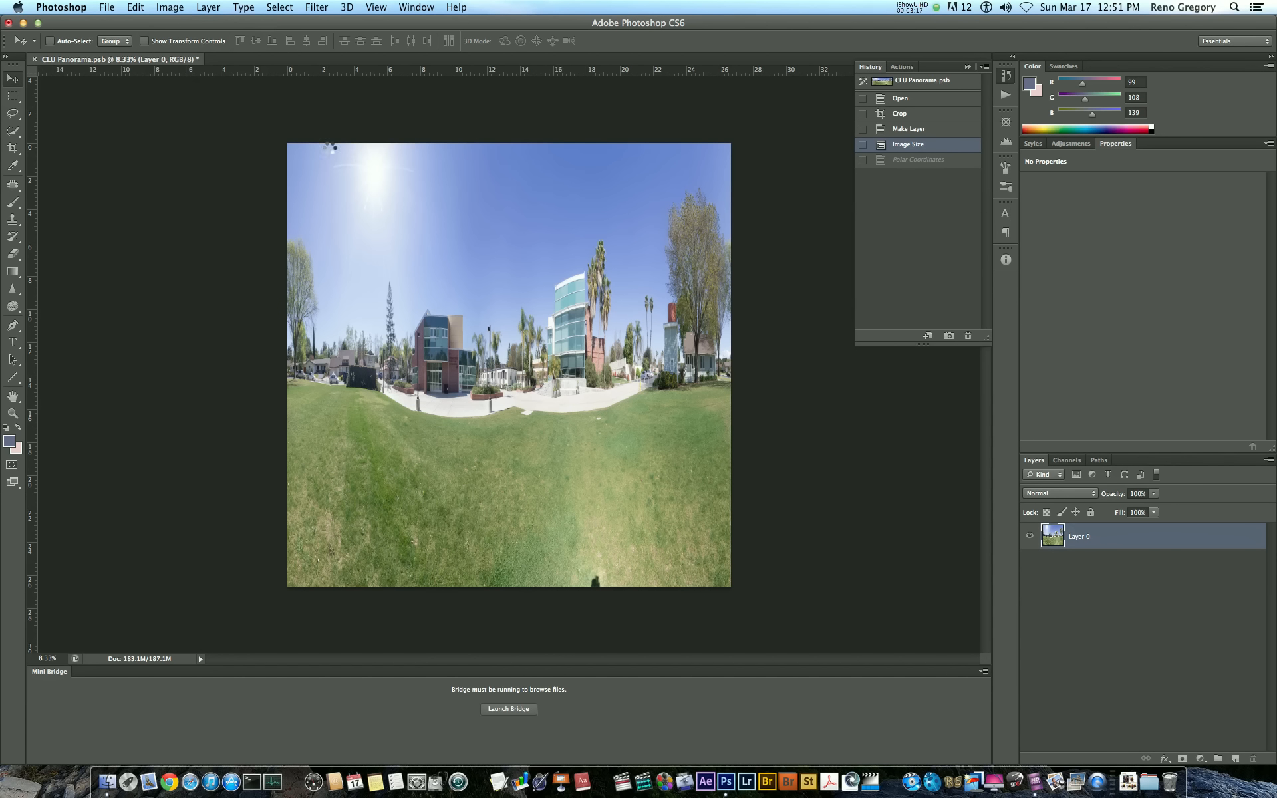
pyautogui.moveTo(330, 148)
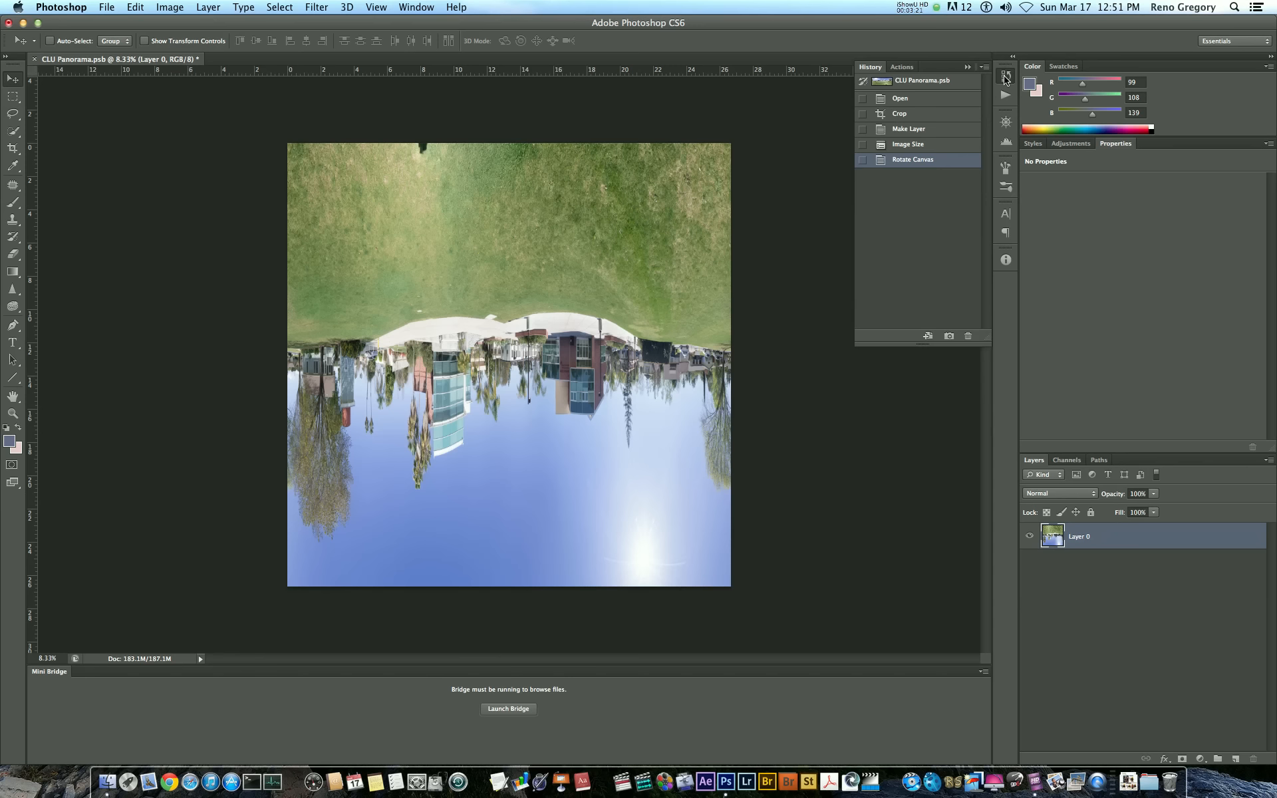
pyautogui.click(317, 8)
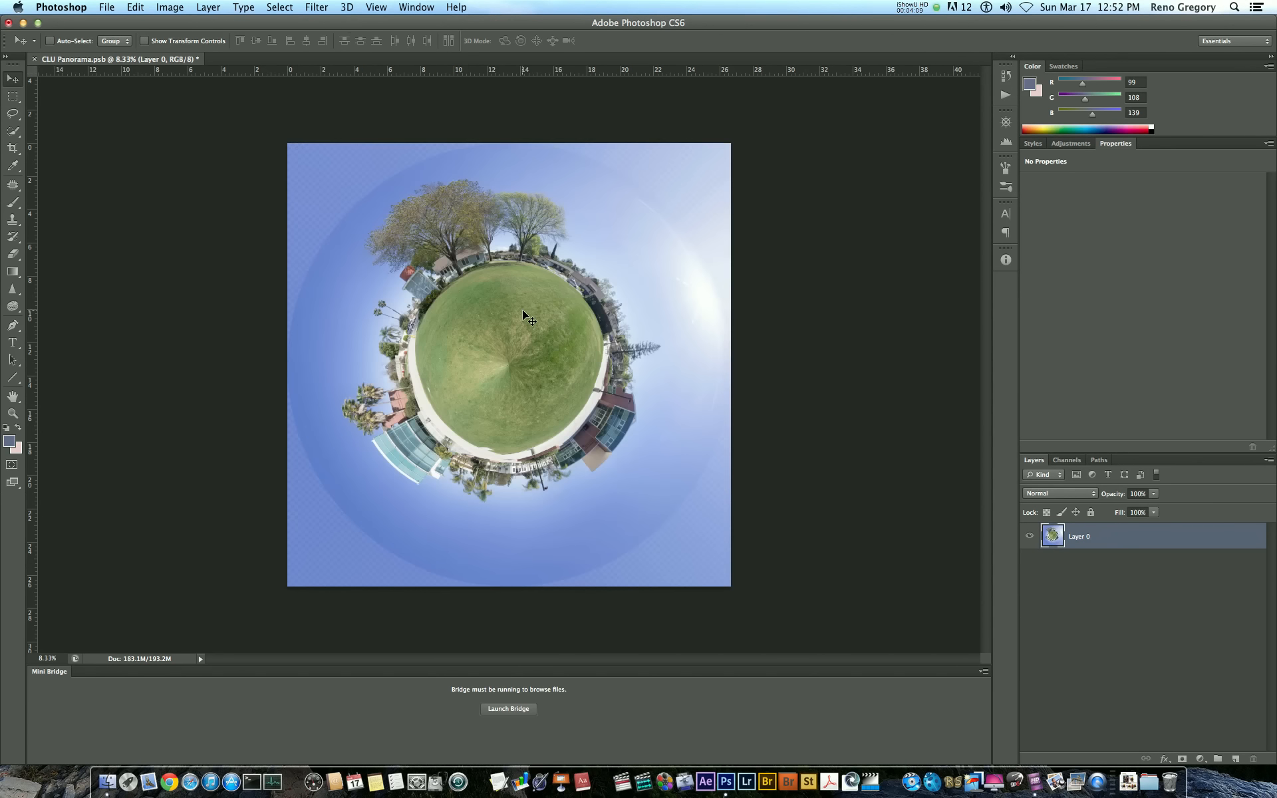
pyautogui.moveTo(574, 357)
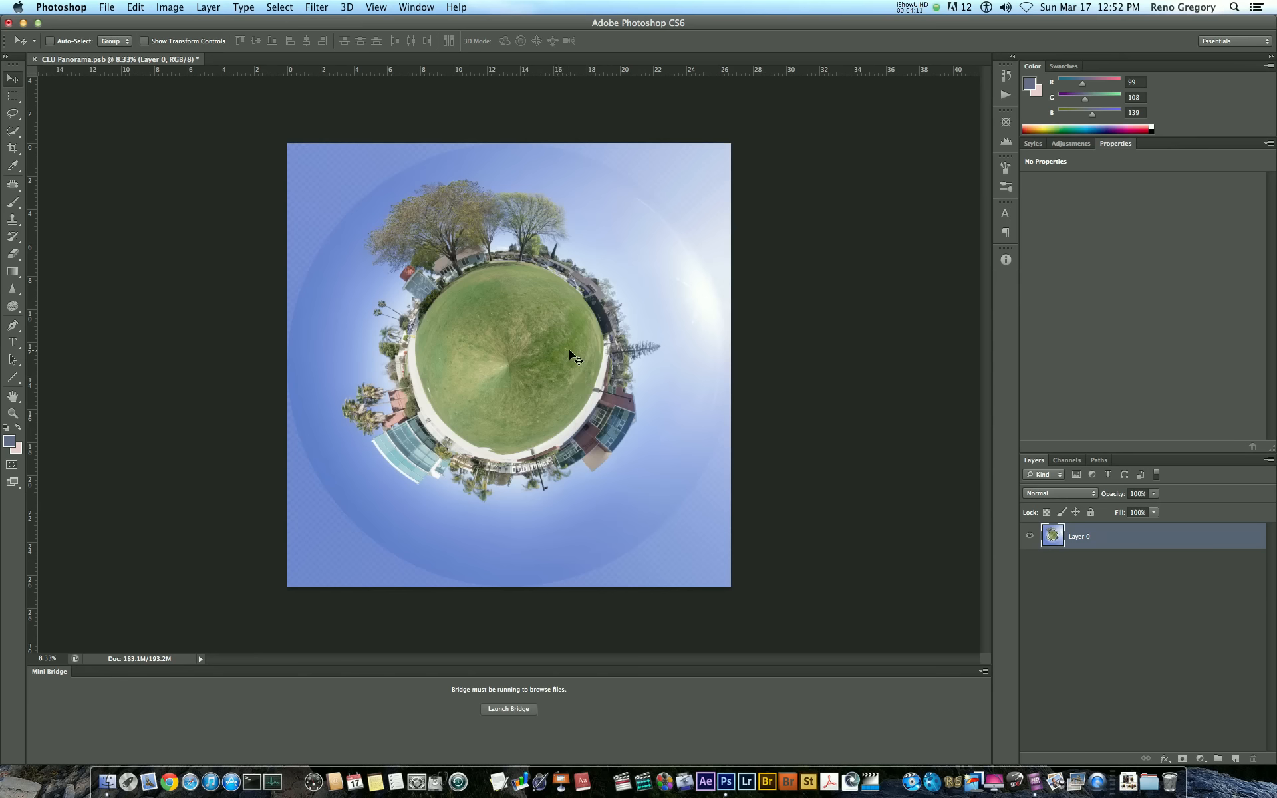
pyautogui.press('cmd+=')
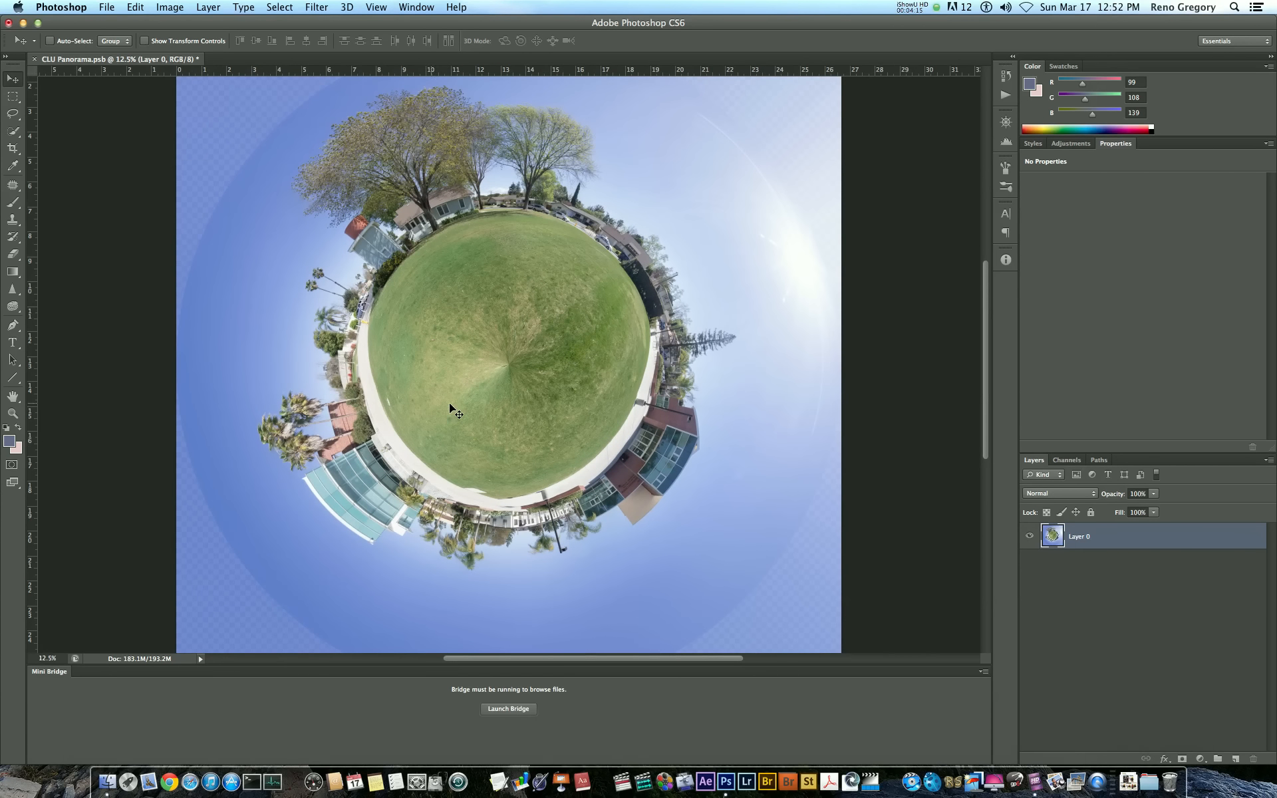
pyautogui.moveTo(1008, 162)
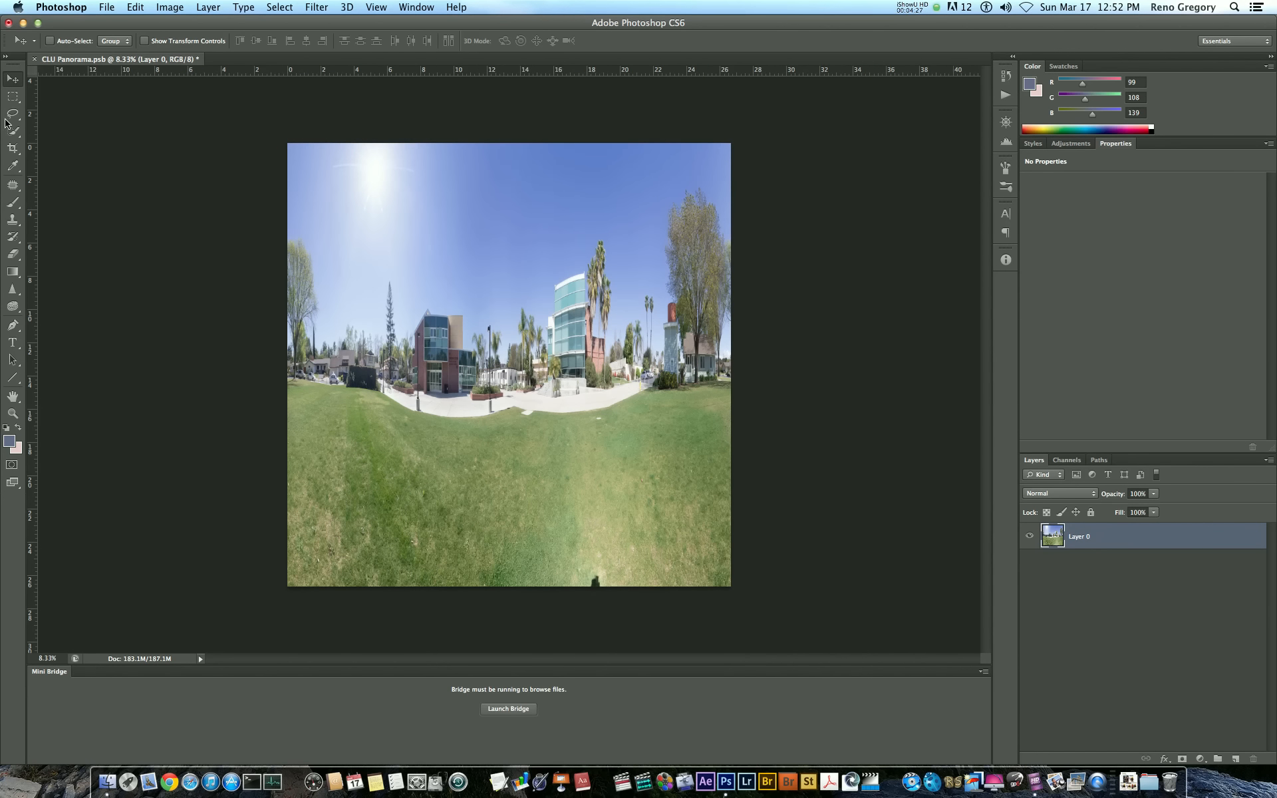
# Step: Crop the bottom grass strip with the shadow off the panorama, leaving it 8000 × 7081 pixels
pyautogui.click(13, 148)
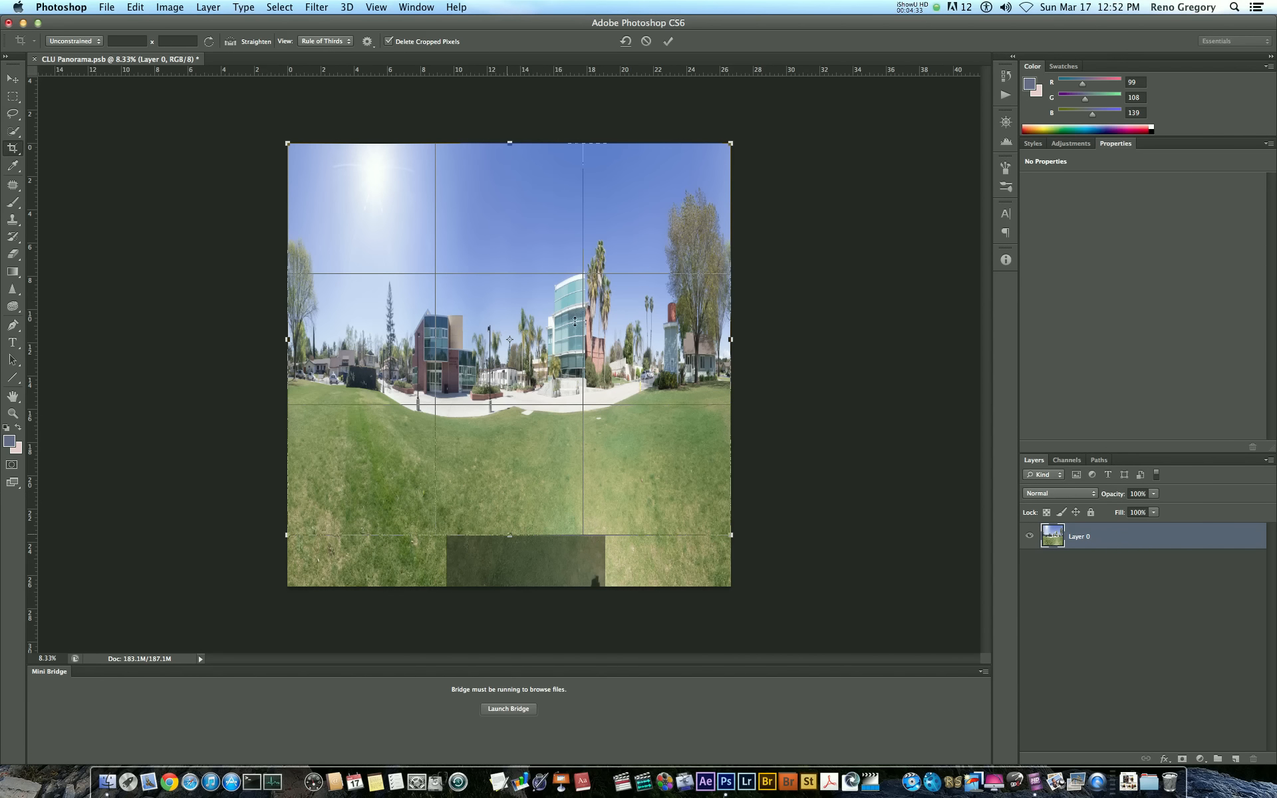
pyautogui.click(666, 42)
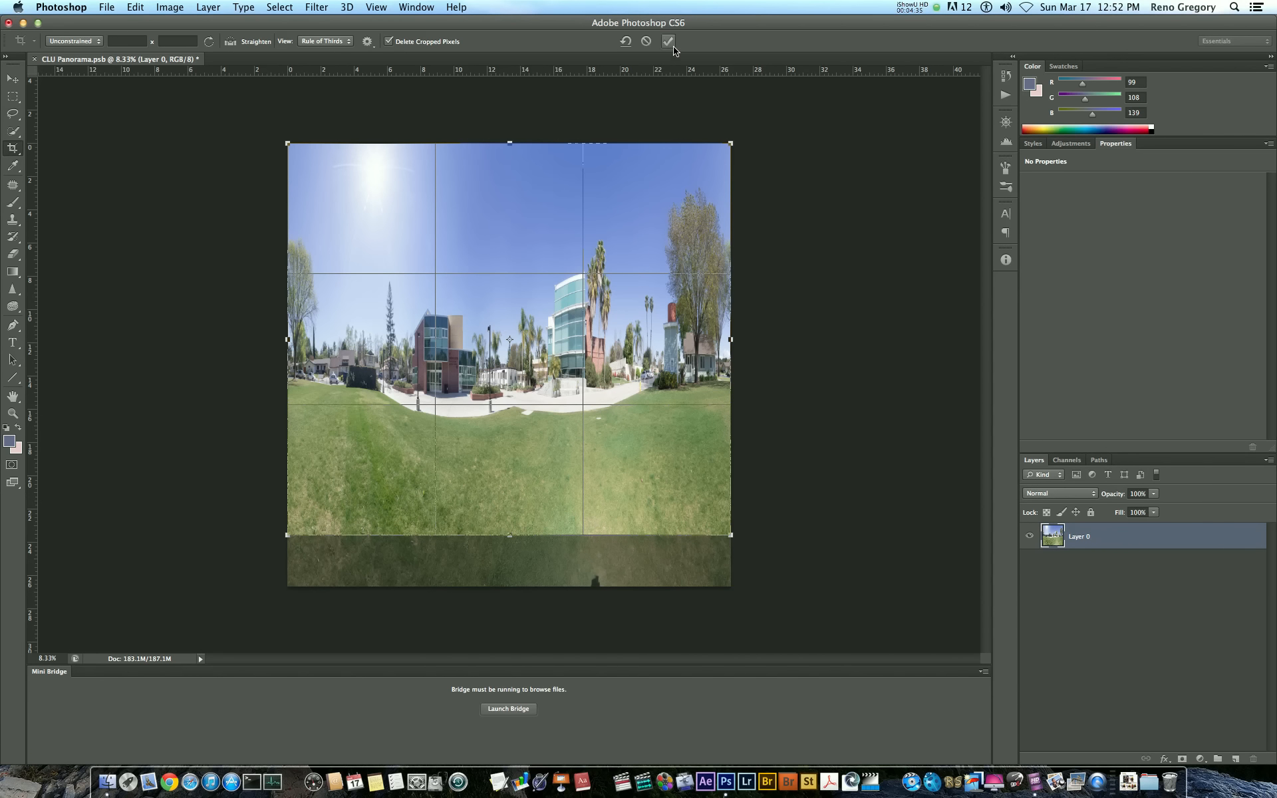
pyautogui.click(668, 41)
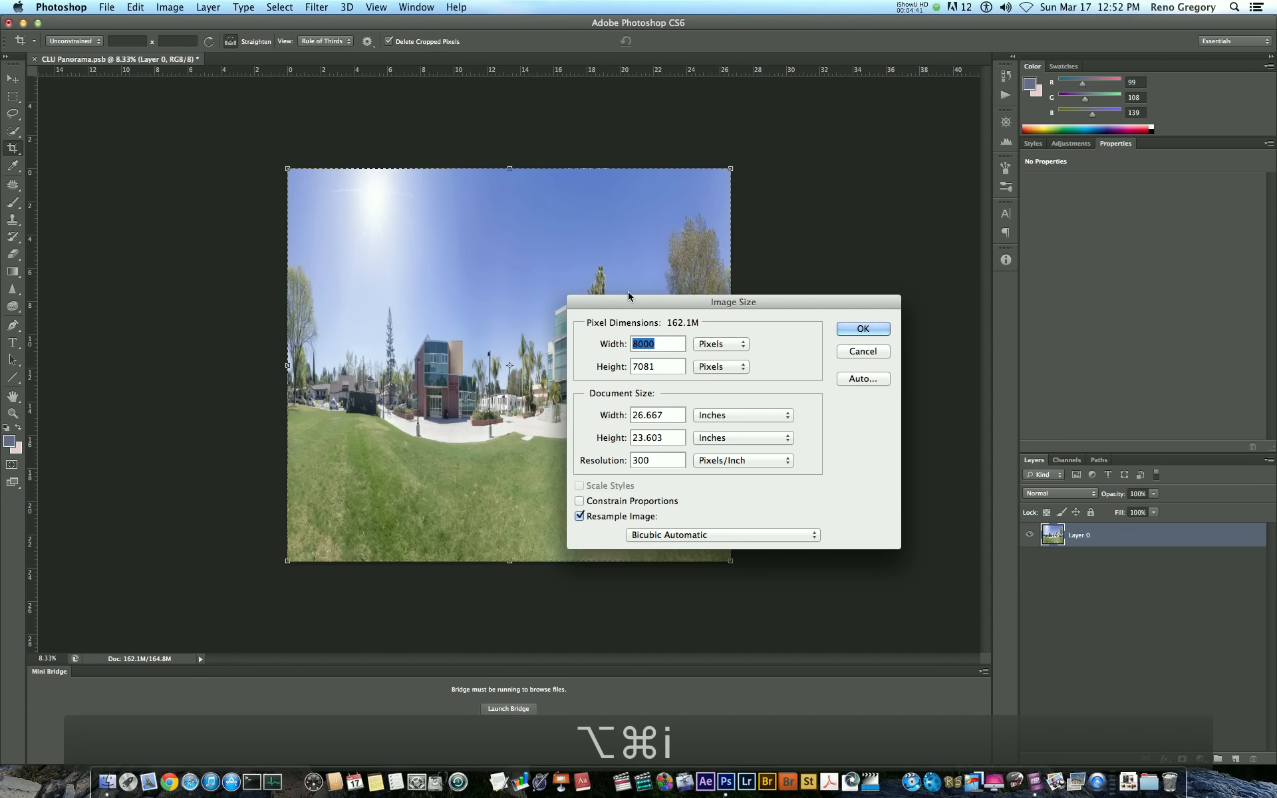
# Step: Resize the trimmed panorama back to an 8000 × 8000 pixel square
pyautogui.write('8000')
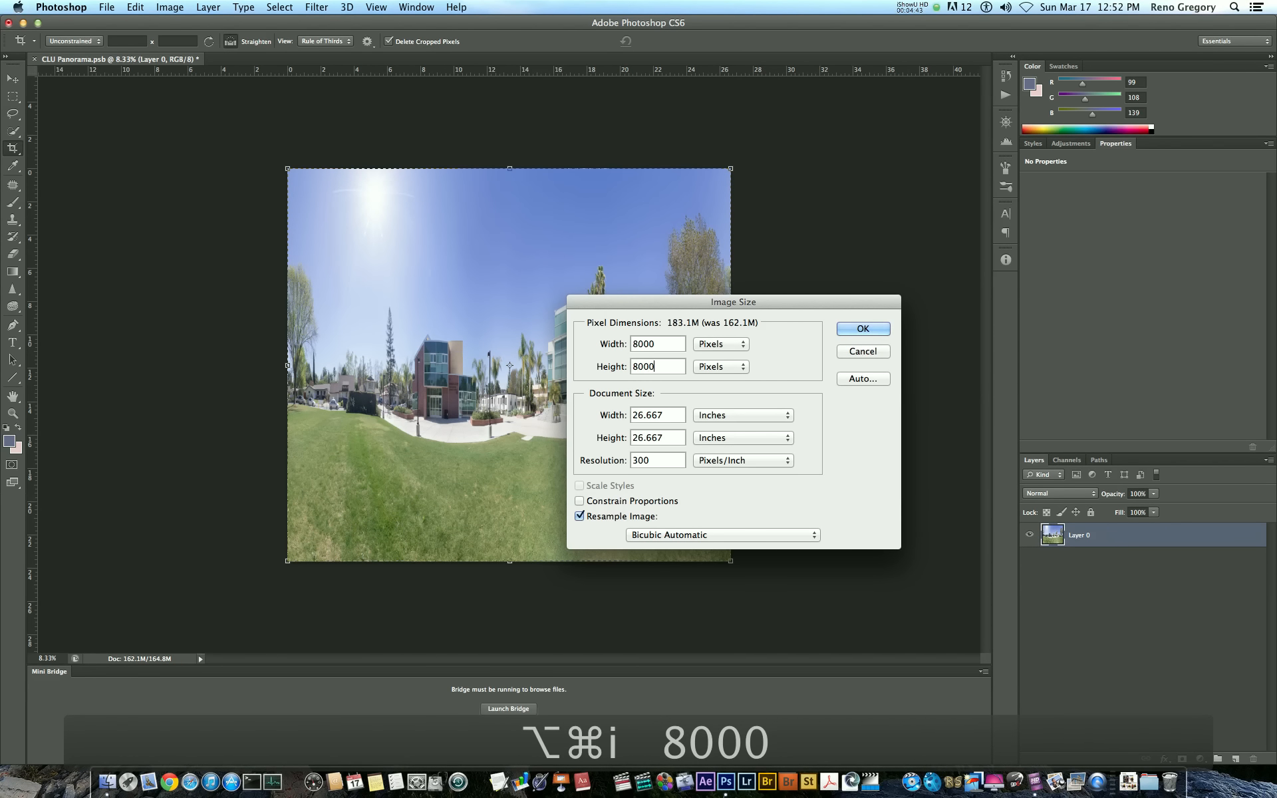
pyautogui.click(862, 328)
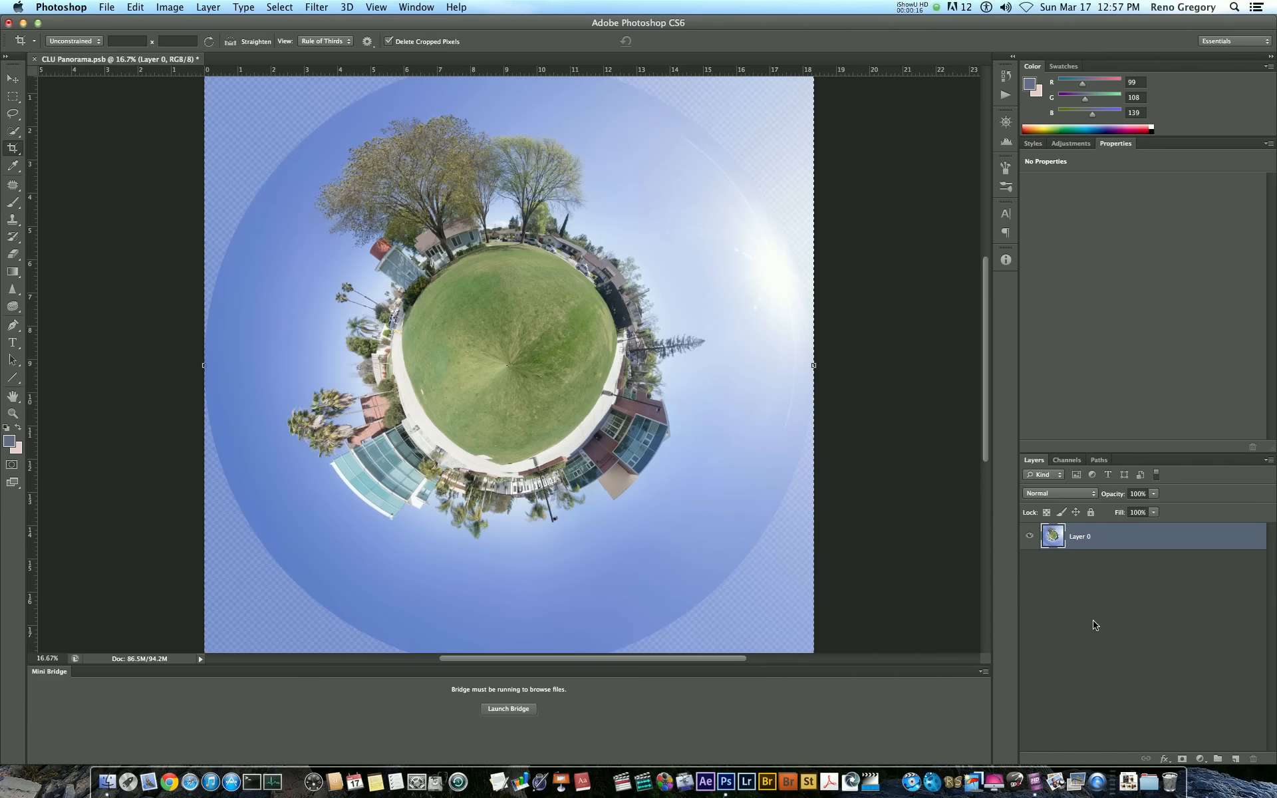
# Step: Free-transform the little planet, rotating it about −167° so buildings sit on top and trees hang below
pyautogui.press('cmd+t')
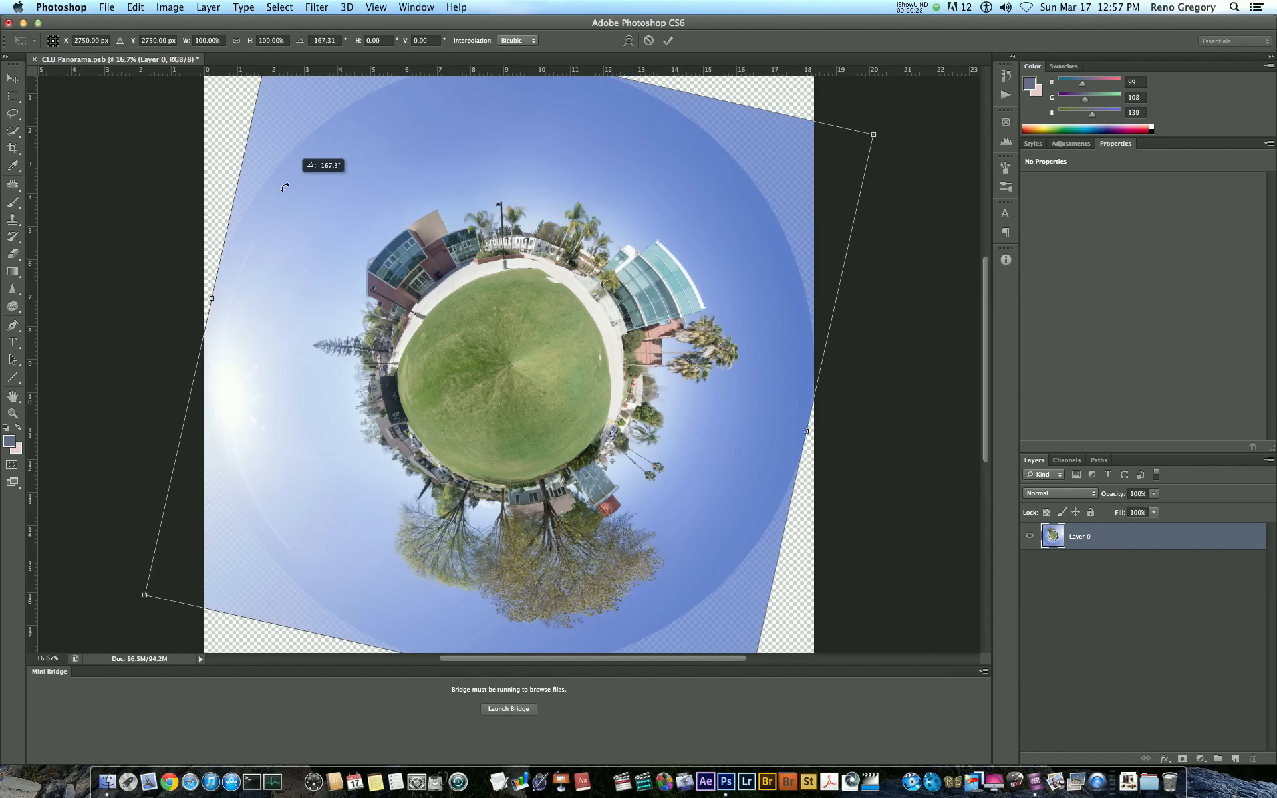
pyautogui.moveTo(284, 188); pyautogui.dragTo(272, 193)
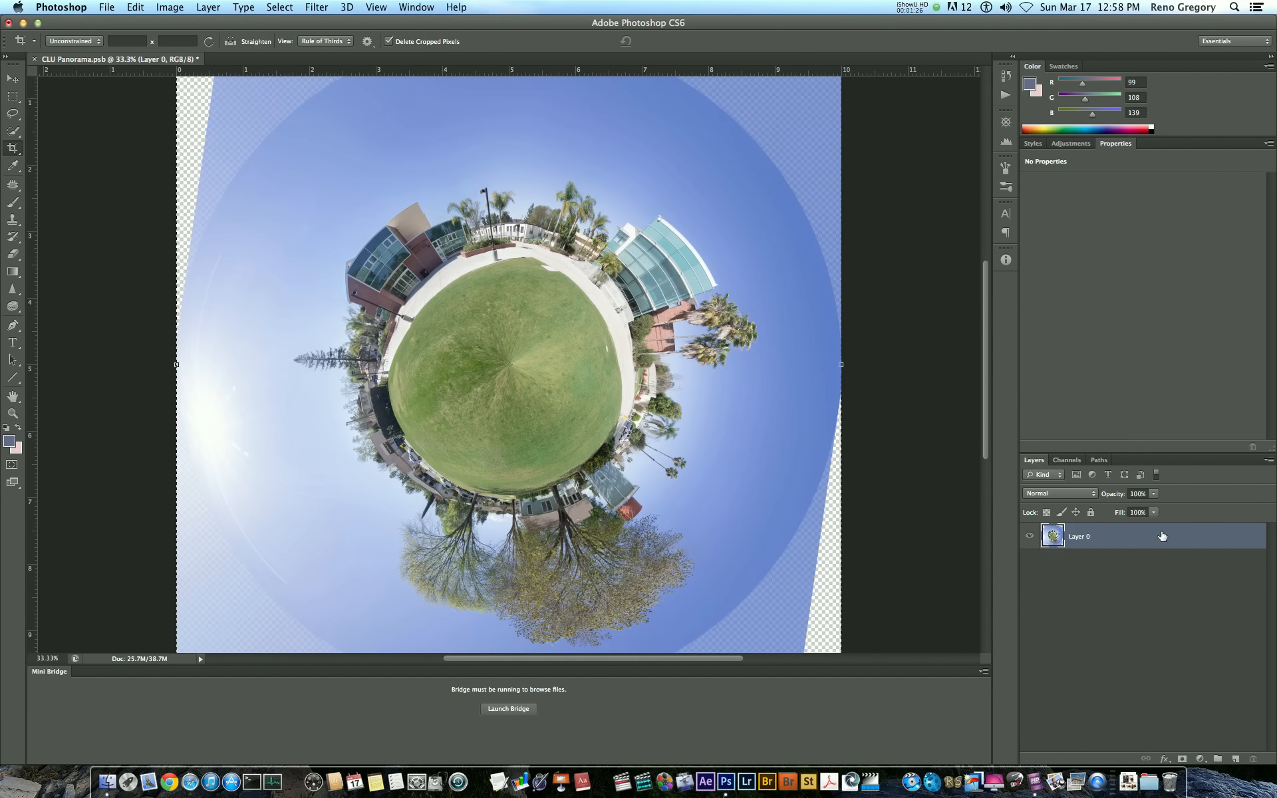
pyautogui.moveTo(230, 135)
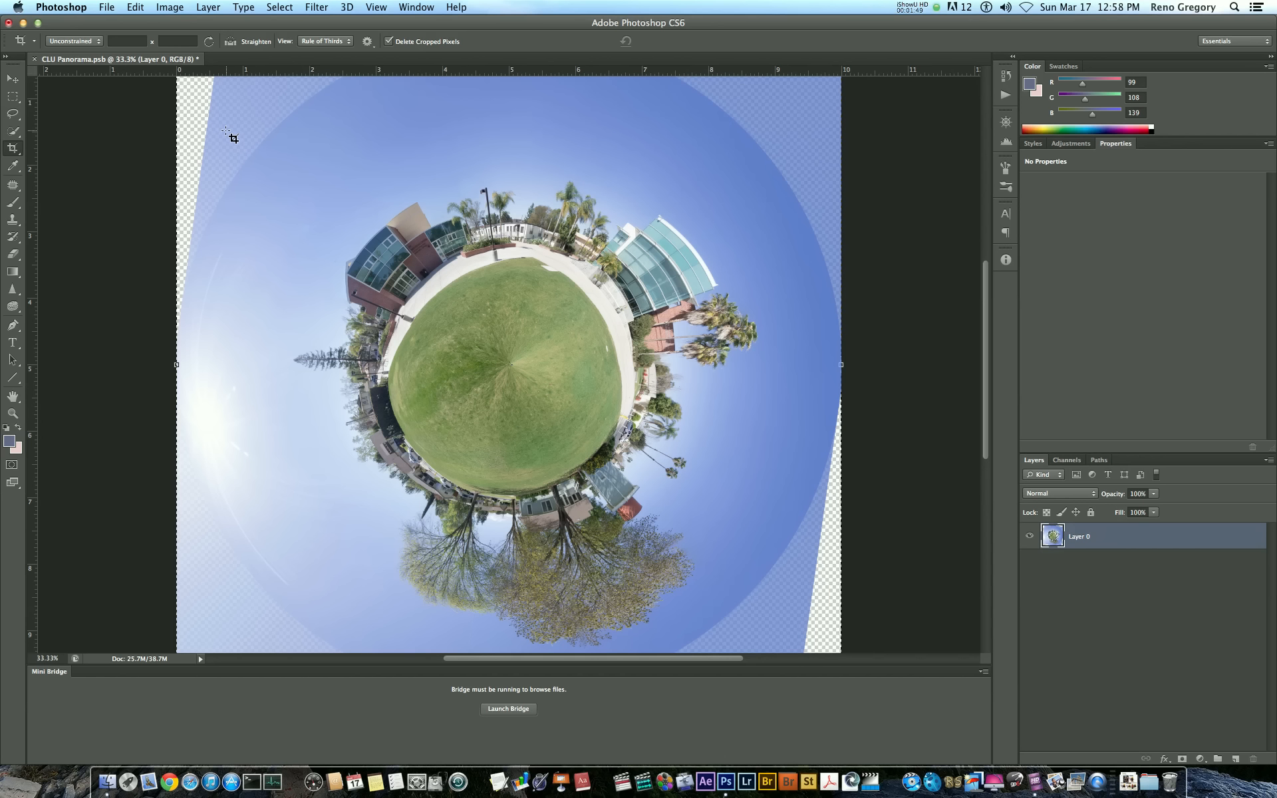
pyautogui.moveTo(849, 357)
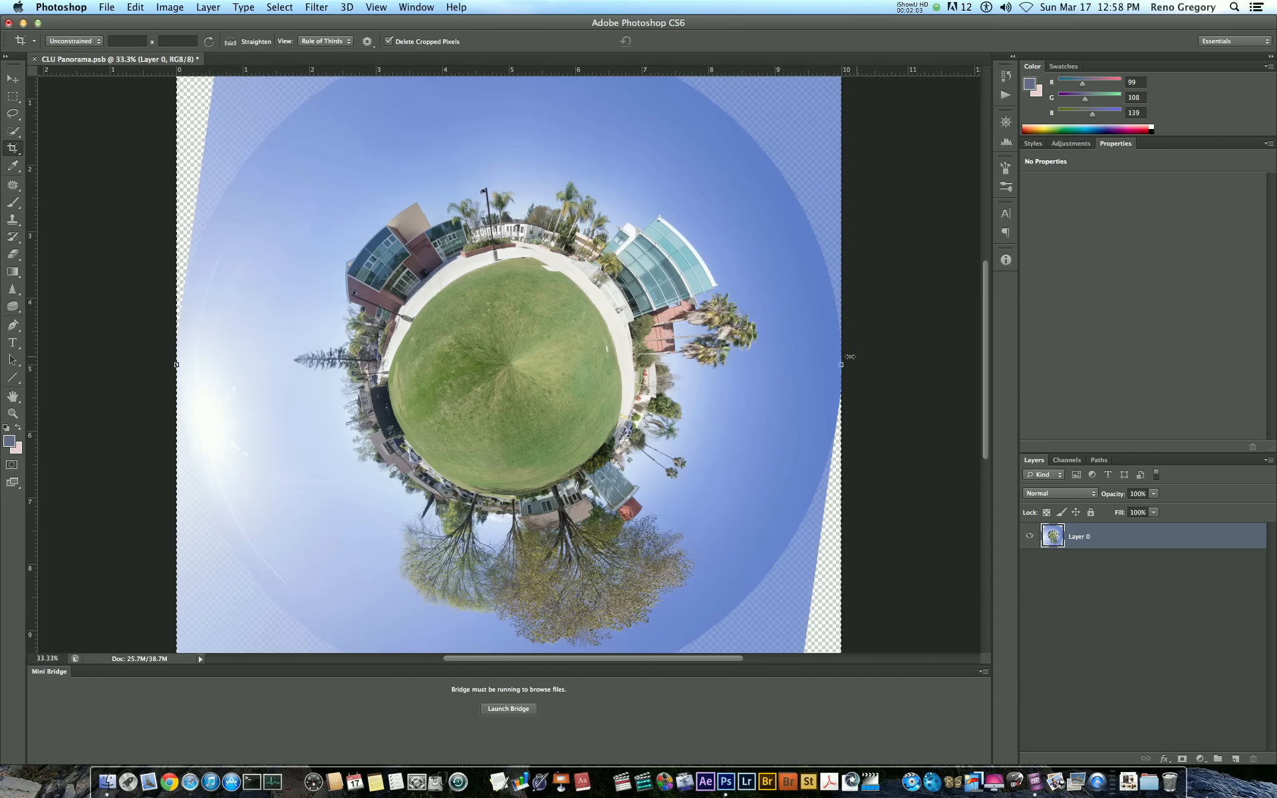
pyautogui.moveTo(576, 372)
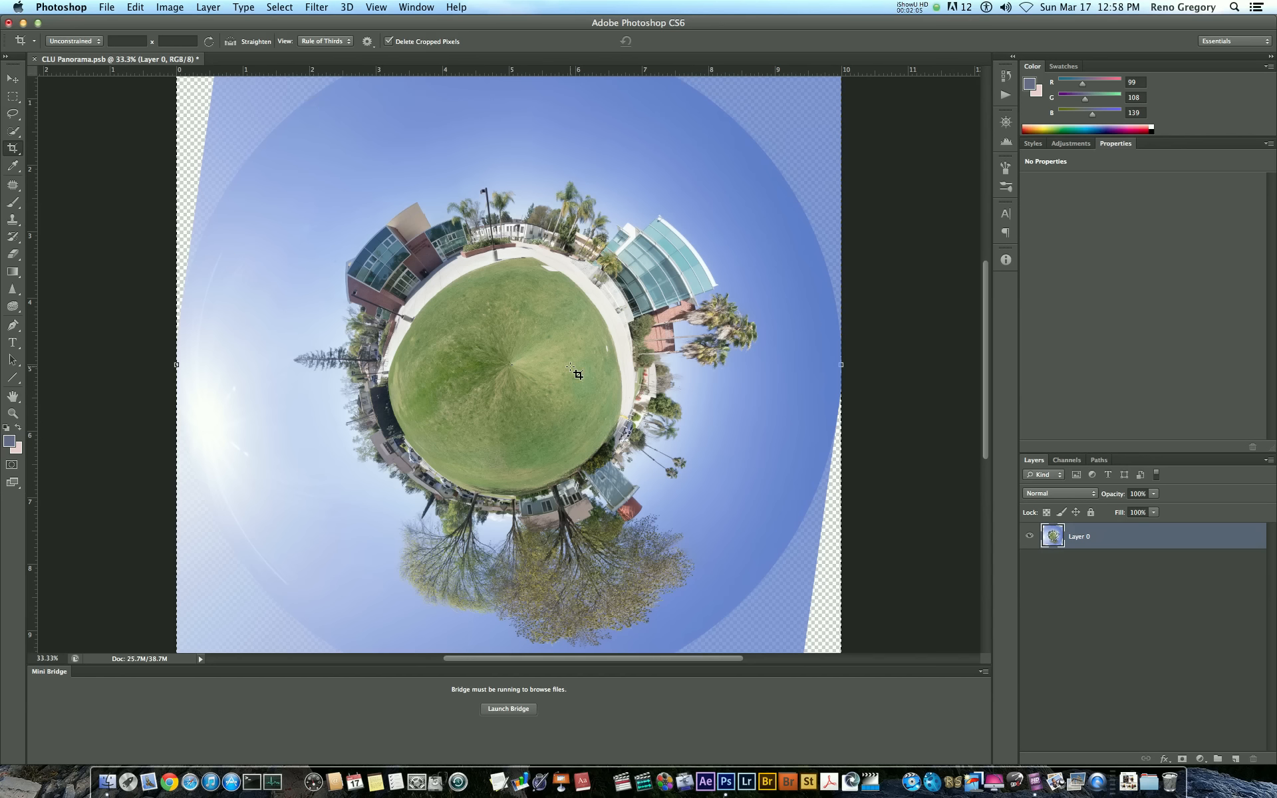
# Step: With the Move tool active, apply a Pinch distortion that shrinks the planet's ground circle toward the centre
pyautogui.press('v')
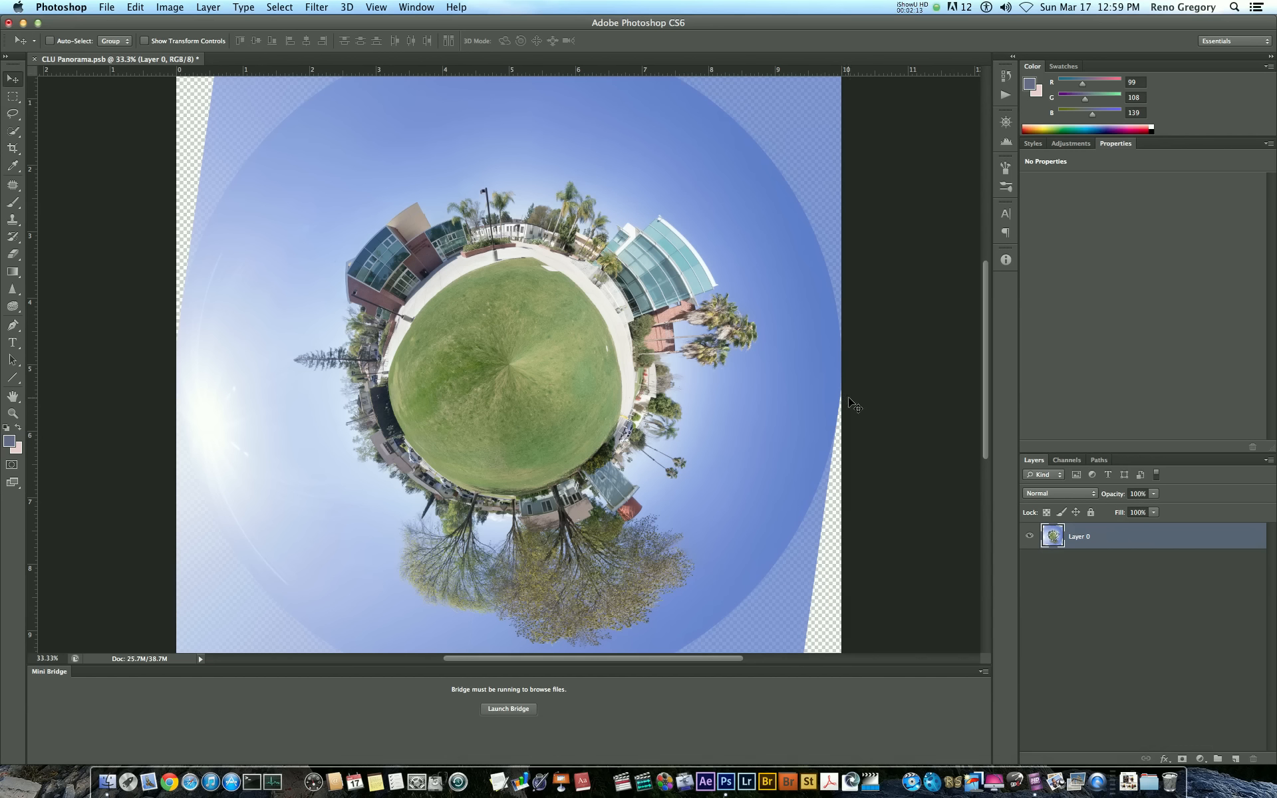
pyautogui.moveTo(524, 369)
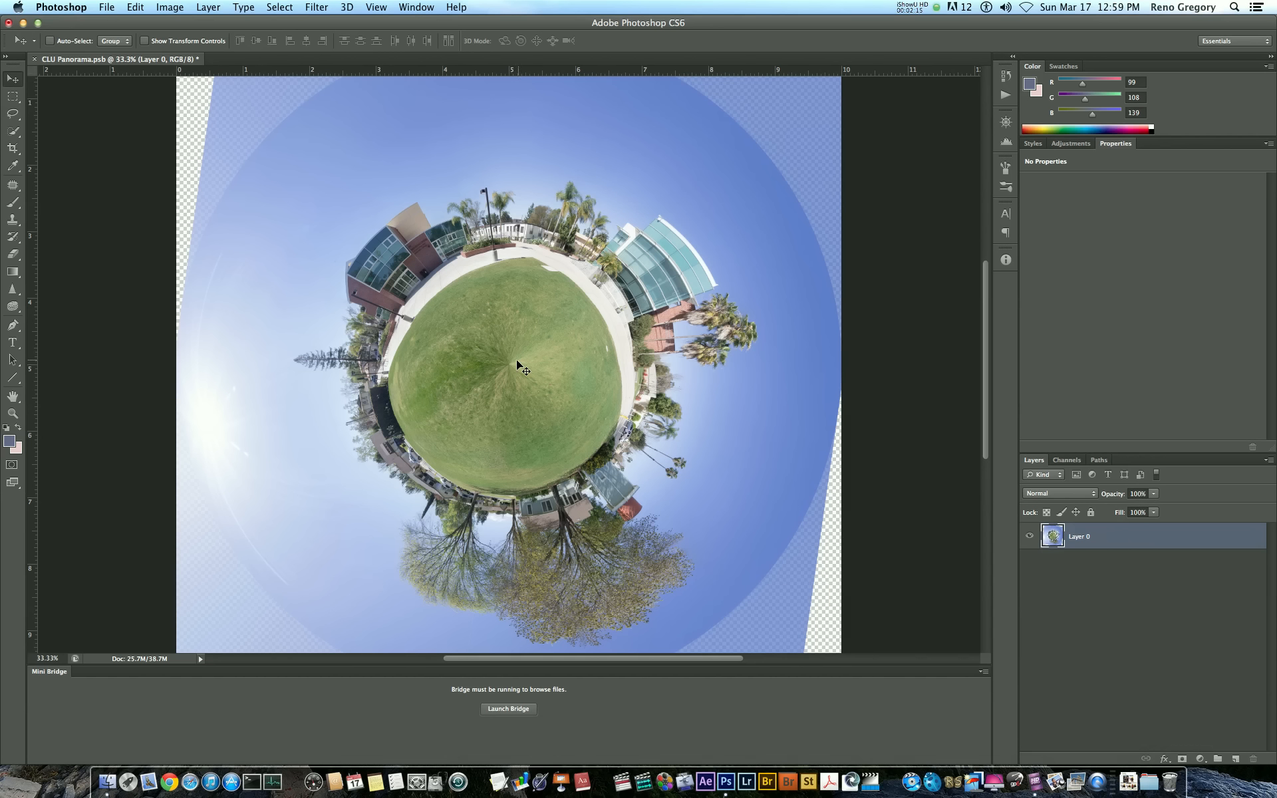
pyautogui.moveTo(1217, 496)
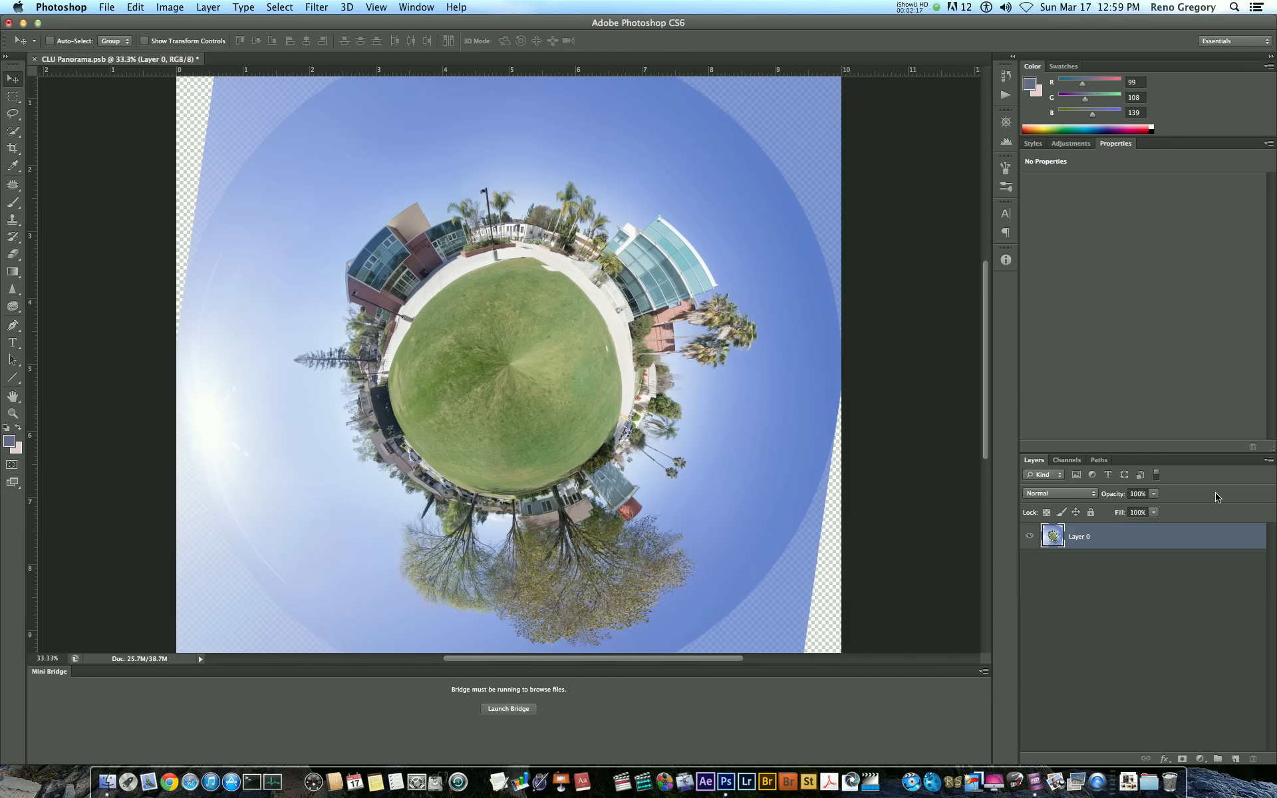
pyautogui.moveTo(317, 9)
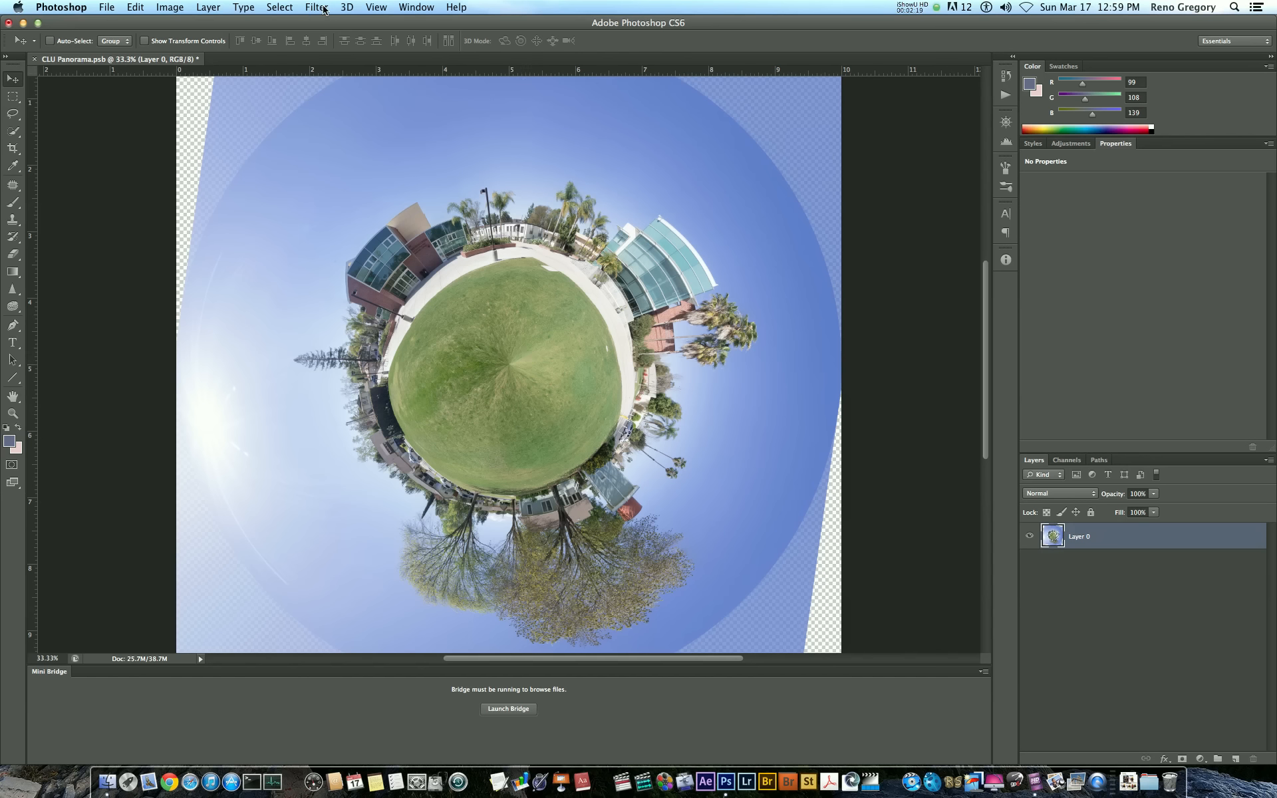
pyautogui.click(316, 7)
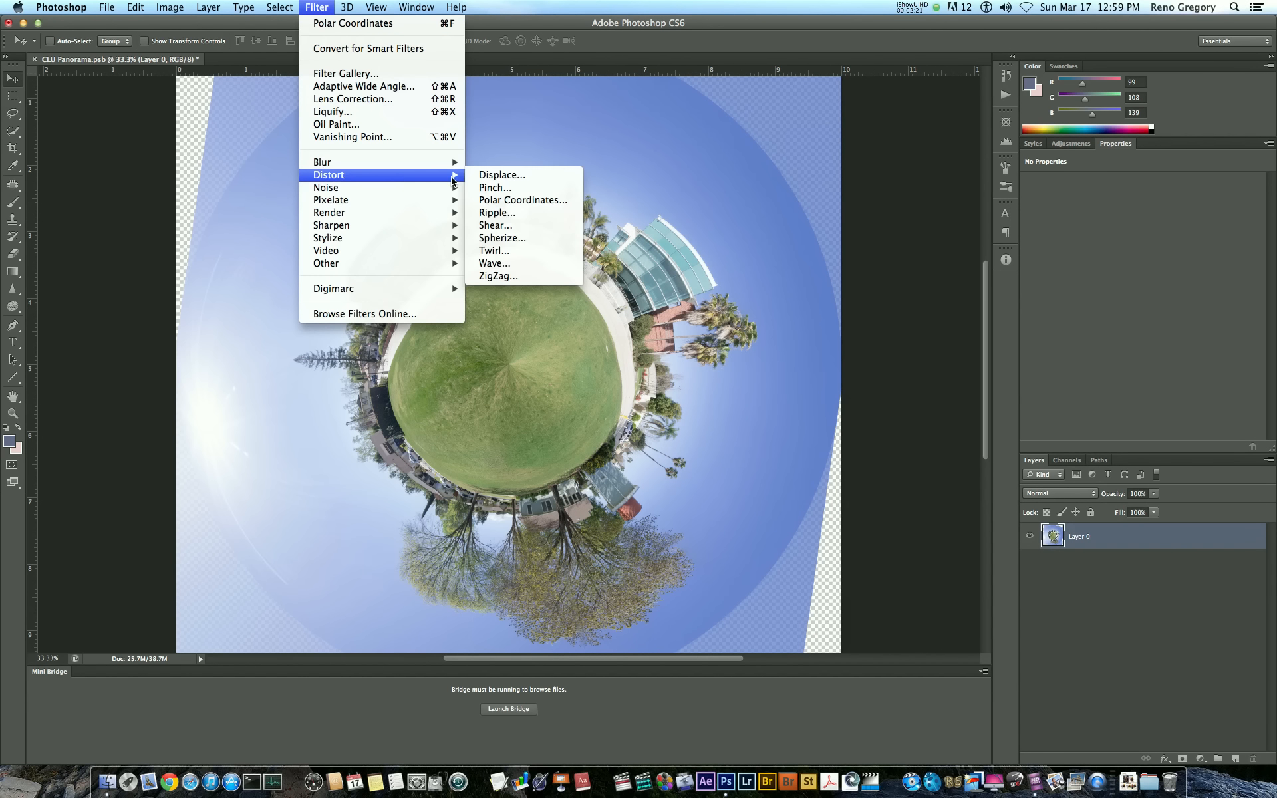
pyautogui.moveTo(496, 188)
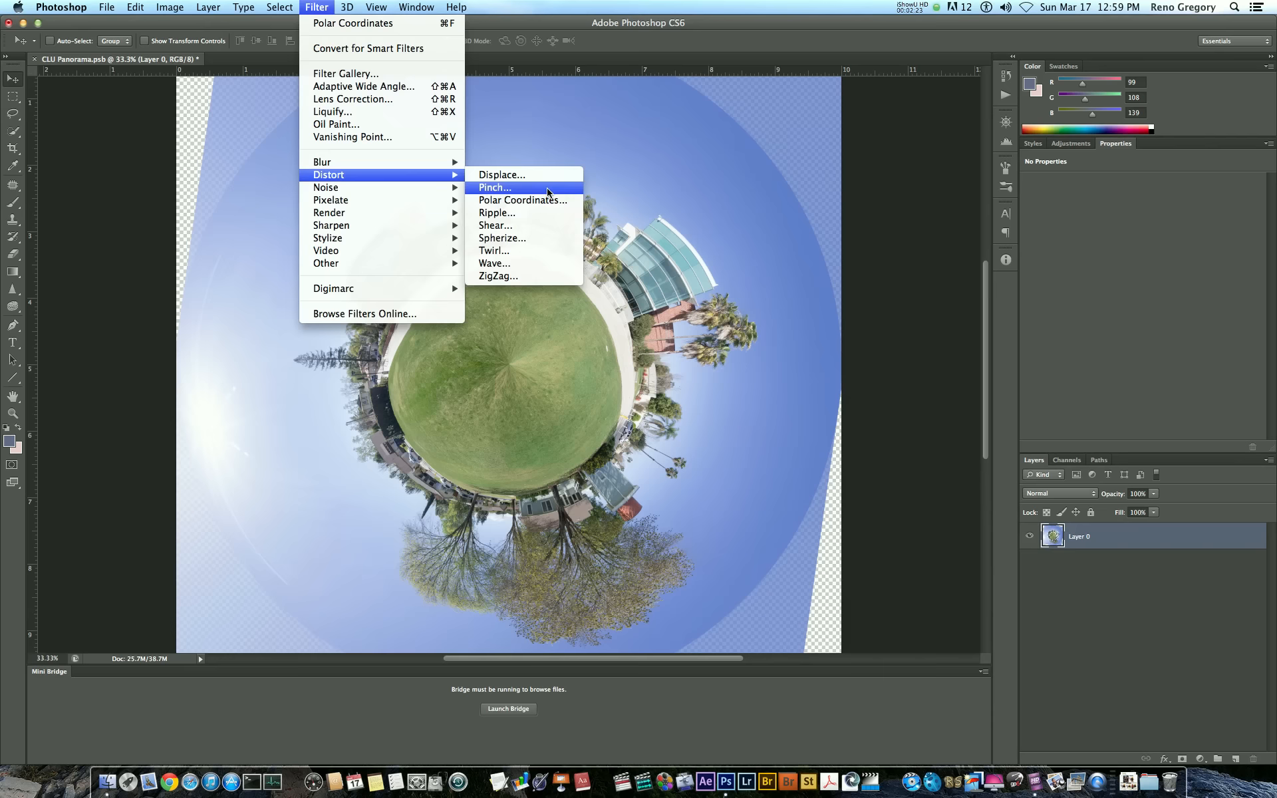
pyautogui.click(494, 188)
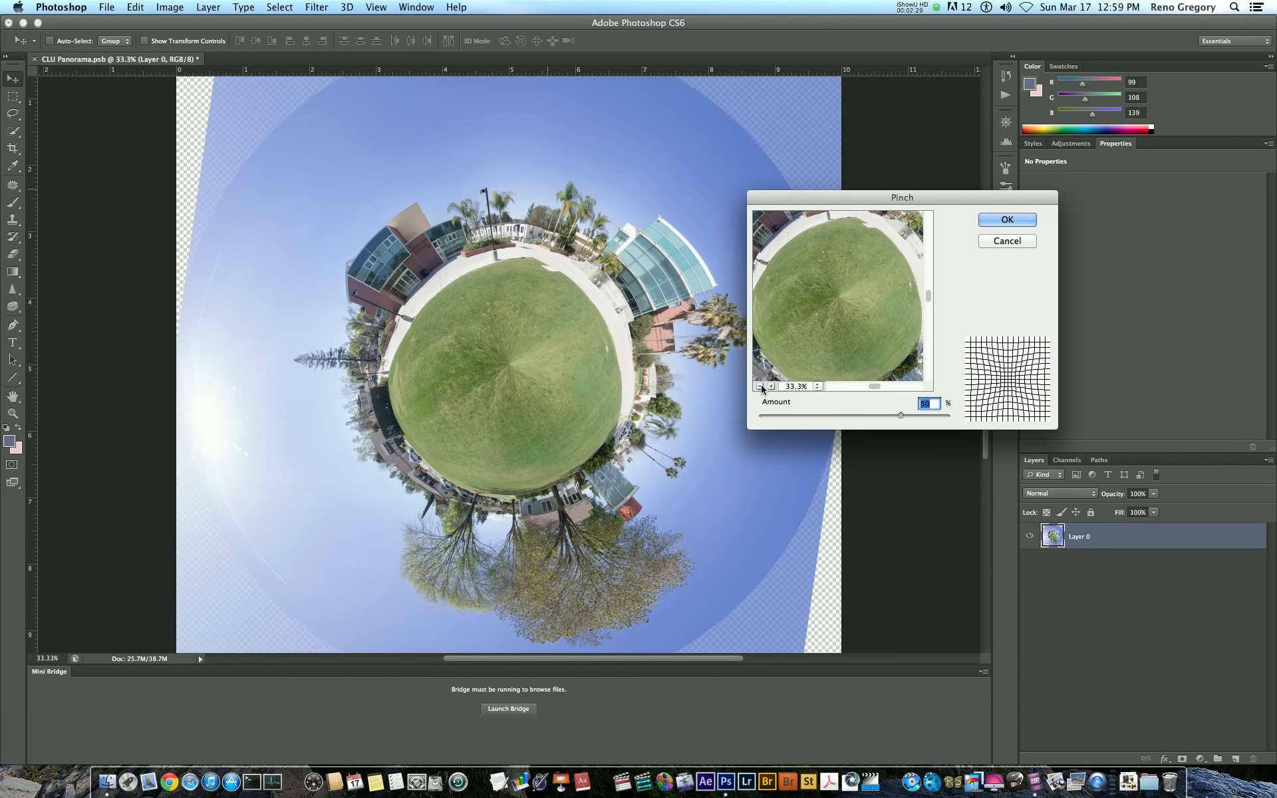
pyautogui.click(760, 385)
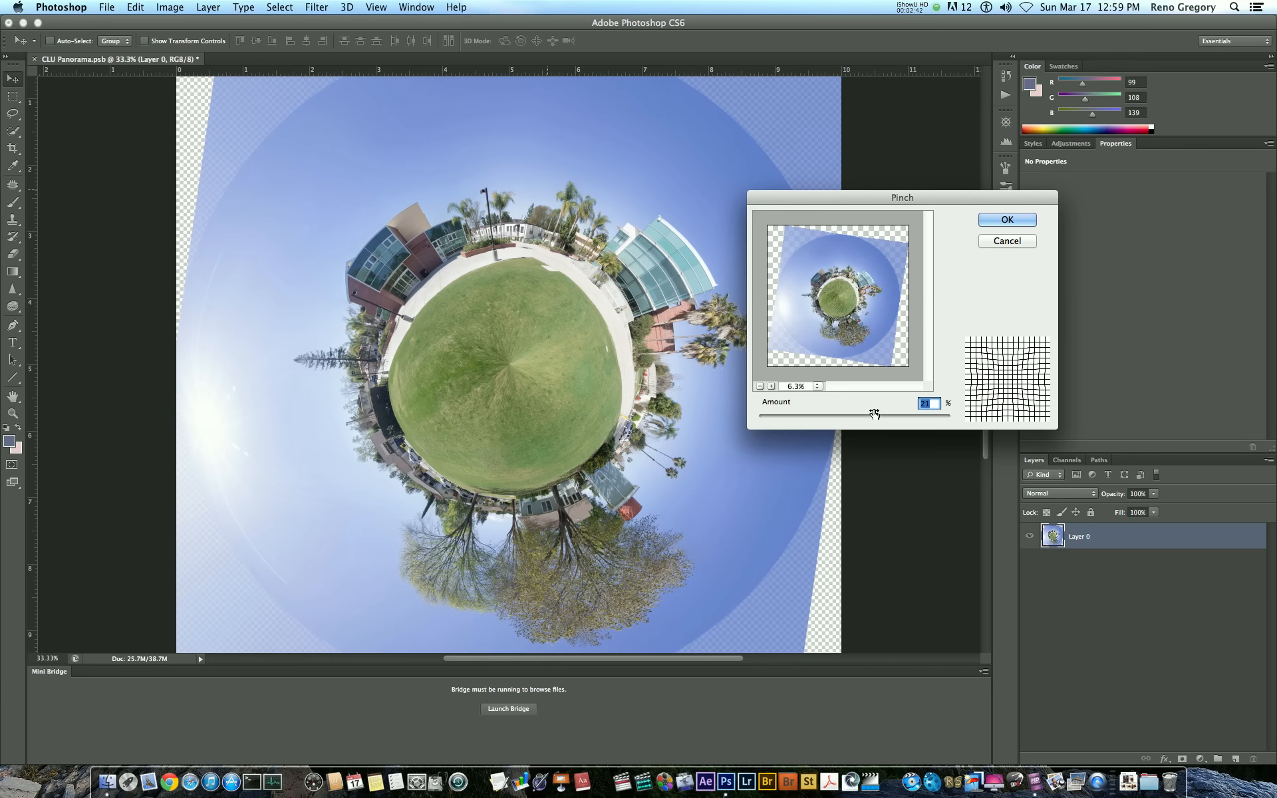
pyautogui.click(1007, 220)
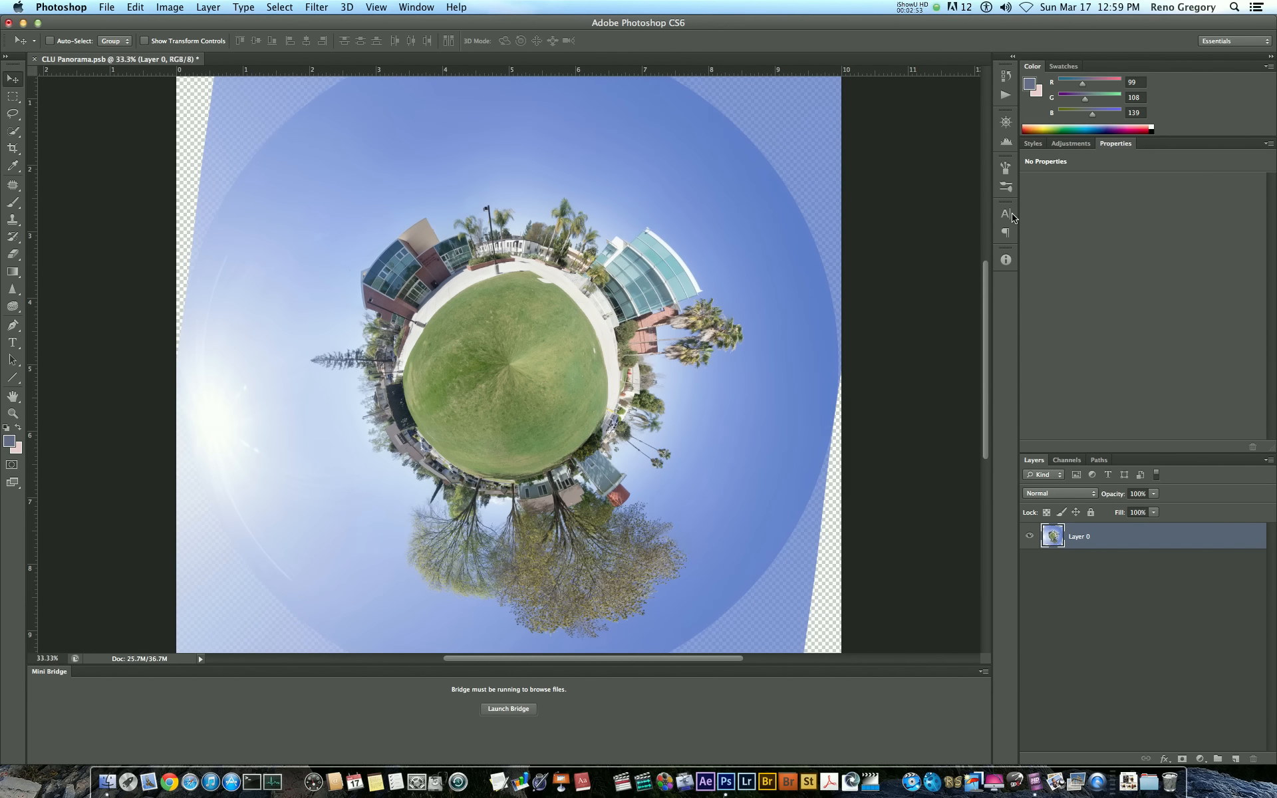
# Step: Bring up Filter > Distort > Spherize with the preview zoomed out to show the whole planet
pyautogui.click(347, 7)
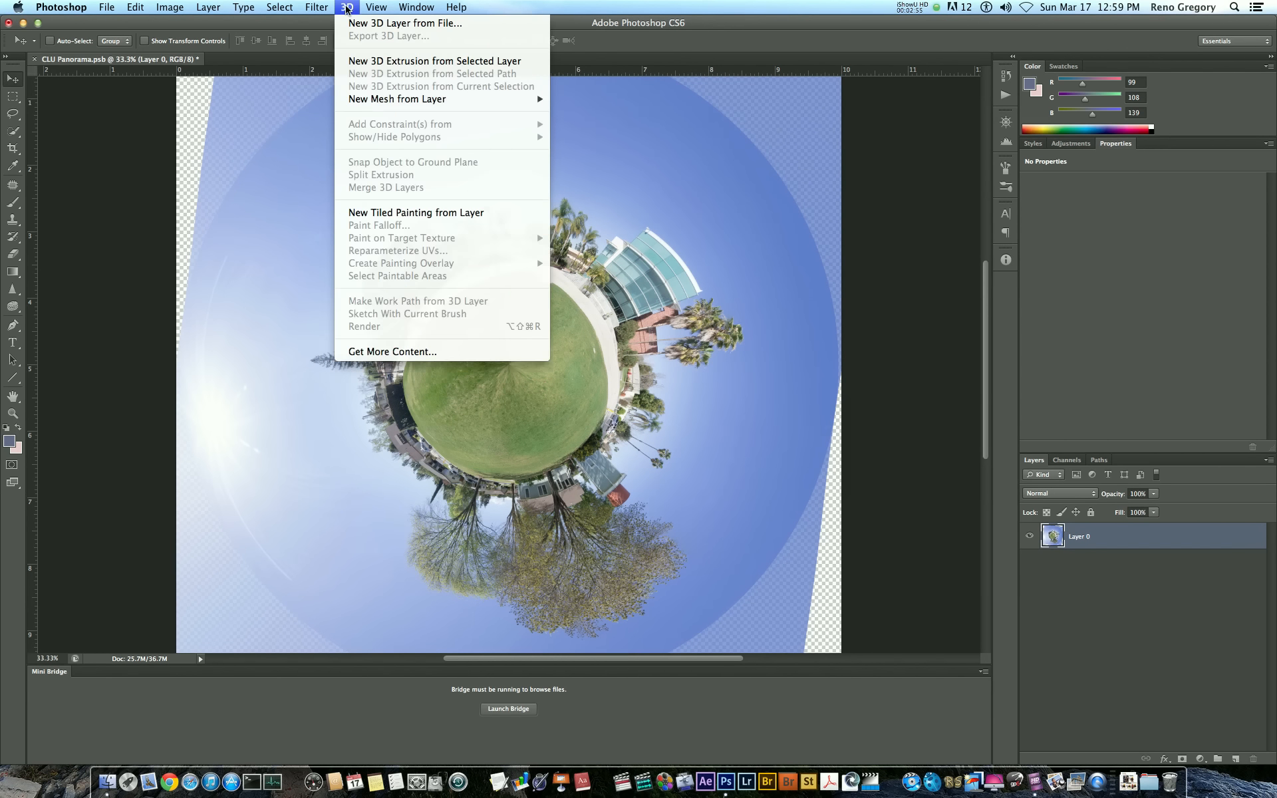
pyautogui.click(317, 8)
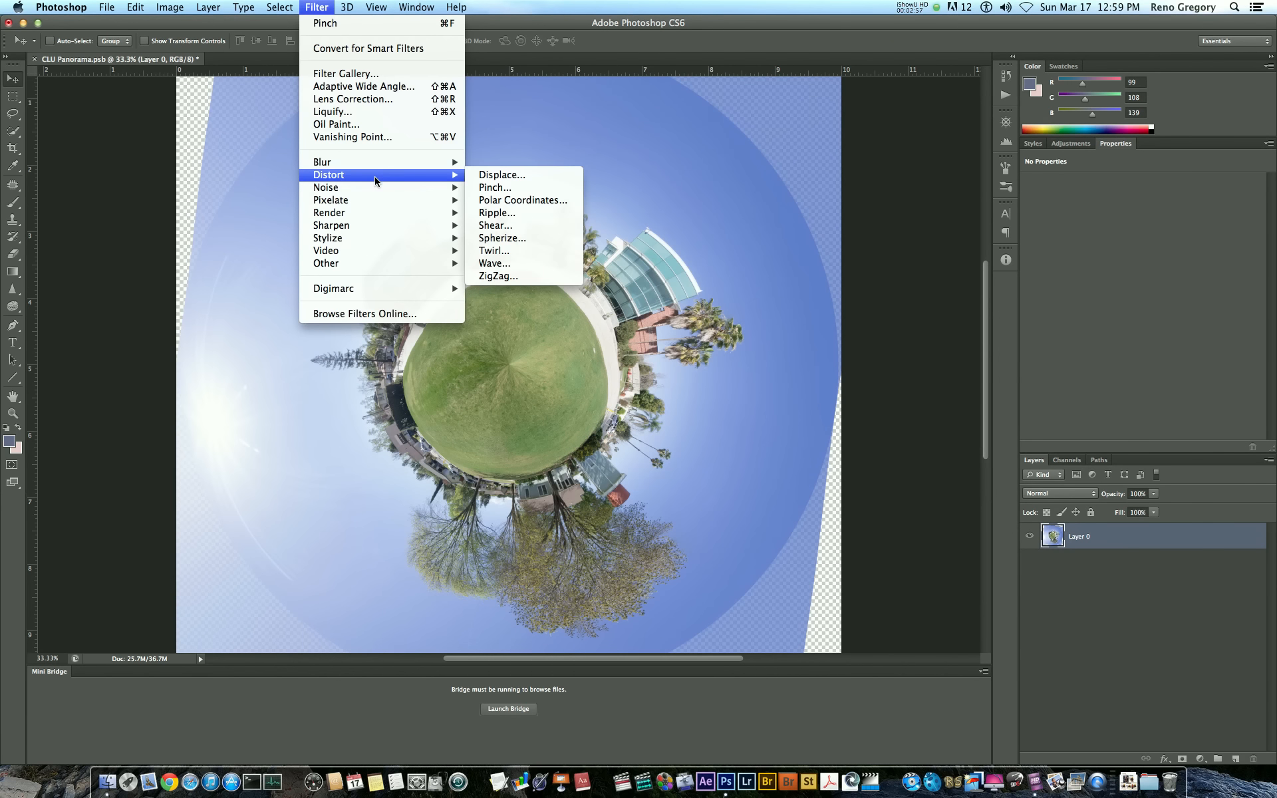
pyautogui.moveTo(496, 213)
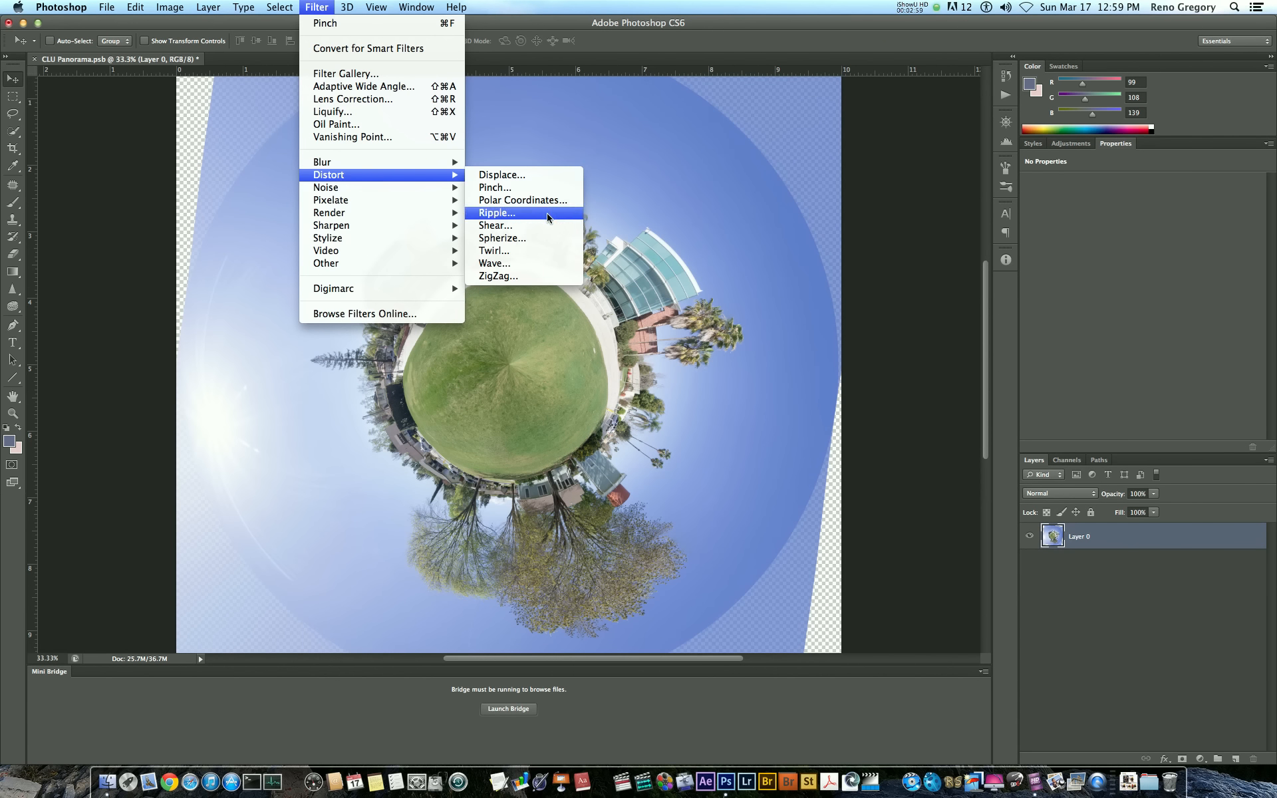
pyautogui.moveTo(528, 238)
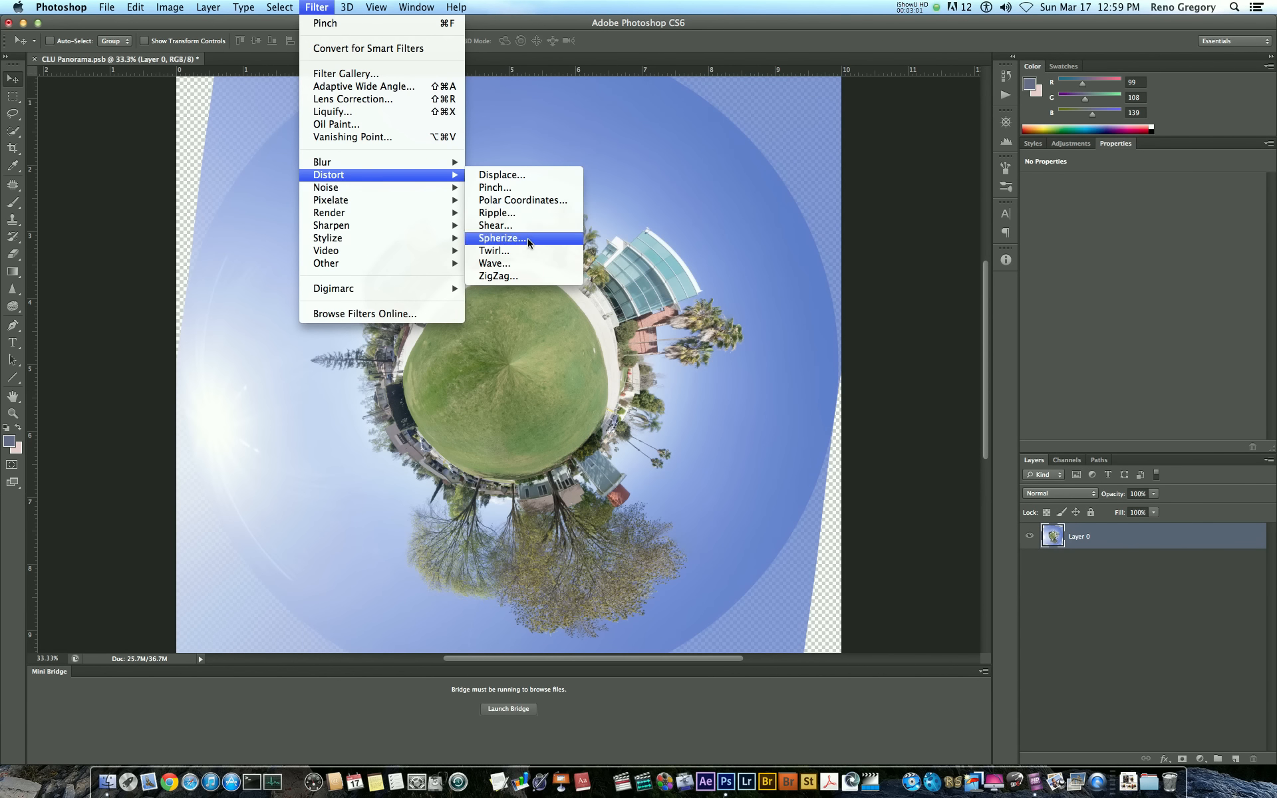
pyautogui.click(500, 238)
pyautogui.write('0')
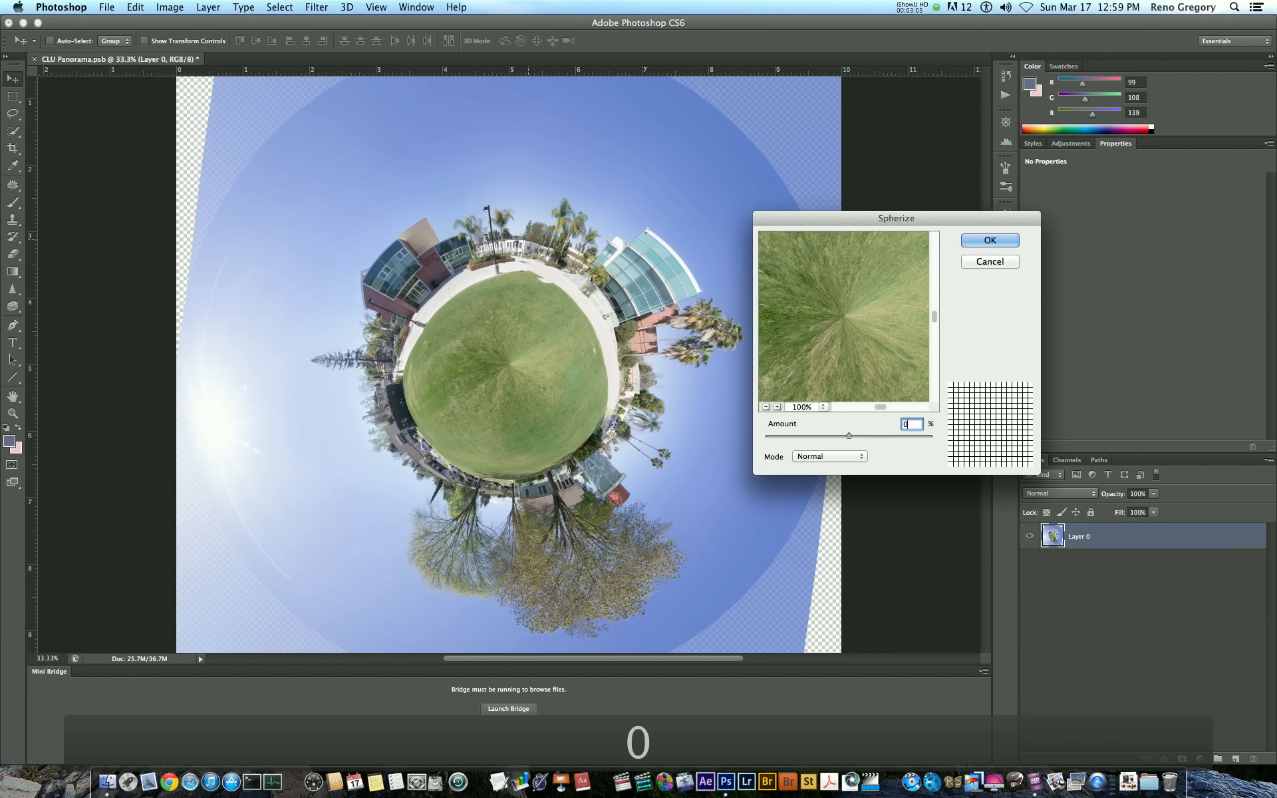
pyautogui.click(766, 407)
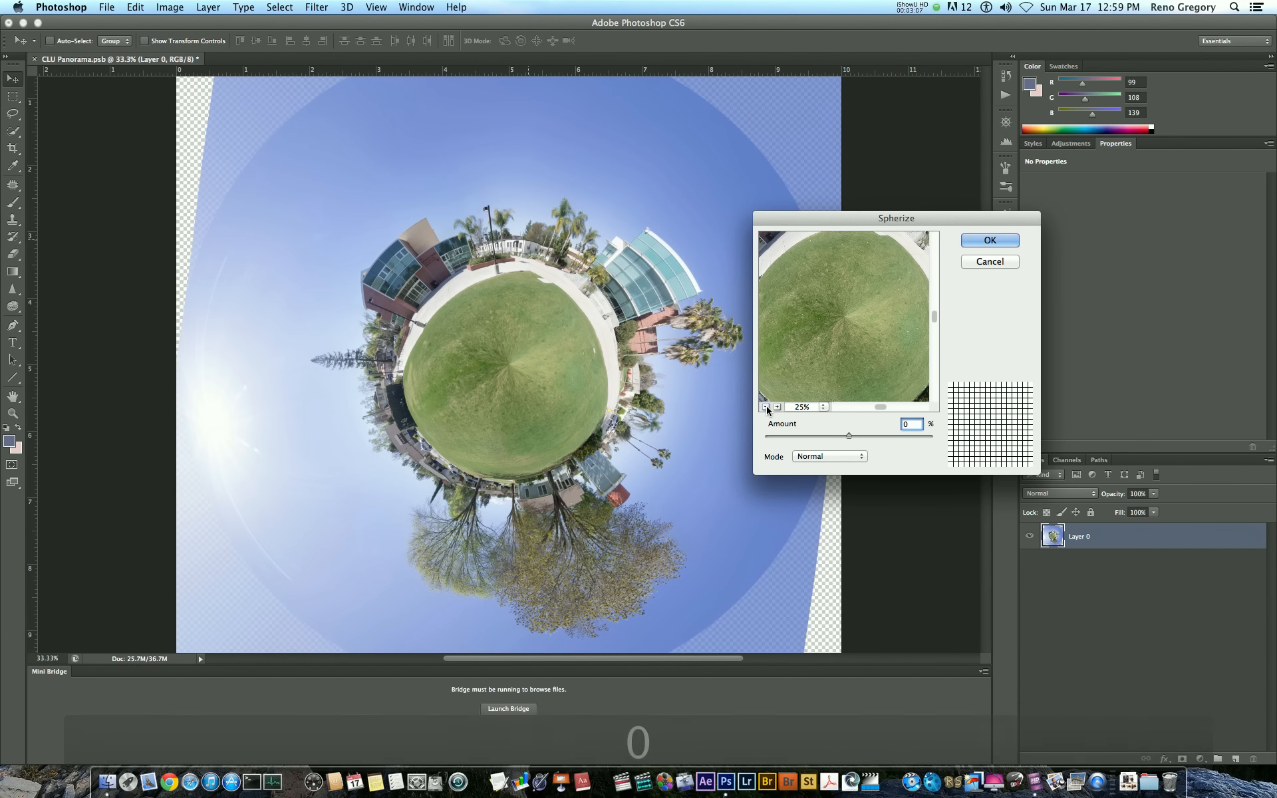
pyautogui.click(766, 407)
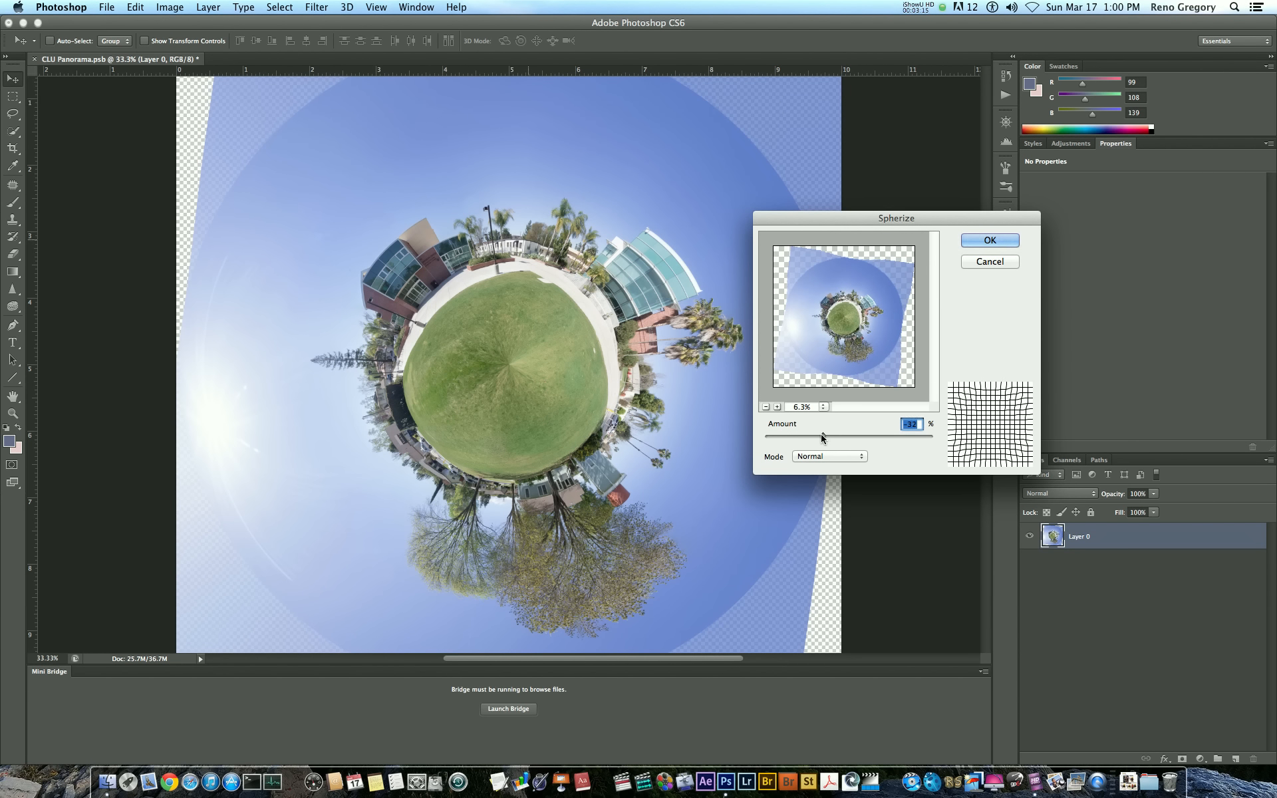
pyautogui.moveTo(988, 240)
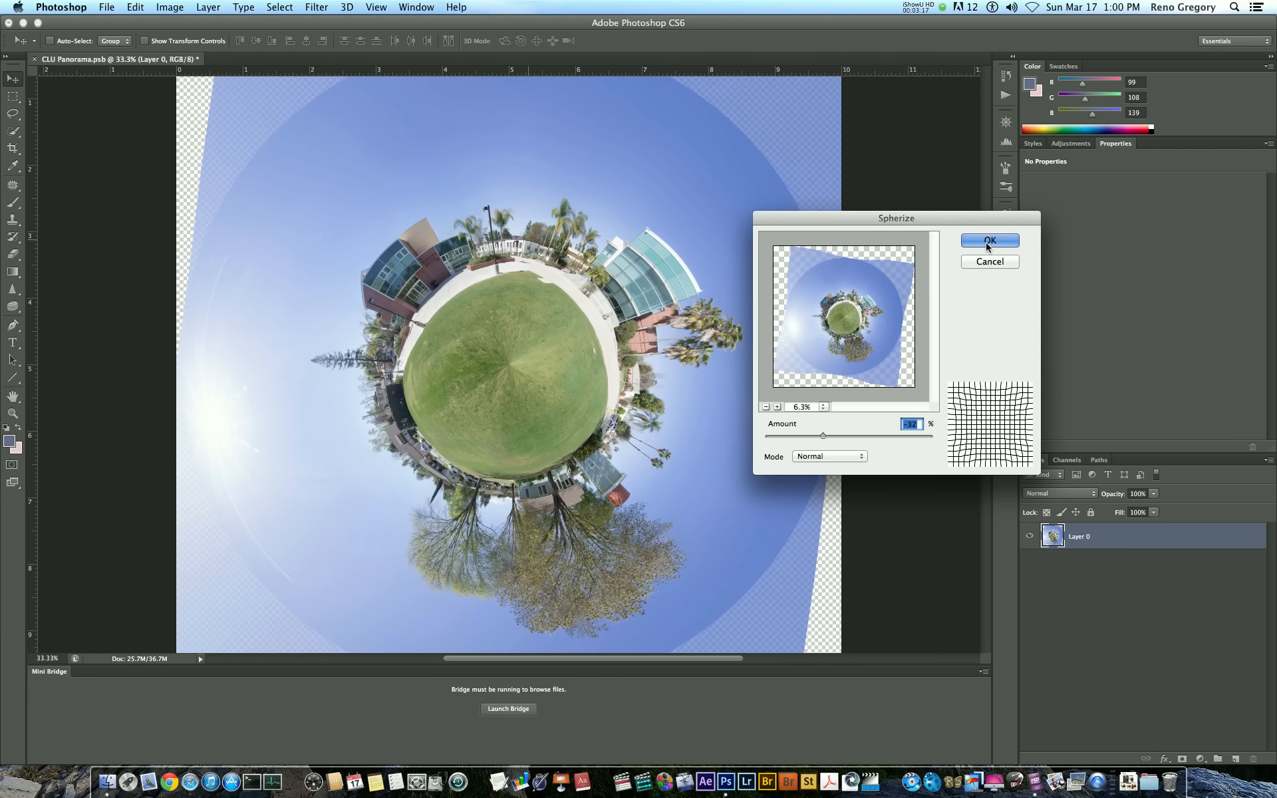
# Step: Apply the Spherize bulge and commit a tighter square crop around the planet
pyautogui.click(988, 241)
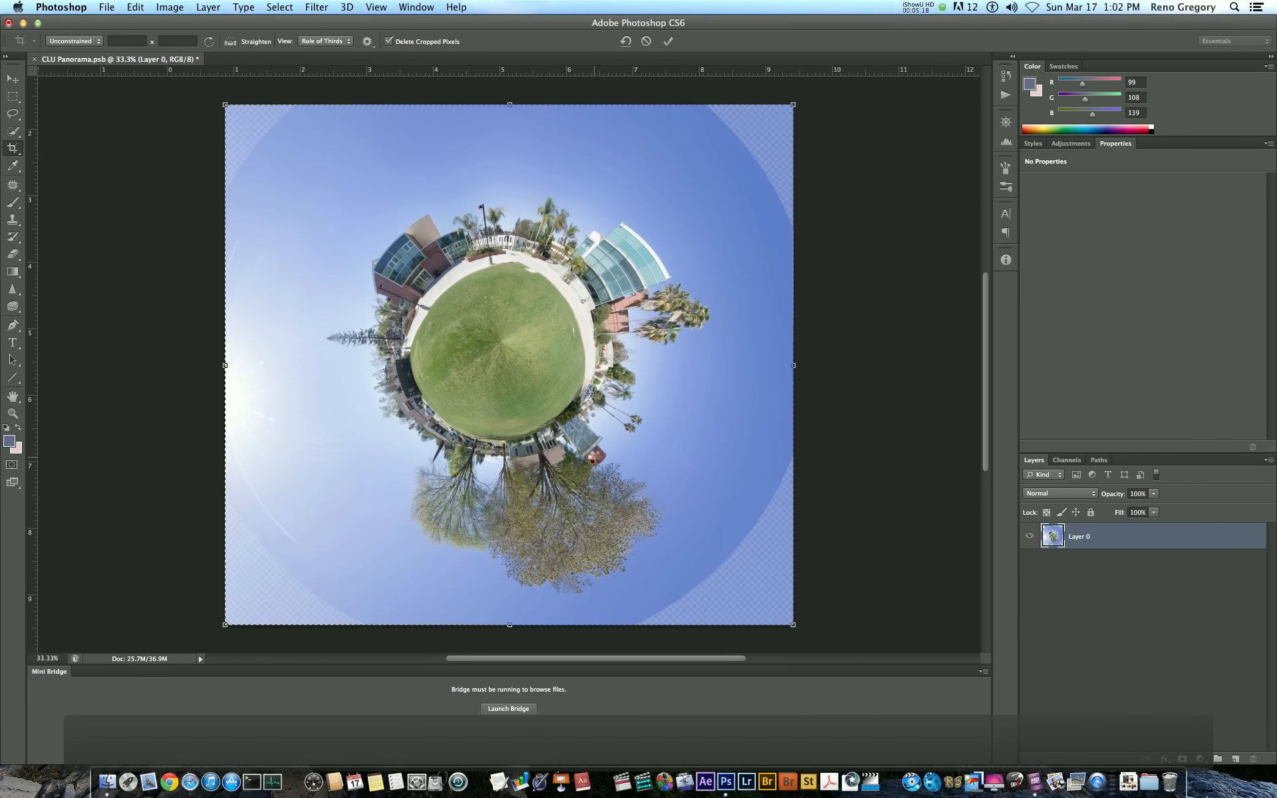
pyautogui.click(668, 41)
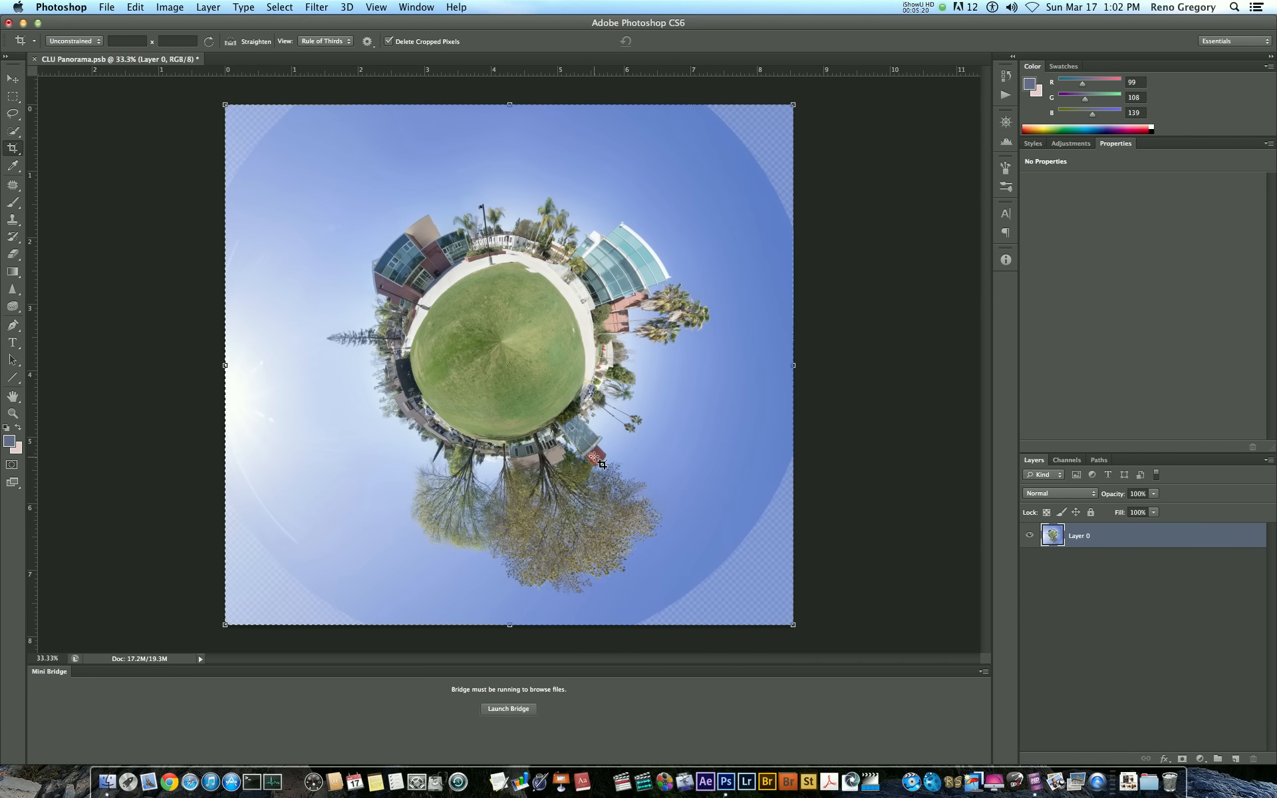